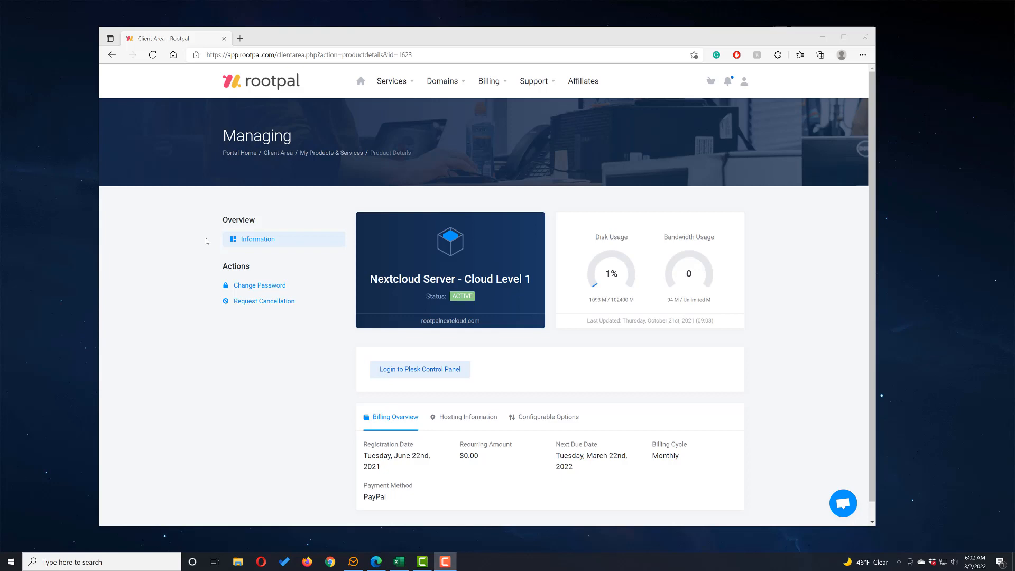
pyautogui.moveTo(525, 259)
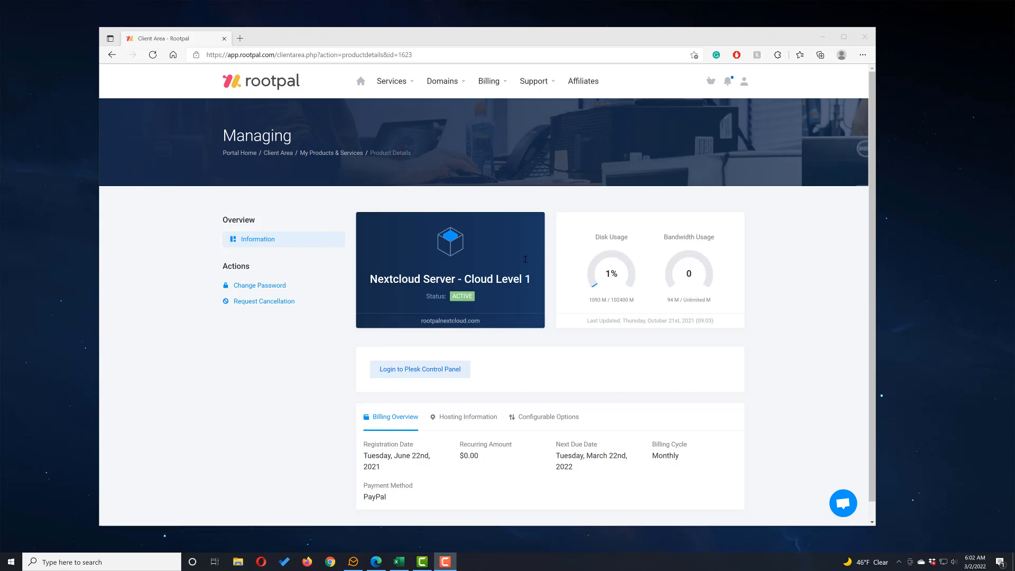
pyautogui.moveTo(447, 356)
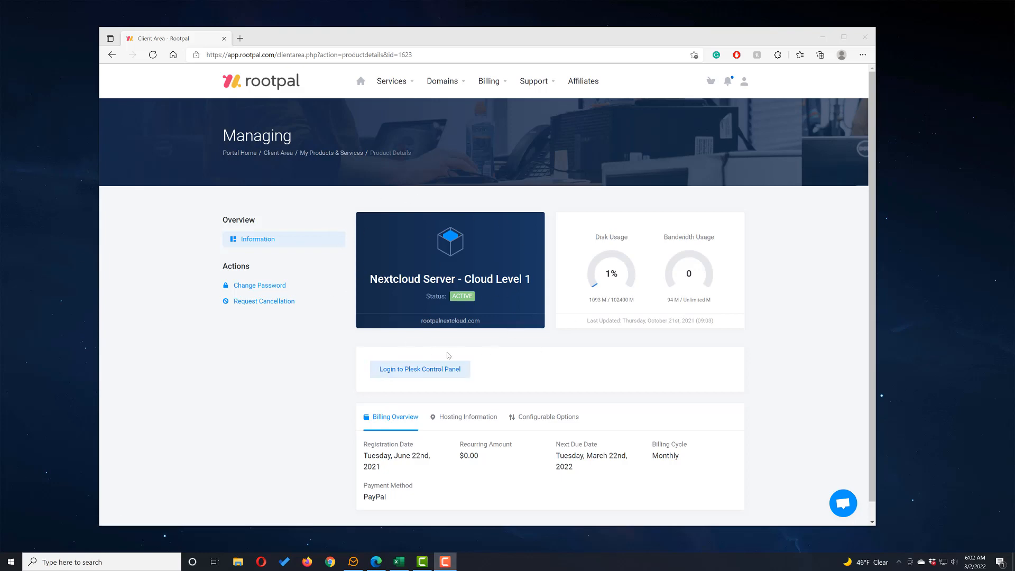
pyautogui.moveTo(385, 261)
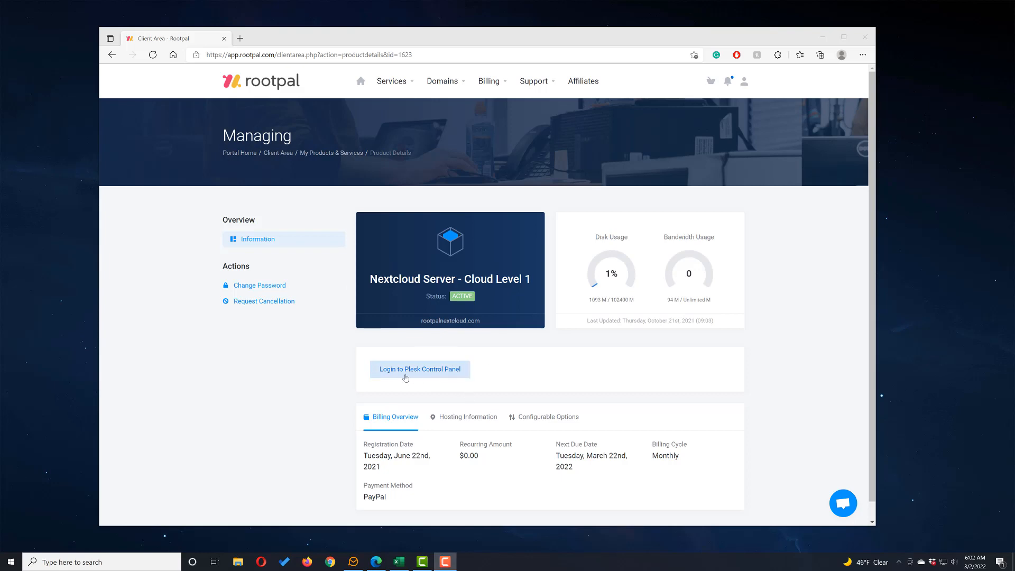
pyautogui.moveTo(423, 296)
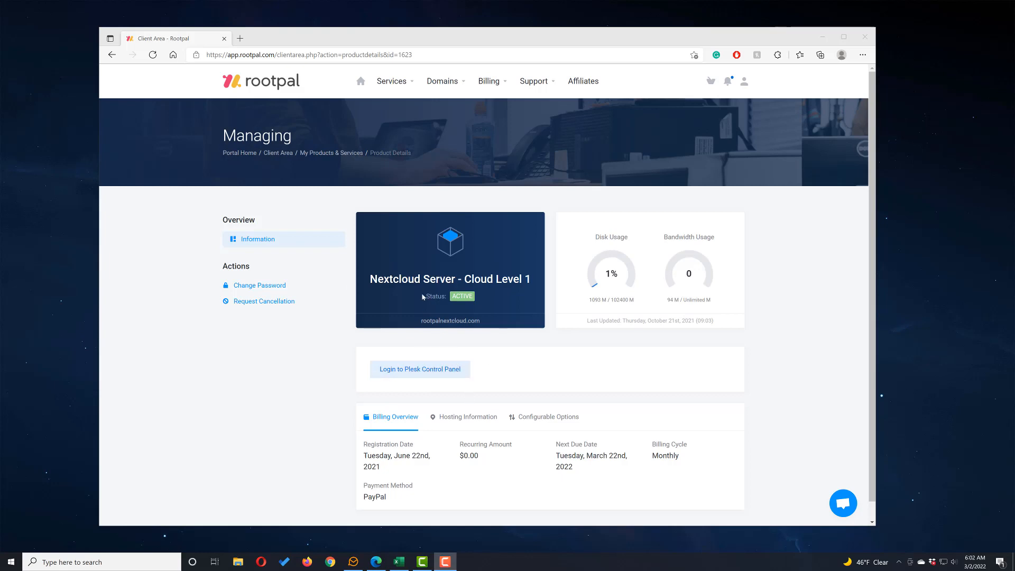
# Log in to Plesk and scroll to the cloud.rootpalnextcloud.com subscription.
pyautogui.click(419, 369)
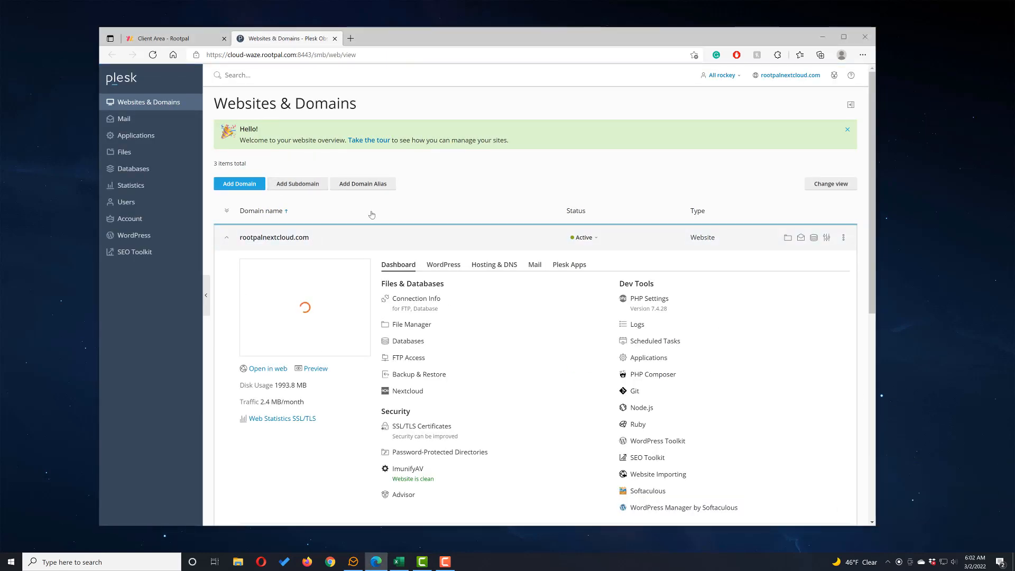
pyautogui.moveTo(411, 323)
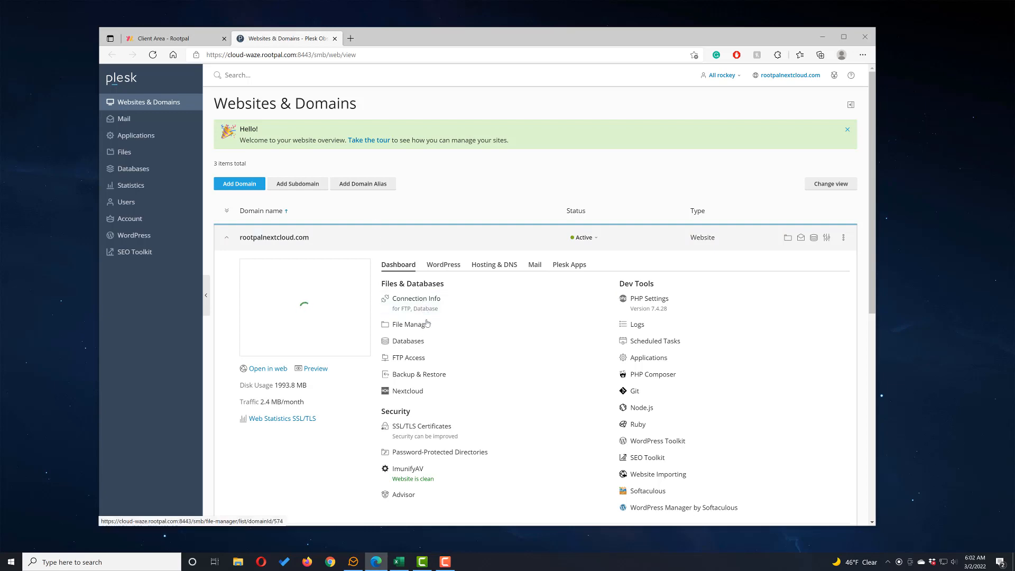
pyautogui.scroll(-3)
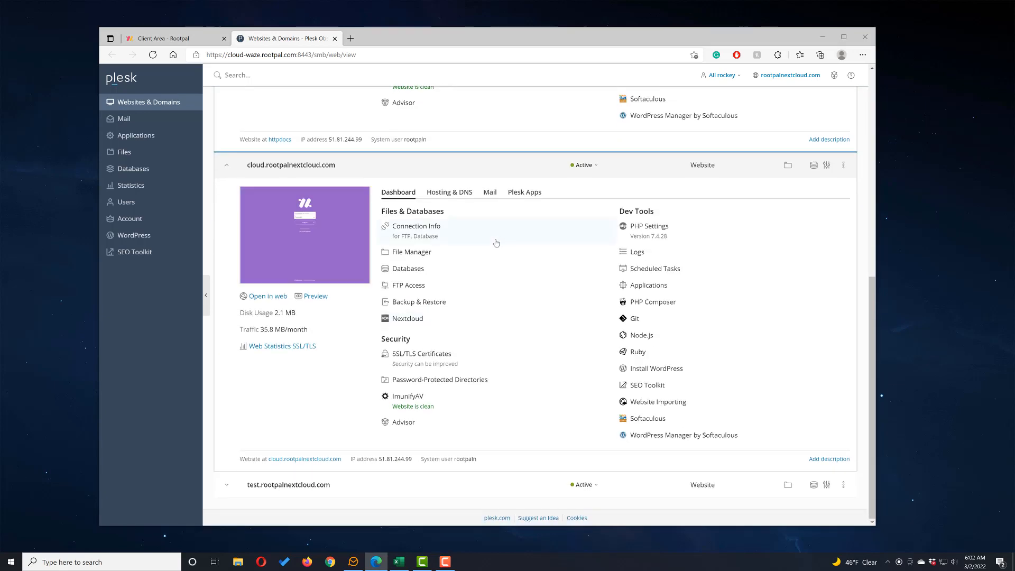
pyautogui.moveTo(290, 164)
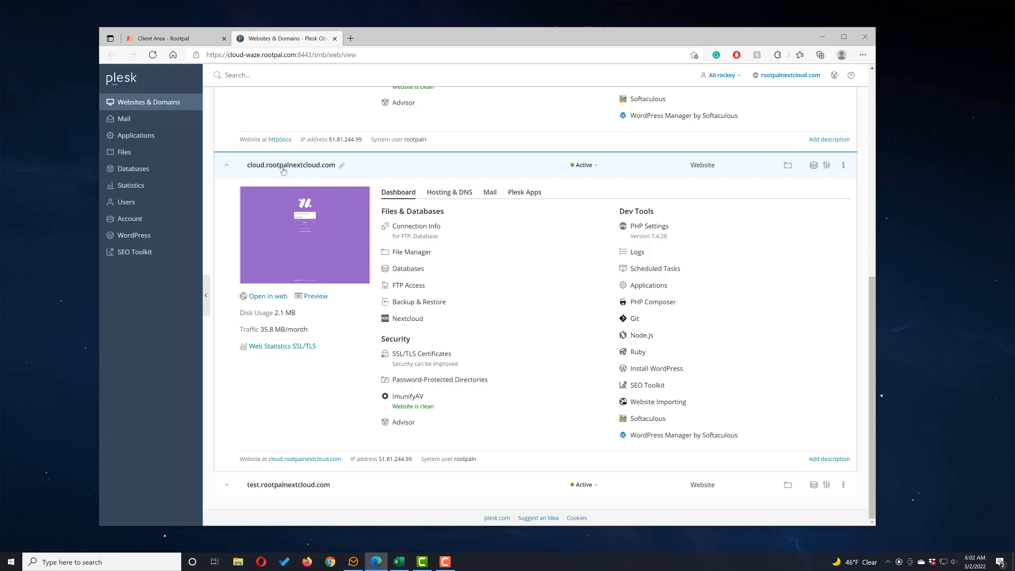
pyautogui.moveTo(393, 277)
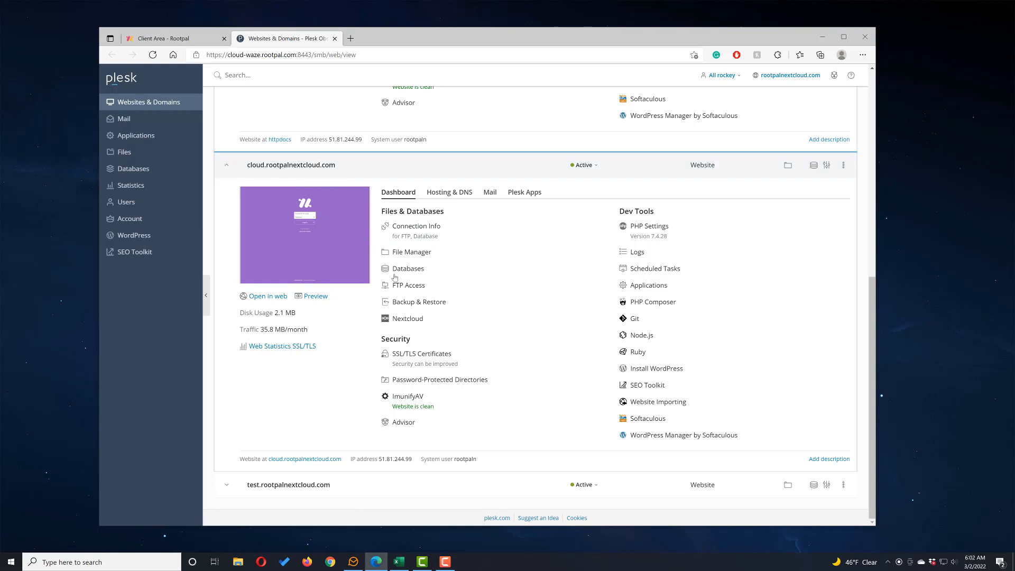
pyautogui.moveTo(408, 318)
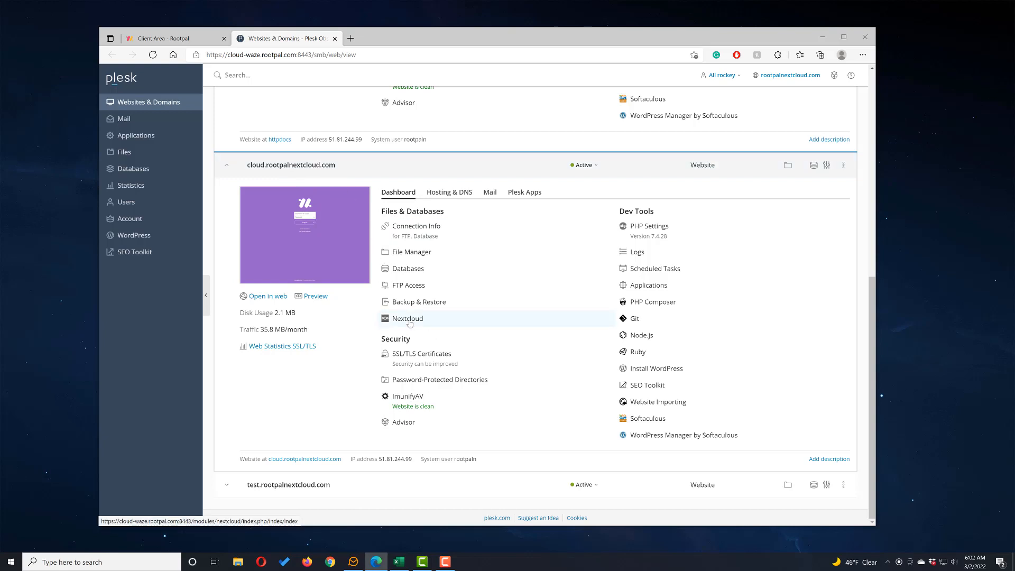
# Open the Nextcloud extension page for cloud.rootpalnextcloud.com under Files & Databases.
pyautogui.click(407, 318)
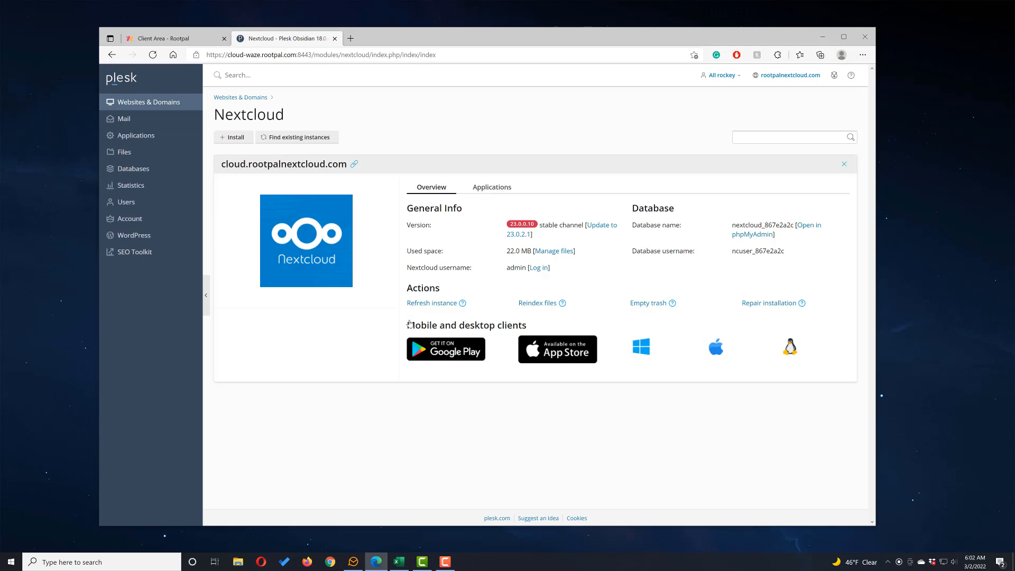
pyautogui.moveTo(344, 242)
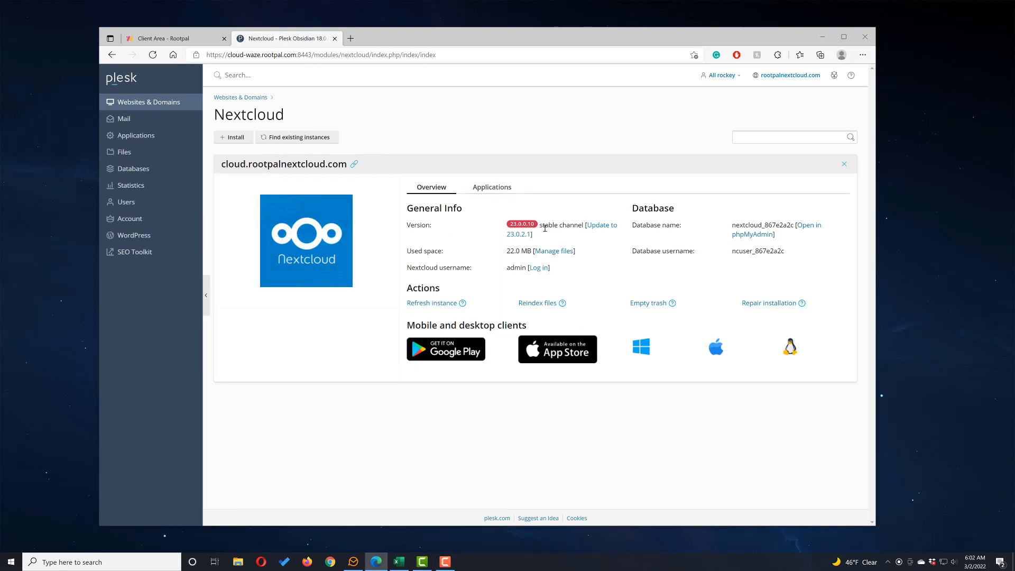
pyautogui.moveTo(634, 236)
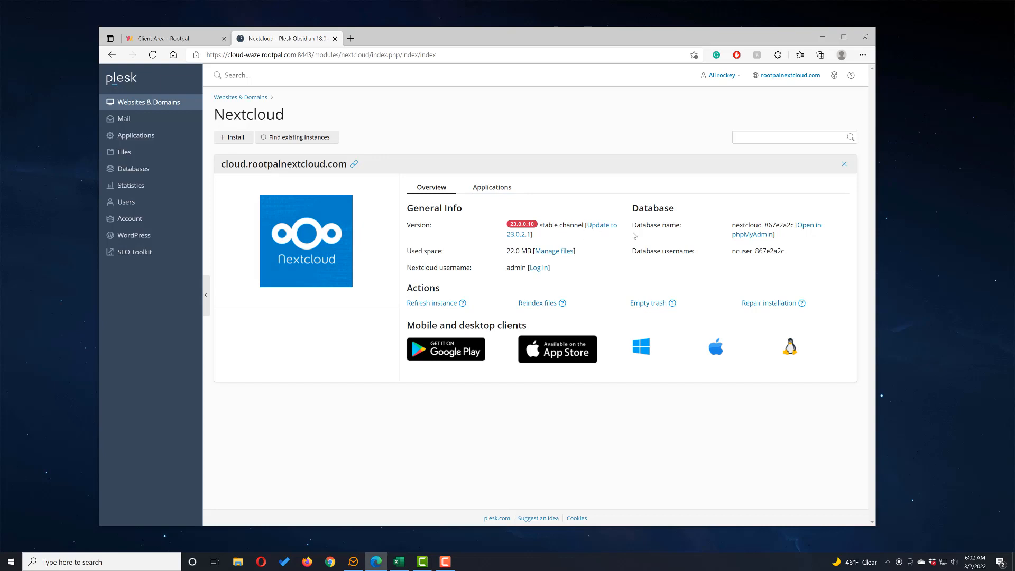
pyautogui.moveTo(568, 248)
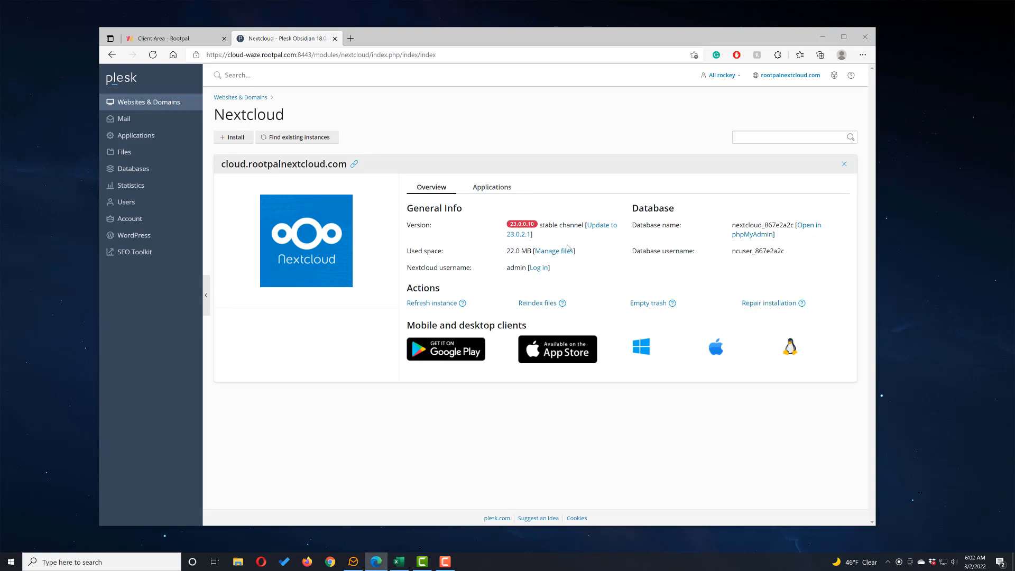
pyautogui.moveTo(559, 271)
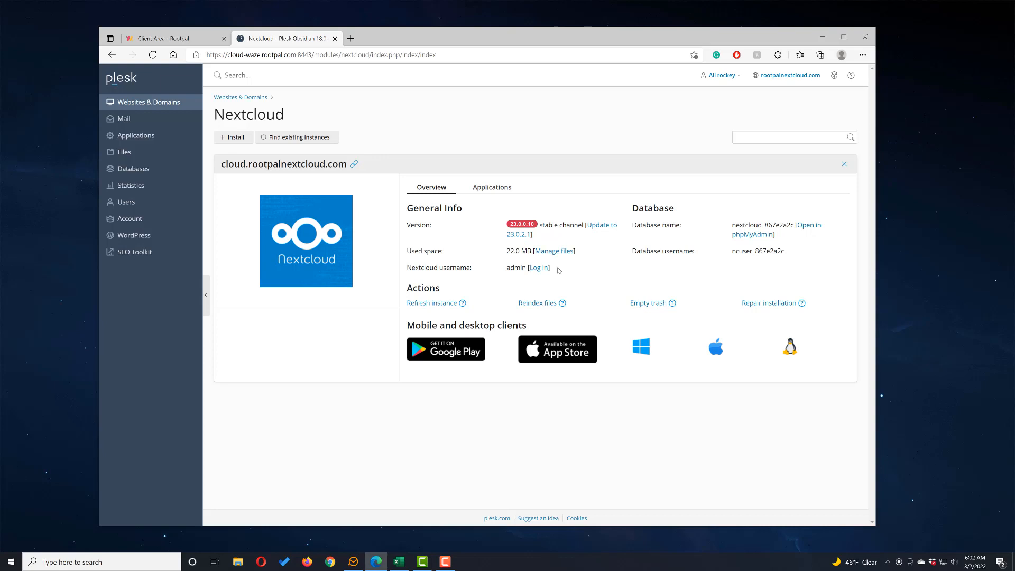
pyautogui.moveTo(430, 322)
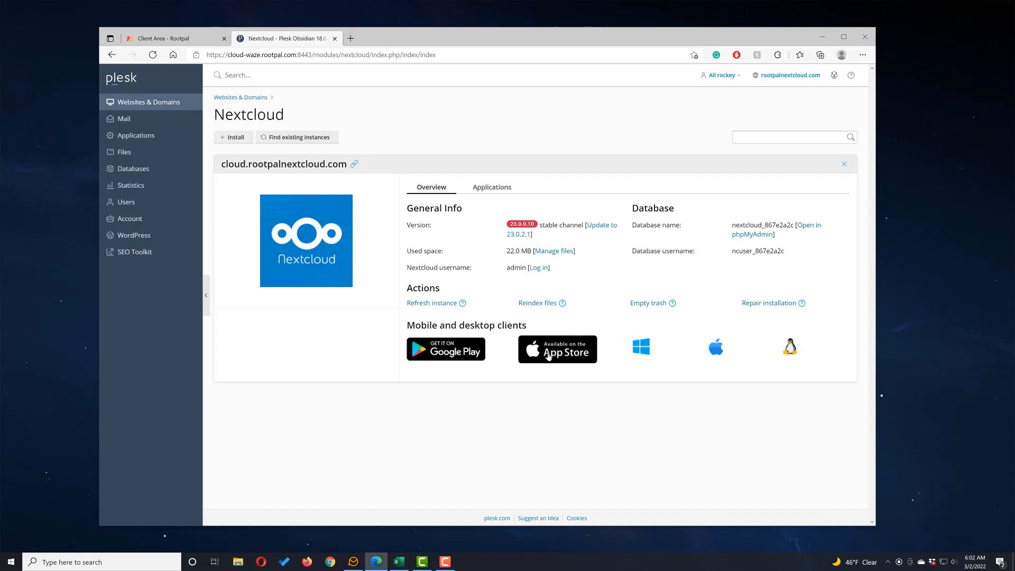
pyautogui.moveTo(627, 335)
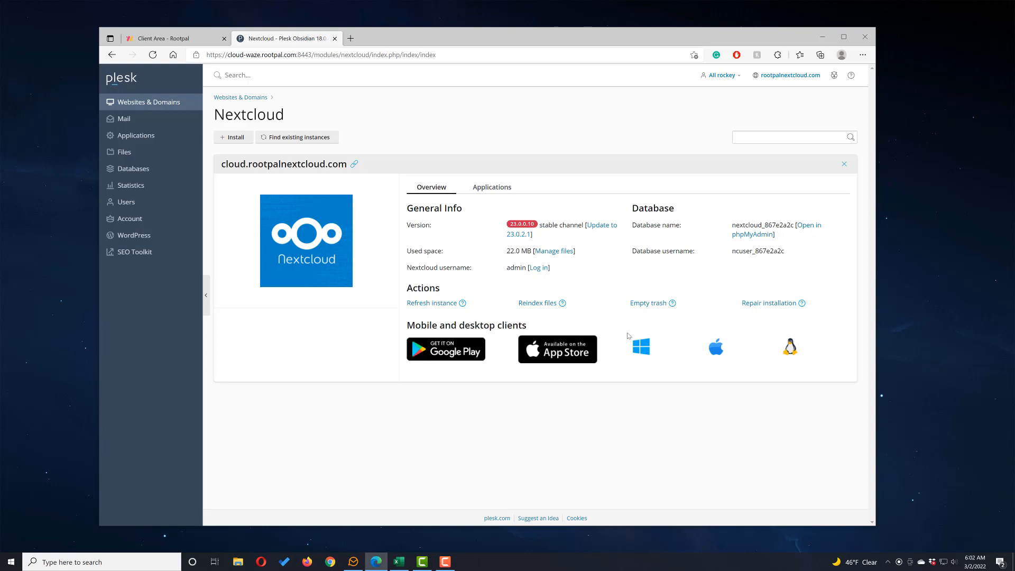
# Download the Windows 8.1+ desktop client installer Nextcloud-3.4.3-x64.msi.
pyautogui.click(639, 346)
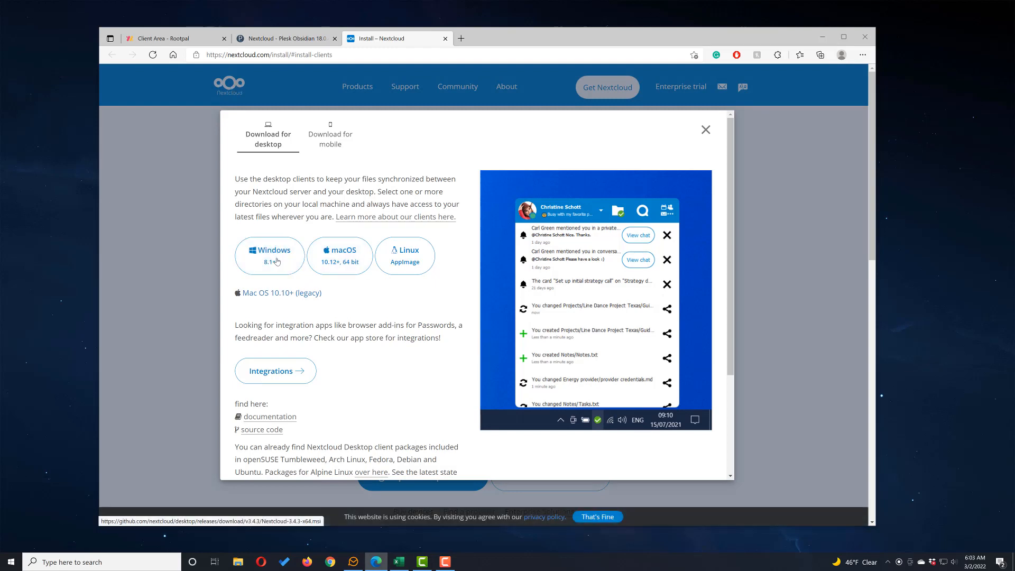
pyautogui.moveTo(296, 265)
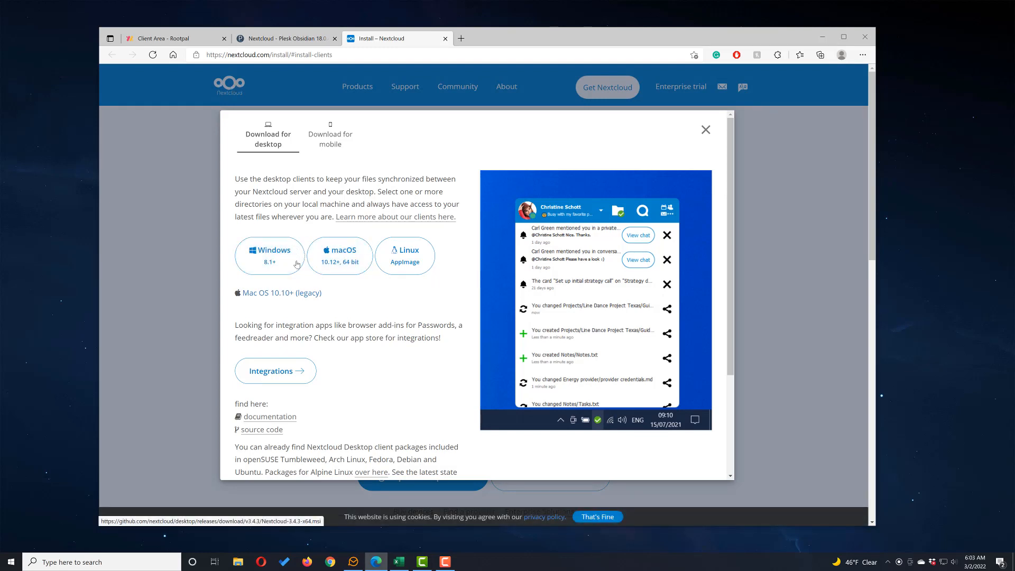
pyautogui.click(269, 256)
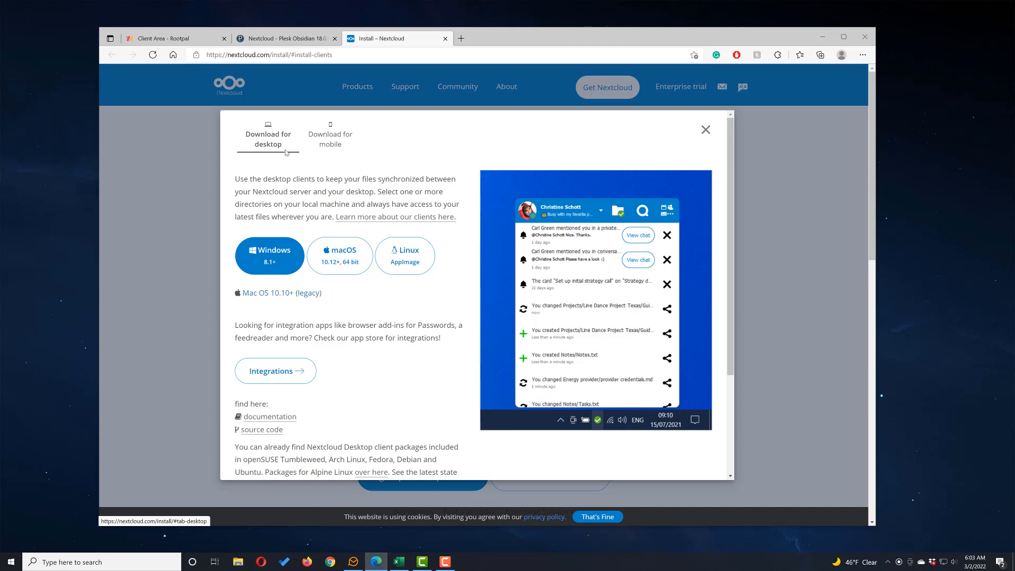
pyautogui.moveTo(269, 256)
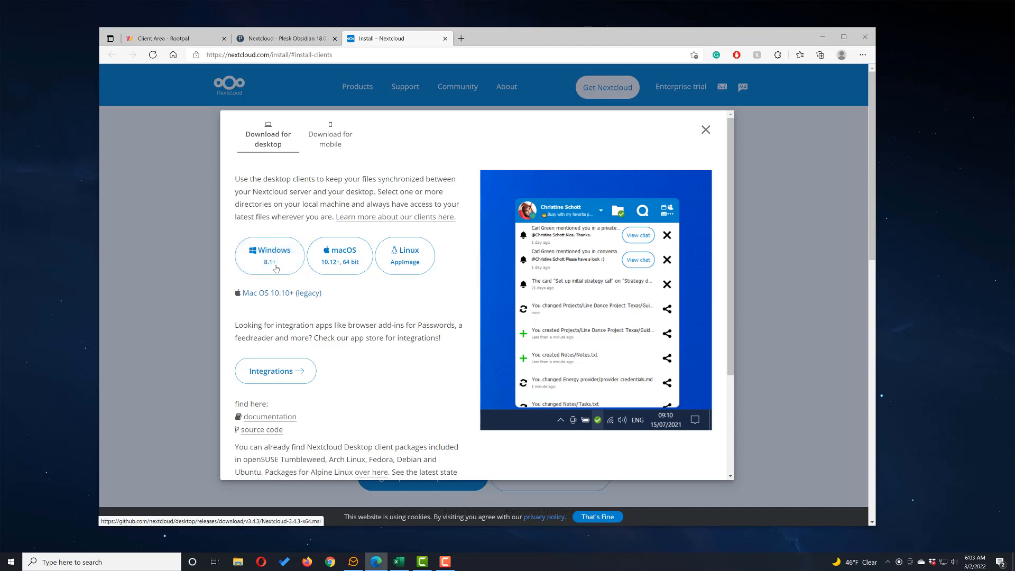
pyautogui.click(269, 254)
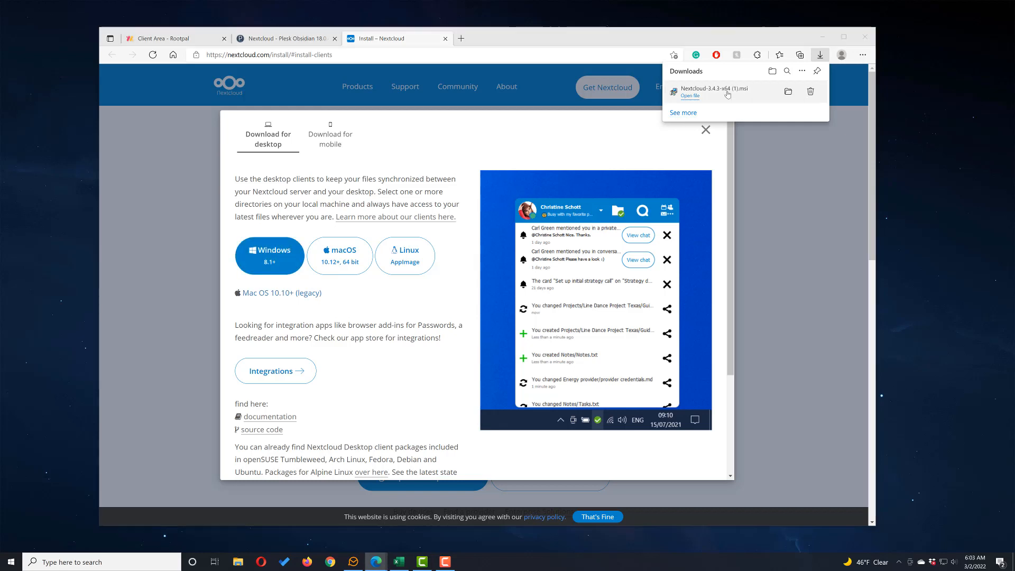
# Run the Nextcloud-3.4.3-x64.msi installer with default features and location.
pyautogui.click(689, 95)
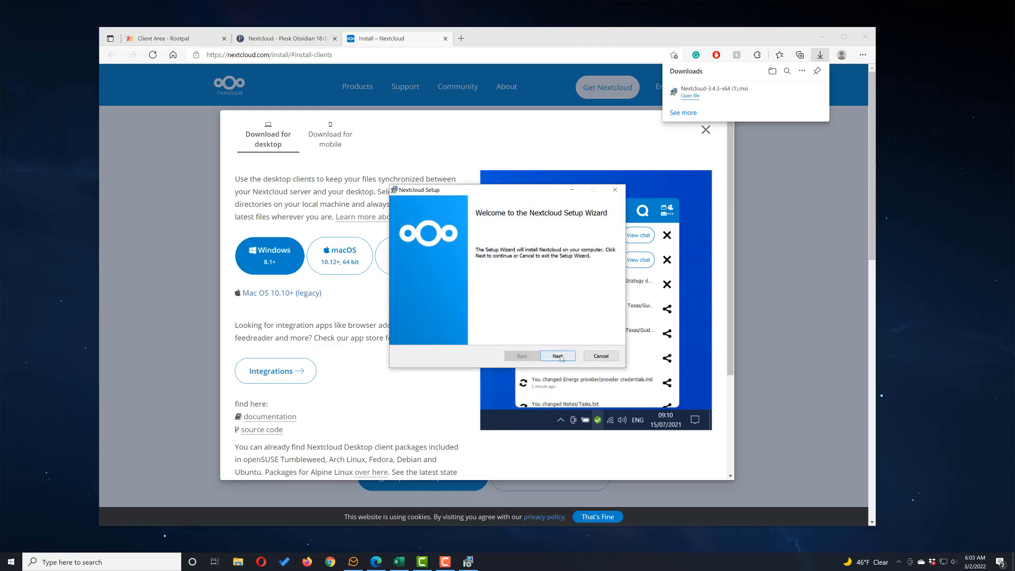
pyautogui.click(557, 355)
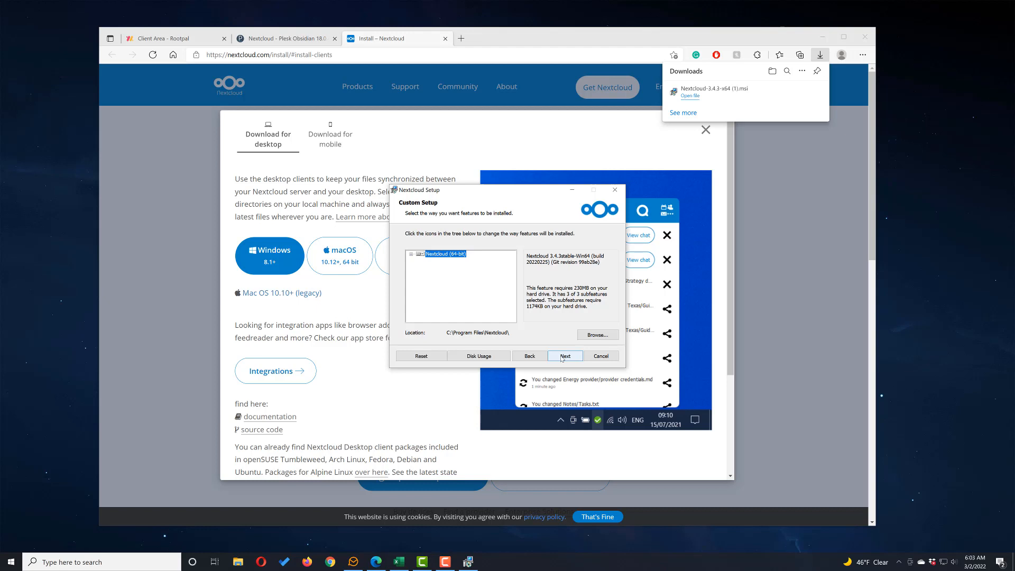
pyautogui.click(564, 355)
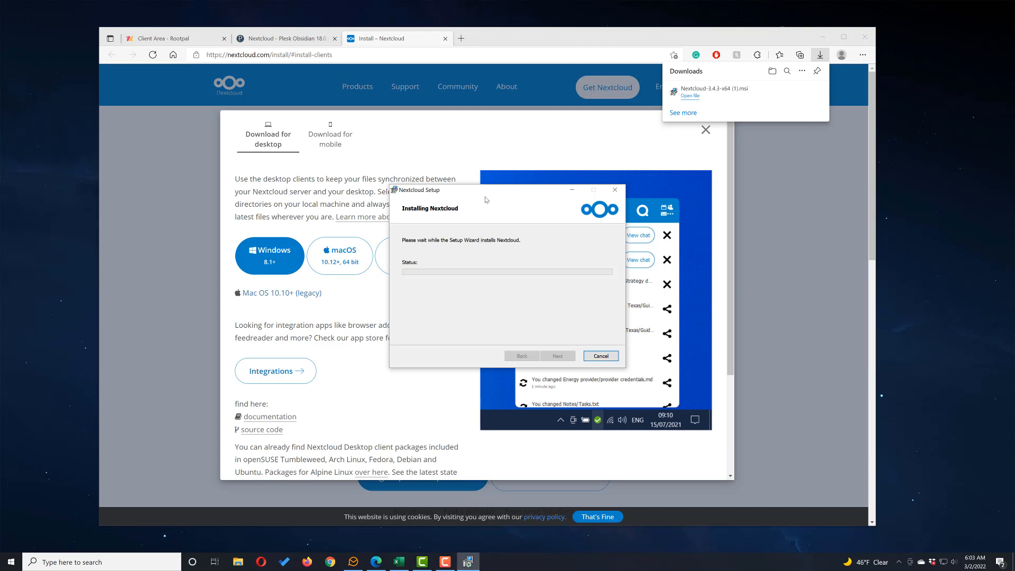
pyautogui.moveTo(488, 196)
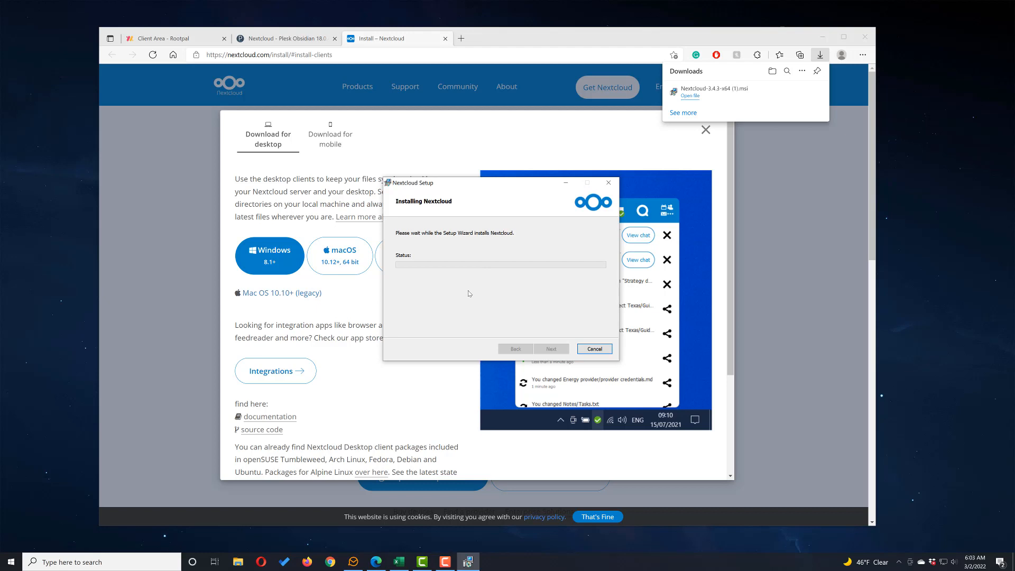
pyautogui.moveTo(508, 198)
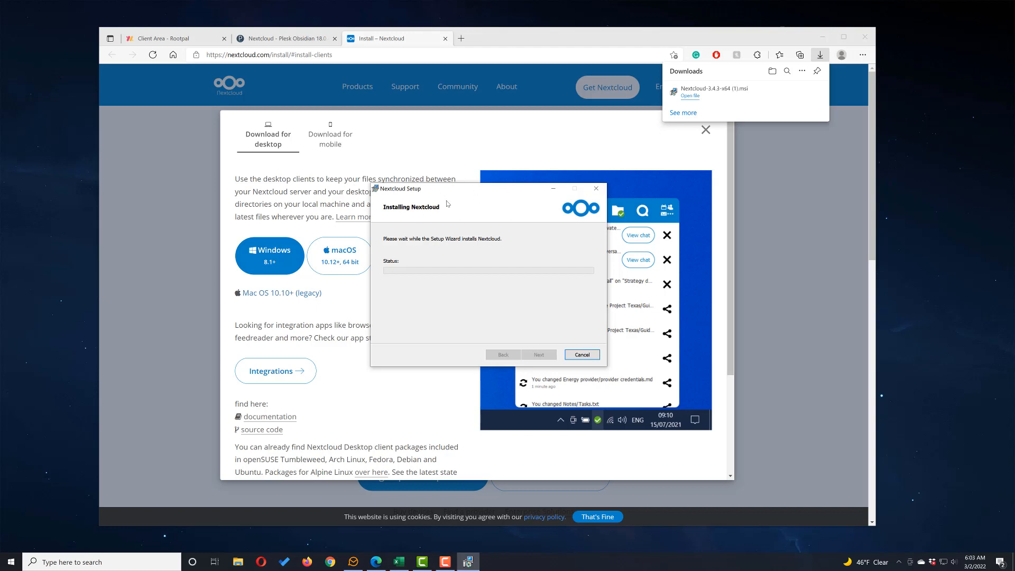
pyautogui.moveTo(465, 192)
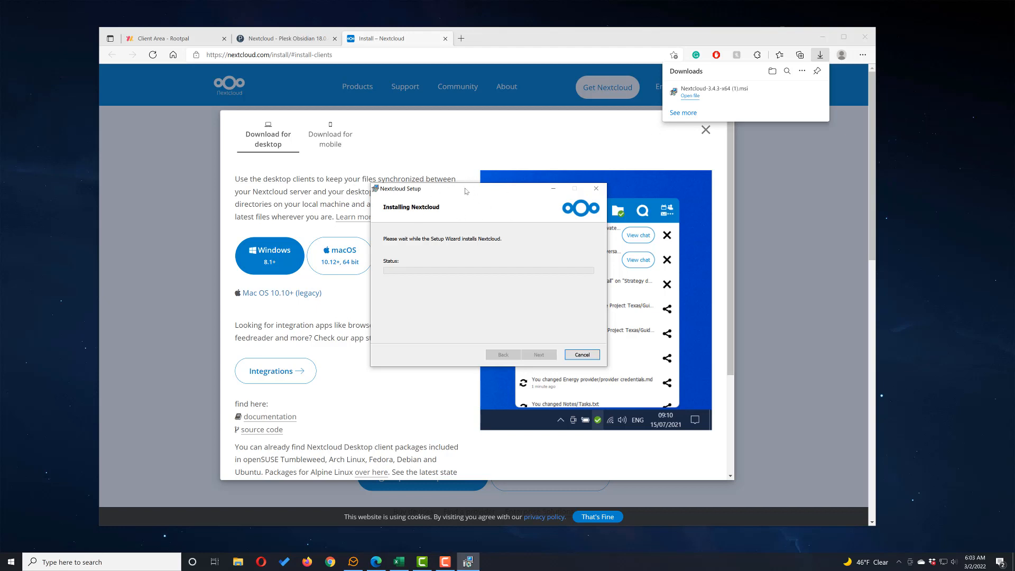
pyautogui.moveTo(467, 189)
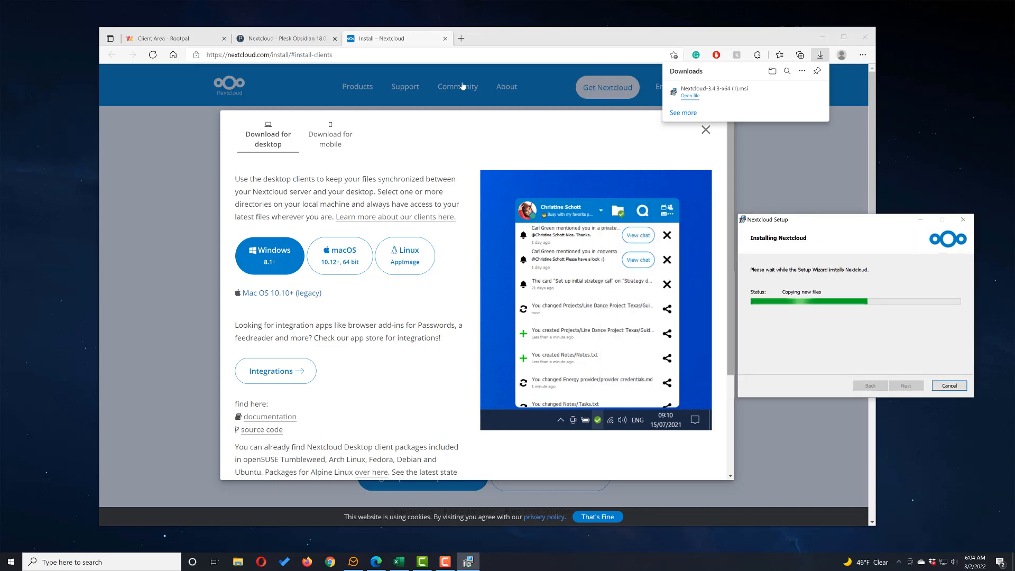
# Log in to Nextcloud as admin from Plesk and finish the desktop client setup.
pyautogui.click(285, 39)
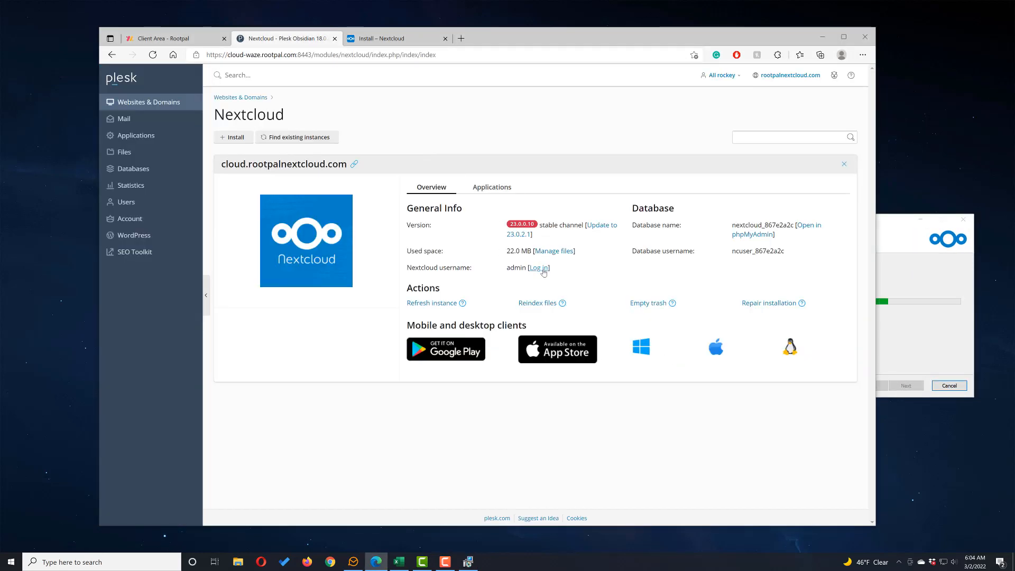
pyautogui.click(537, 267)
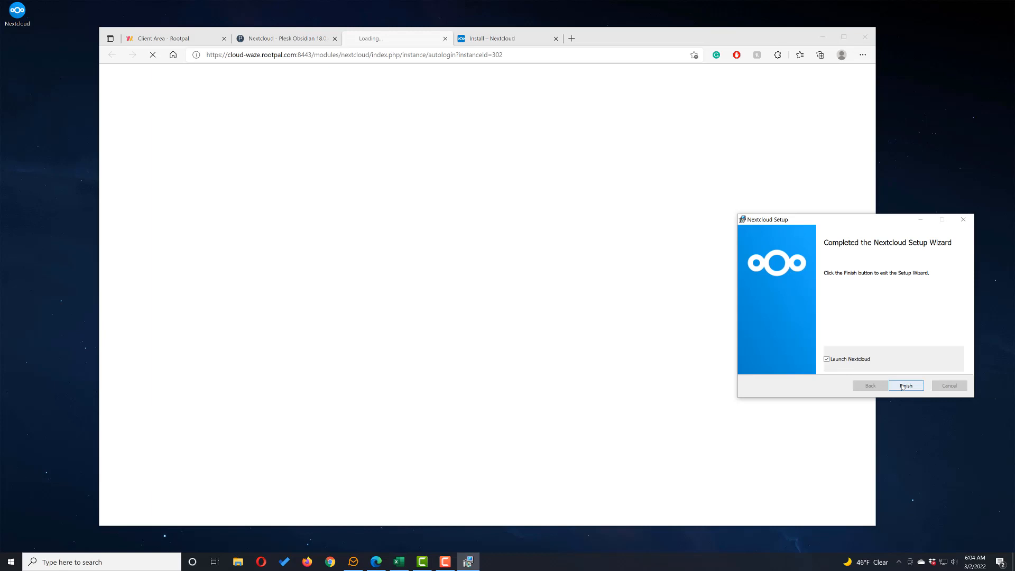
pyautogui.click(905, 385)
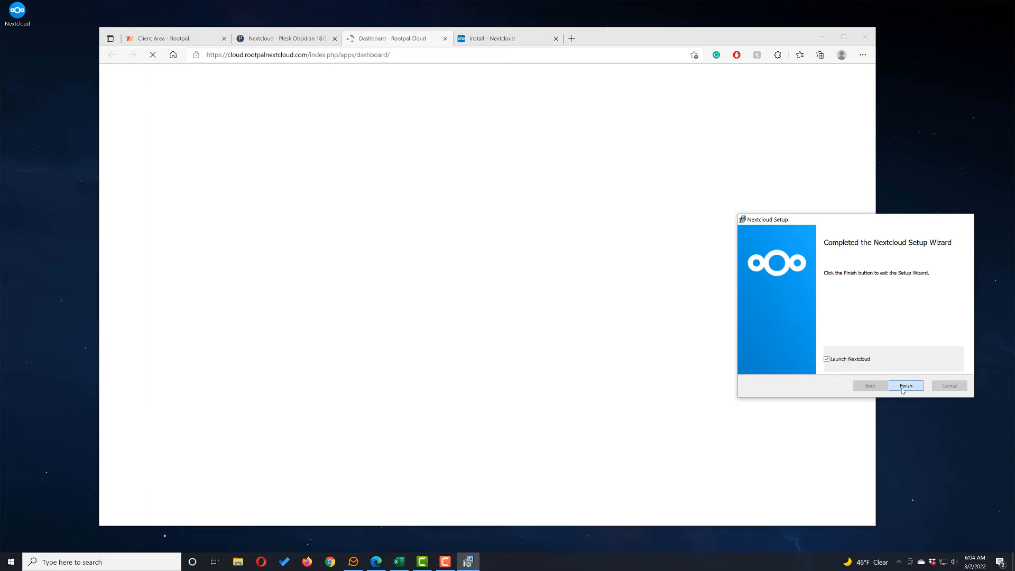
pyautogui.click(905, 385)
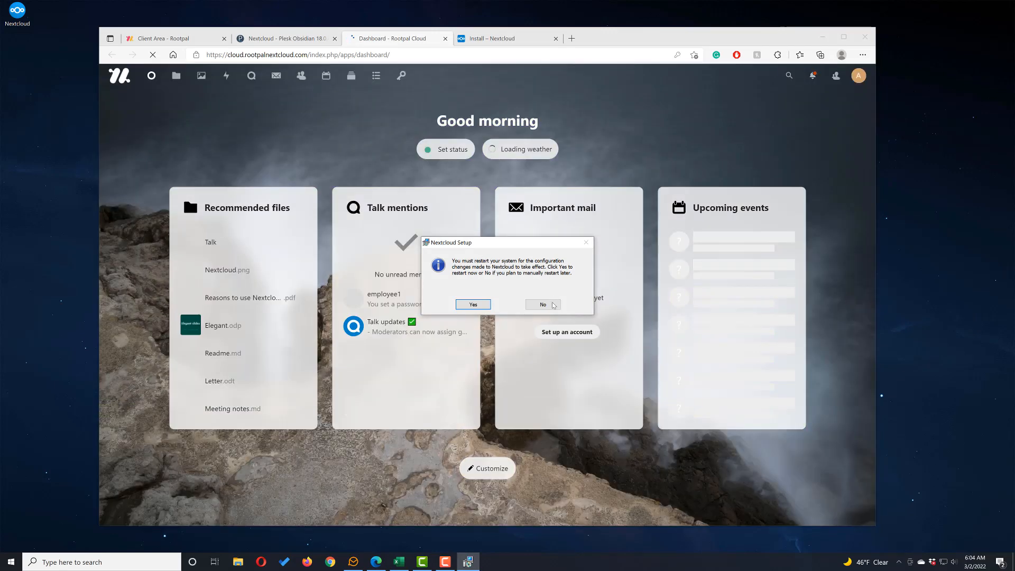
# Decline the installer's restart prompt by choosing No.
pyautogui.click(543, 305)
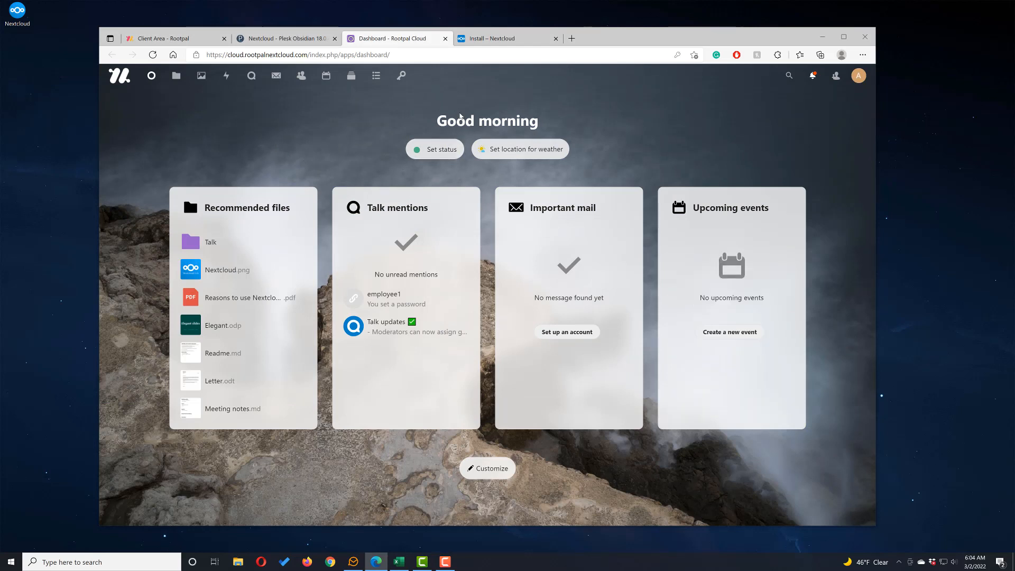
pyautogui.moveTo(482, 545)
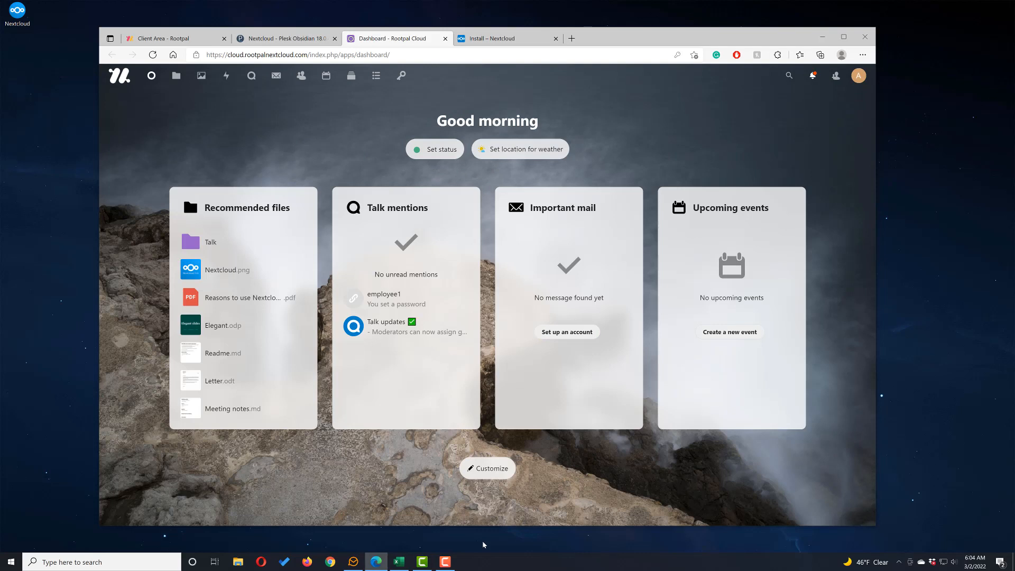
pyautogui.moveTo(626, 493)
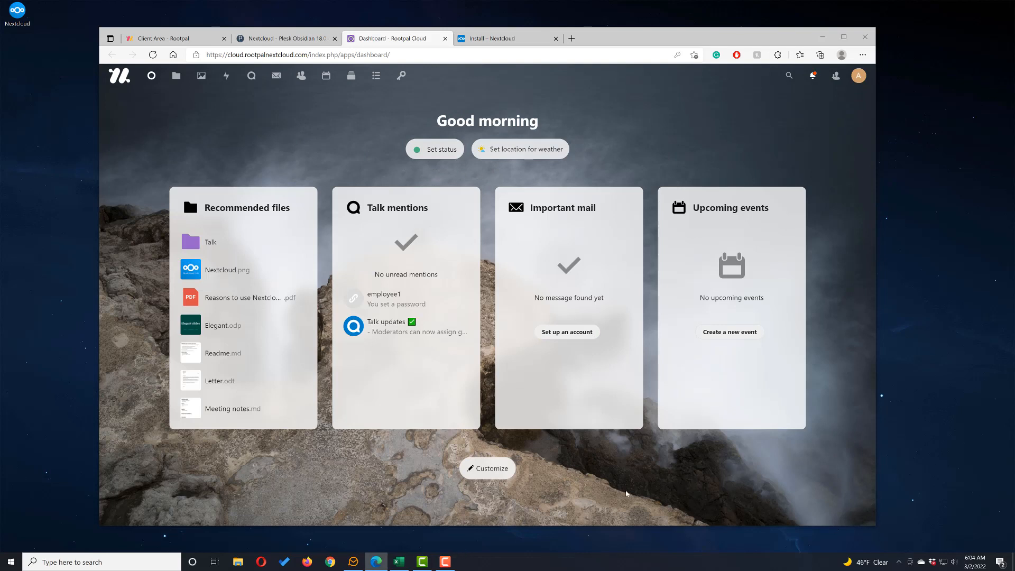
pyautogui.moveTo(305, 163)
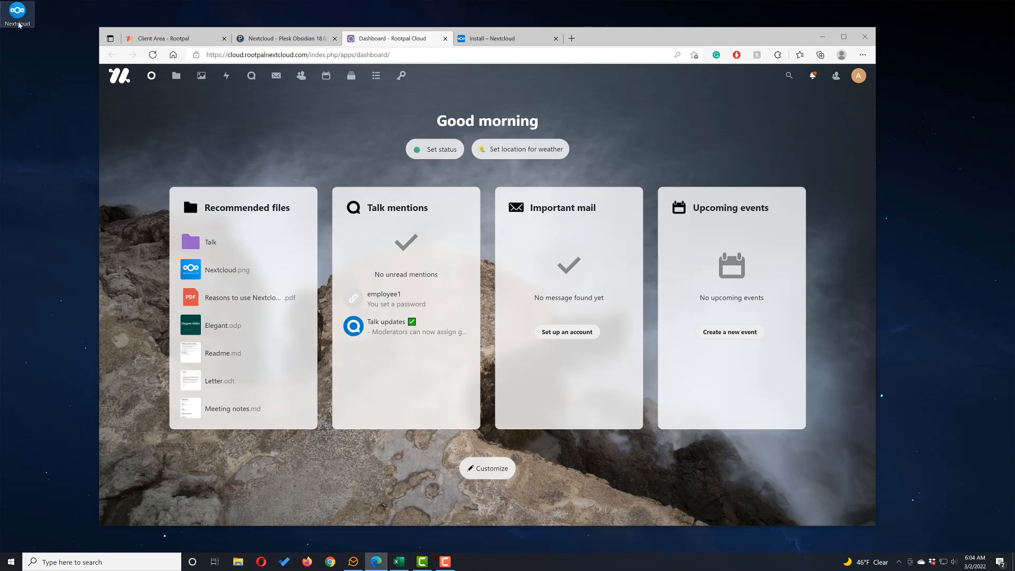
# Reveal the system tray's hidden background apps to reach the Nextcloud client.
pyautogui.click(899, 562)
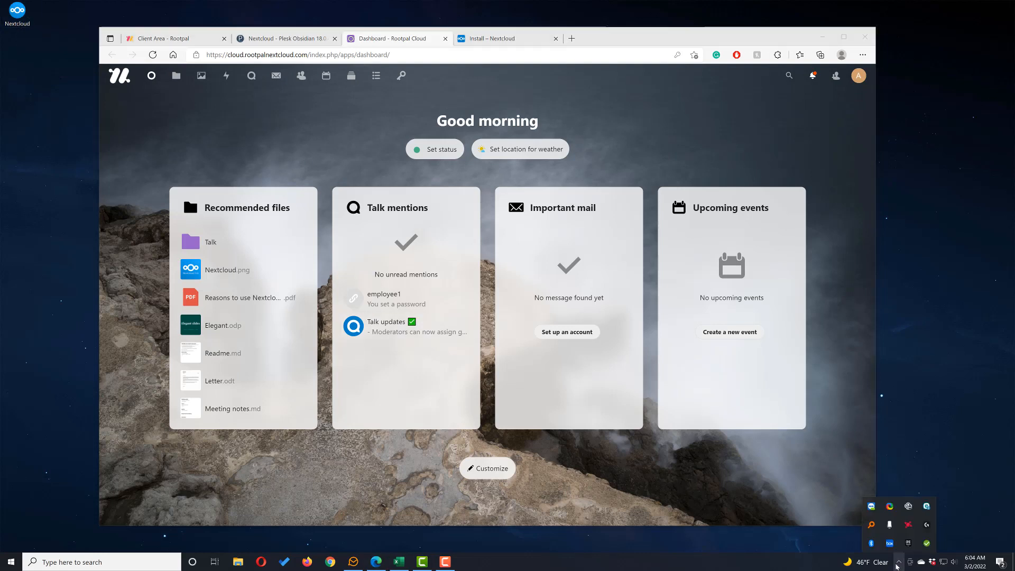
pyautogui.moveTo(926, 543)
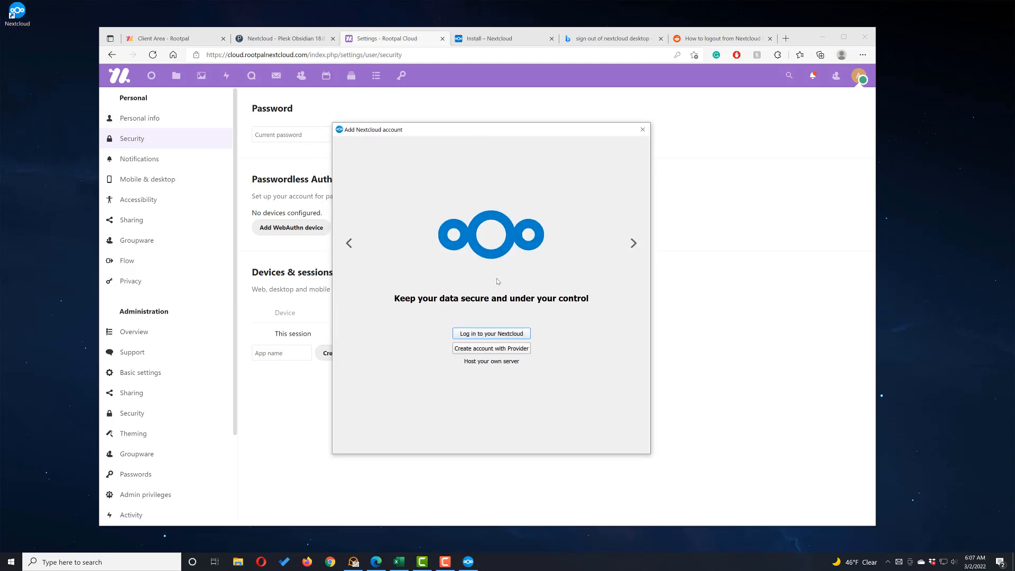
pyautogui.moveTo(473, 327)
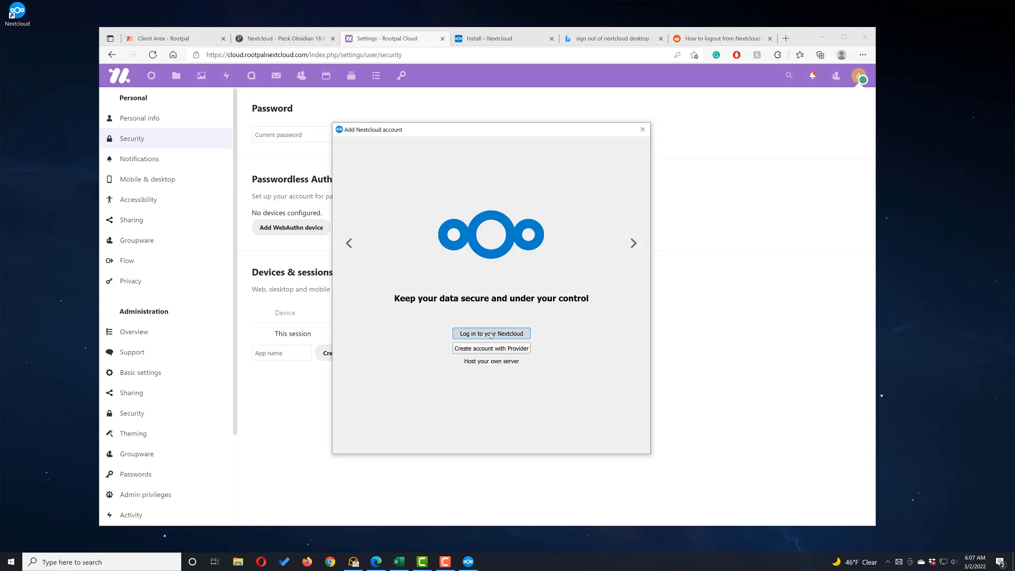
pyautogui.click(491, 333)
pyautogui.write('https://cloud.rootpalnextcloud.com/')
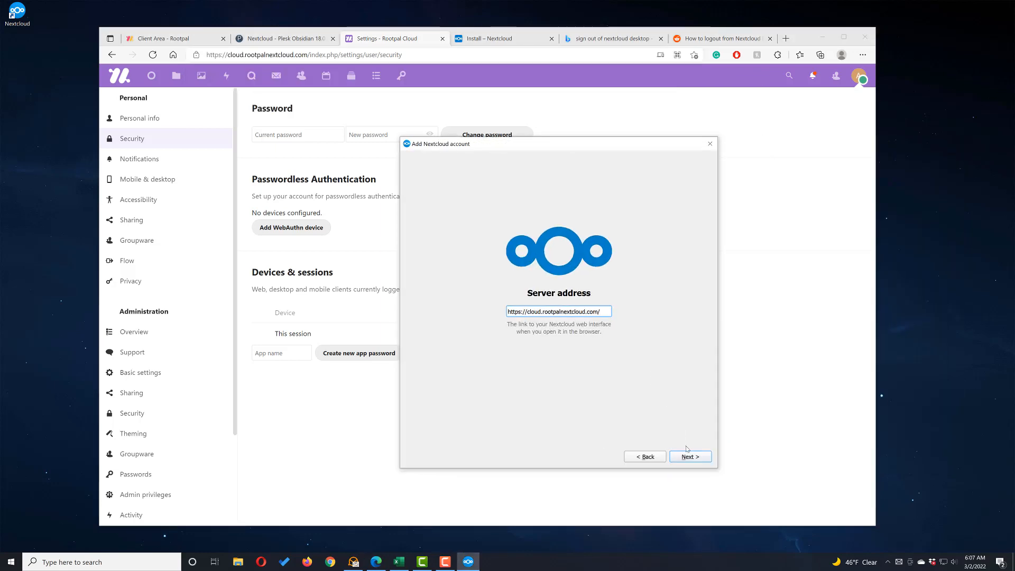
pyautogui.click(689, 457)
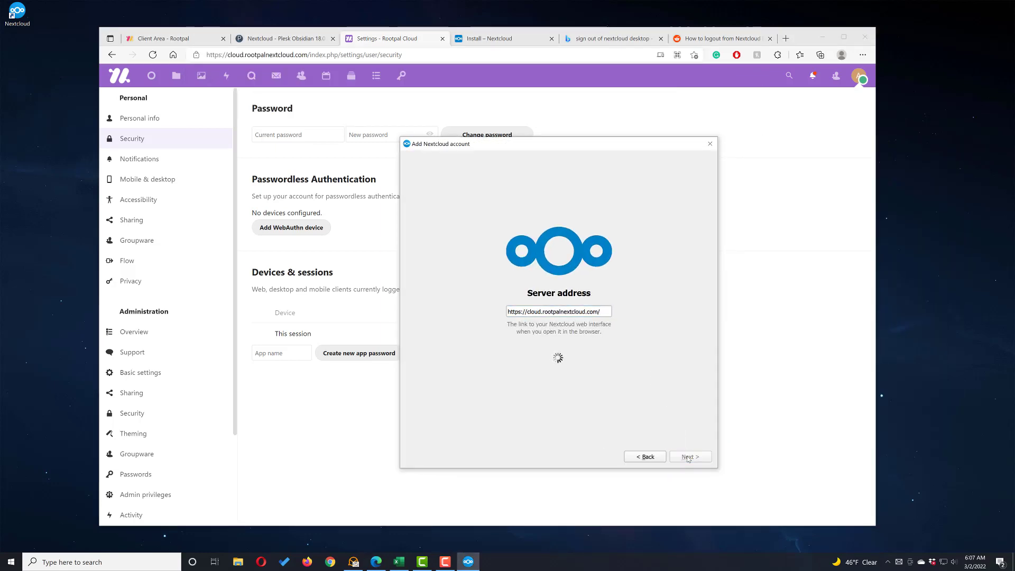
pyautogui.click(690, 457)
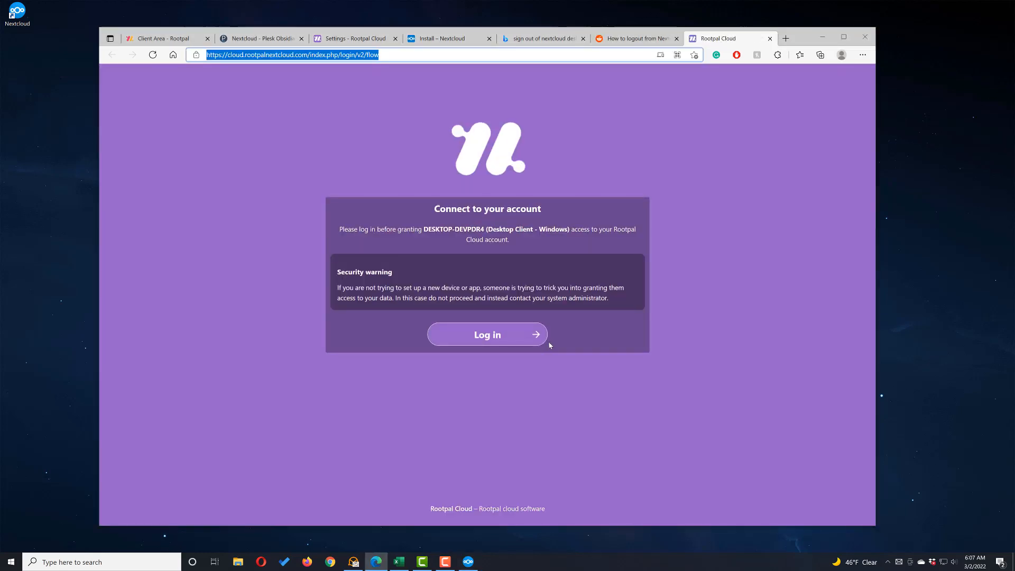
pyautogui.moveTo(487, 334)
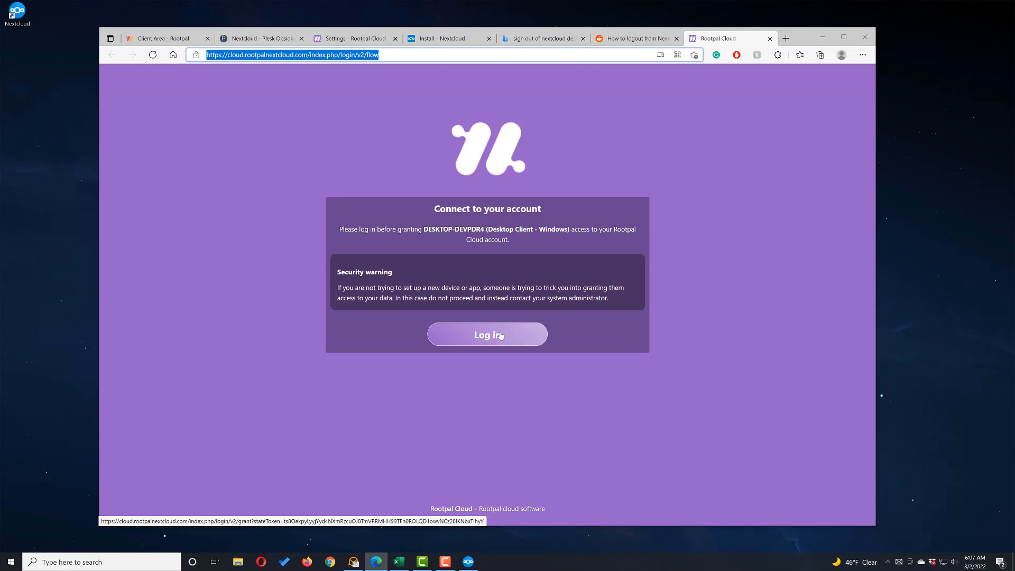
# Log in through the browser flow and grant the Windows desktop client access.
pyautogui.click(487, 334)
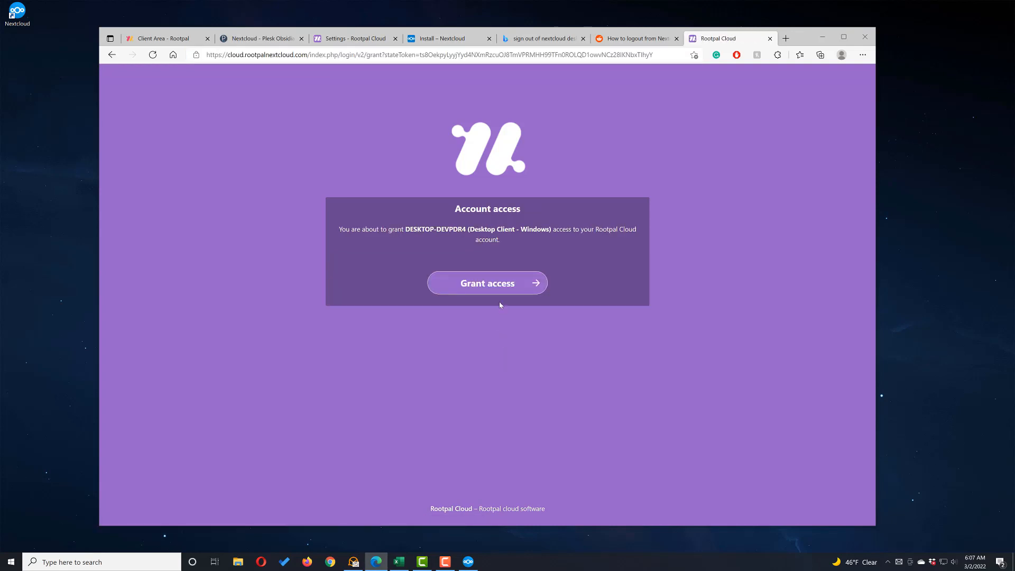
pyautogui.click(486, 283)
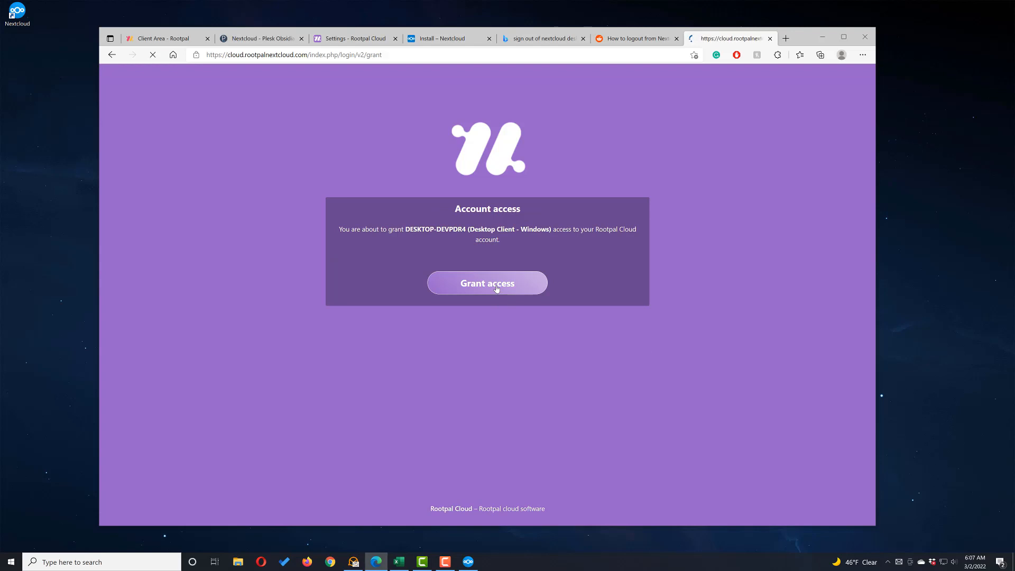
pyautogui.click(487, 283)
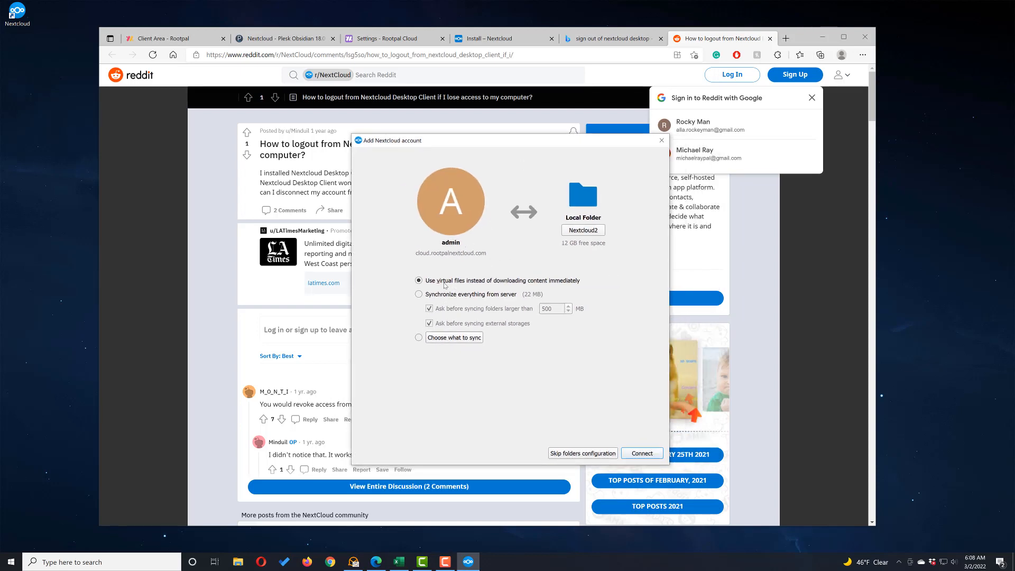
pyautogui.moveTo(565, 285)
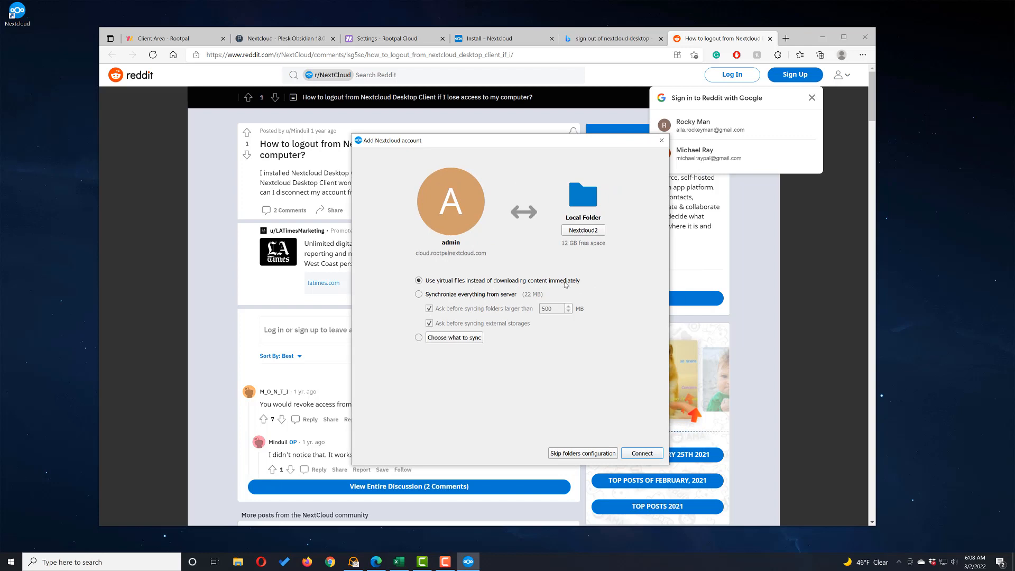
pyautogui.moveTo(586, 285)
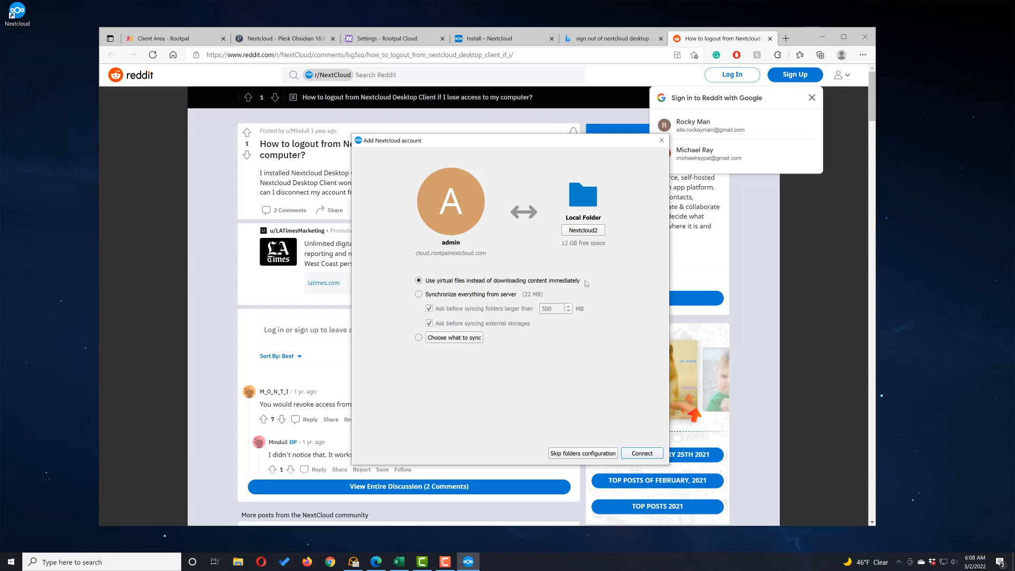
pyautogui.moveTo(432, 291)
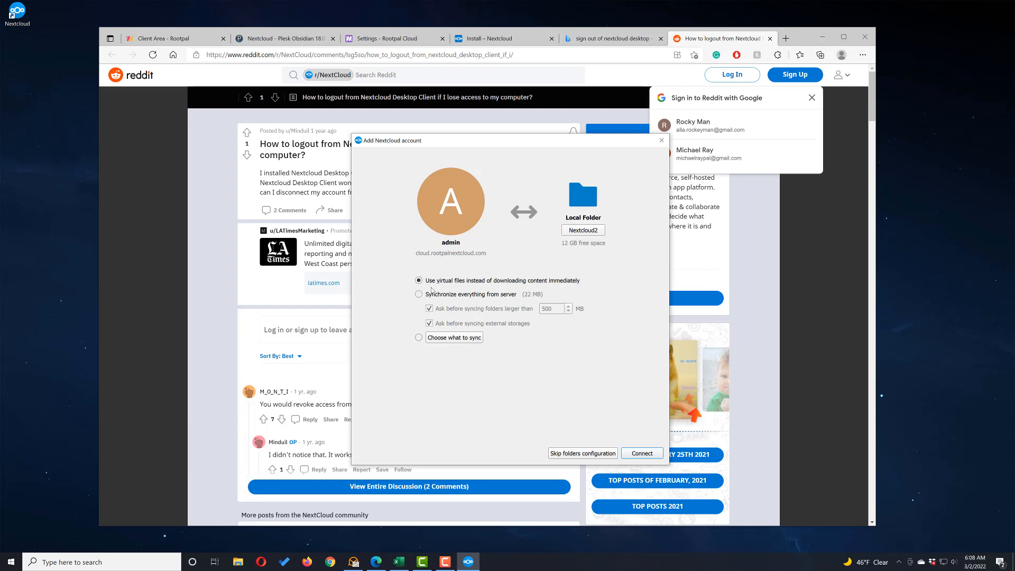
pyautogui.moveTo(458, 298)
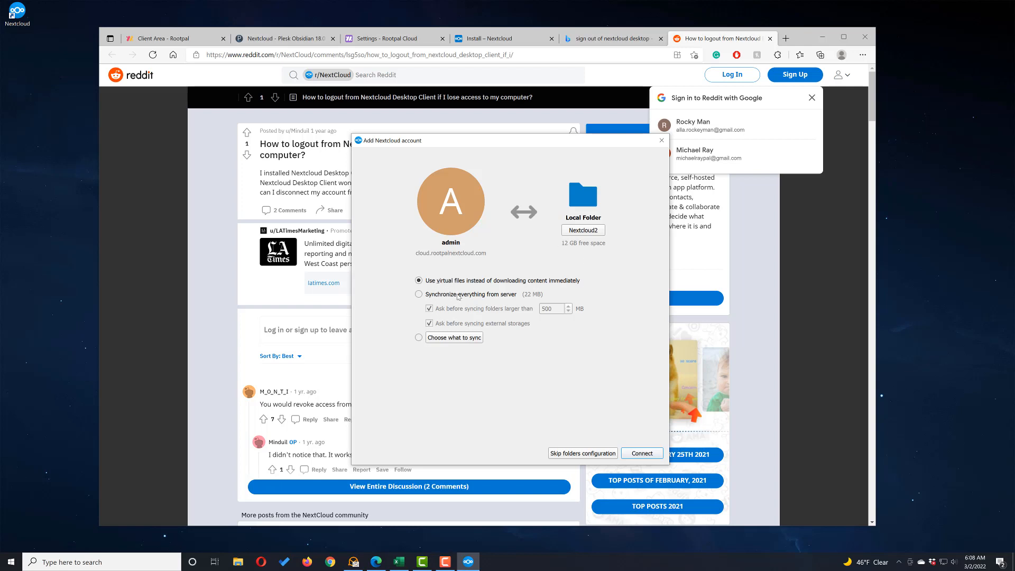
# Try 'Synchronize everything from server', then reselect 'Use virtual files'.
pyautogui.click(419, 294)
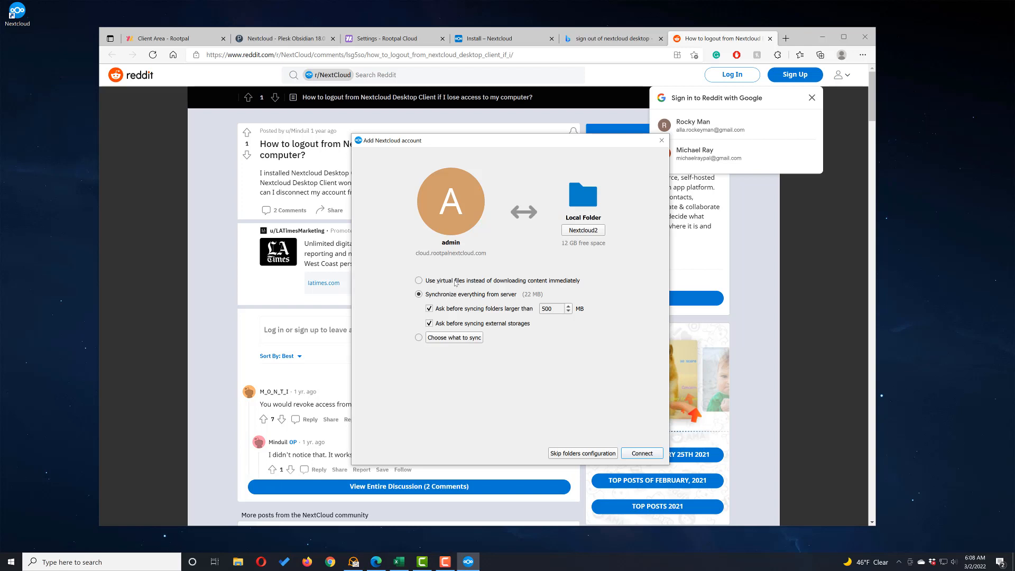
pyautogui.click(419, 280)
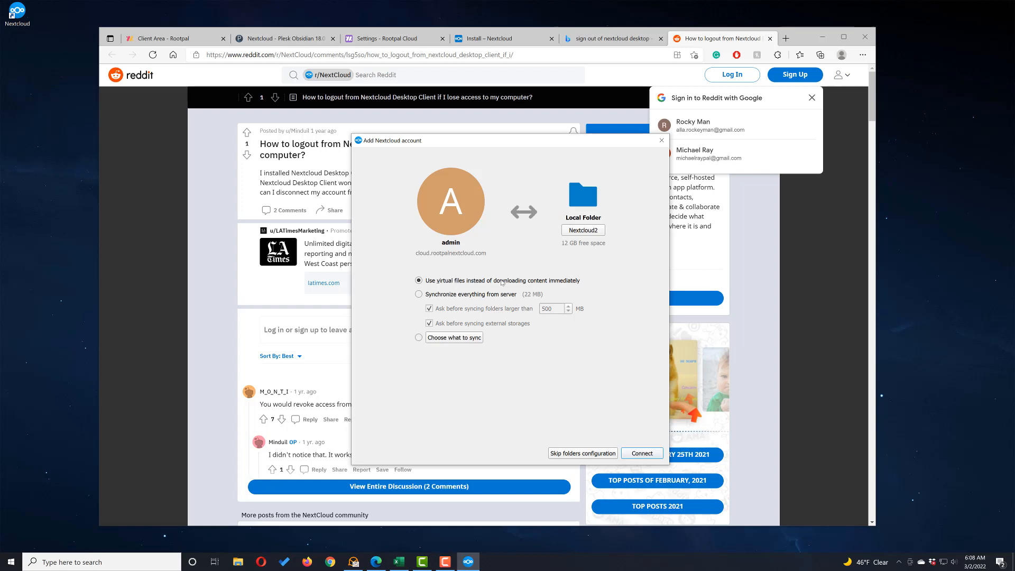
pyautogui.moveTo(475, 289)
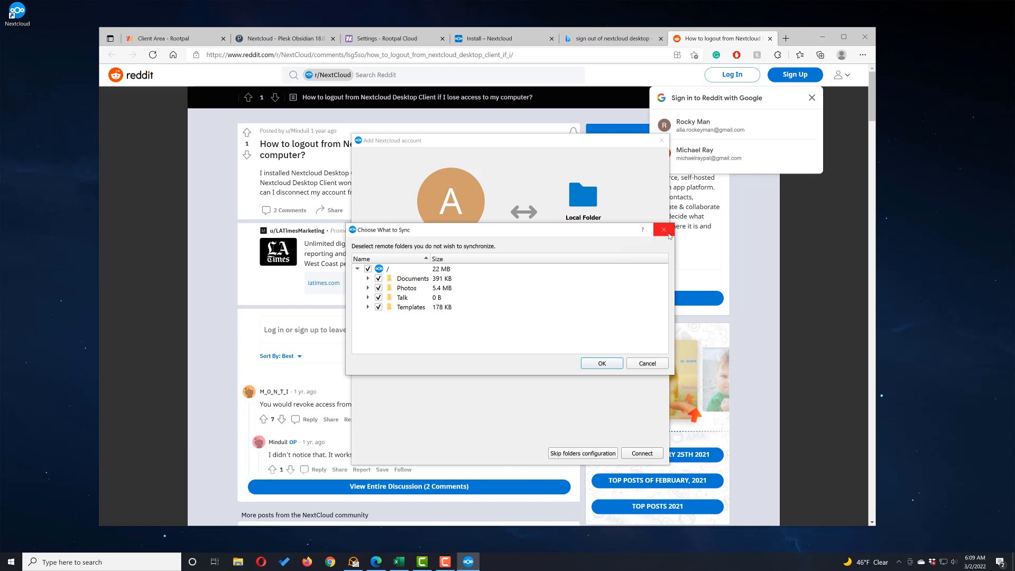
pyautogui.moveTo(663, 231)
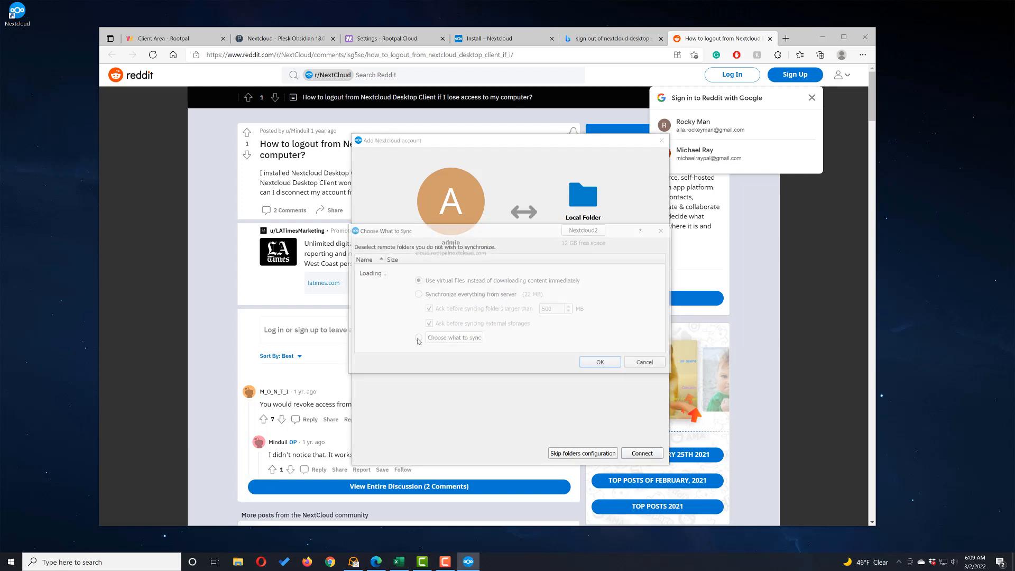
# Submit the Nextcloud account setup with virtual files and local folder Nextcloud2.
pyautogui.click(419, 294)
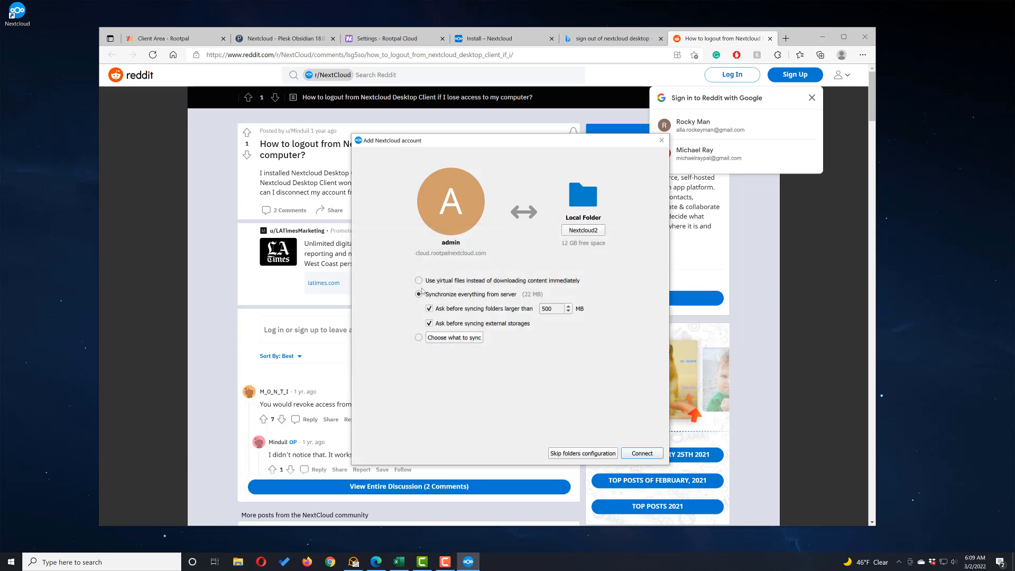
pyautogui.click(418, 281)
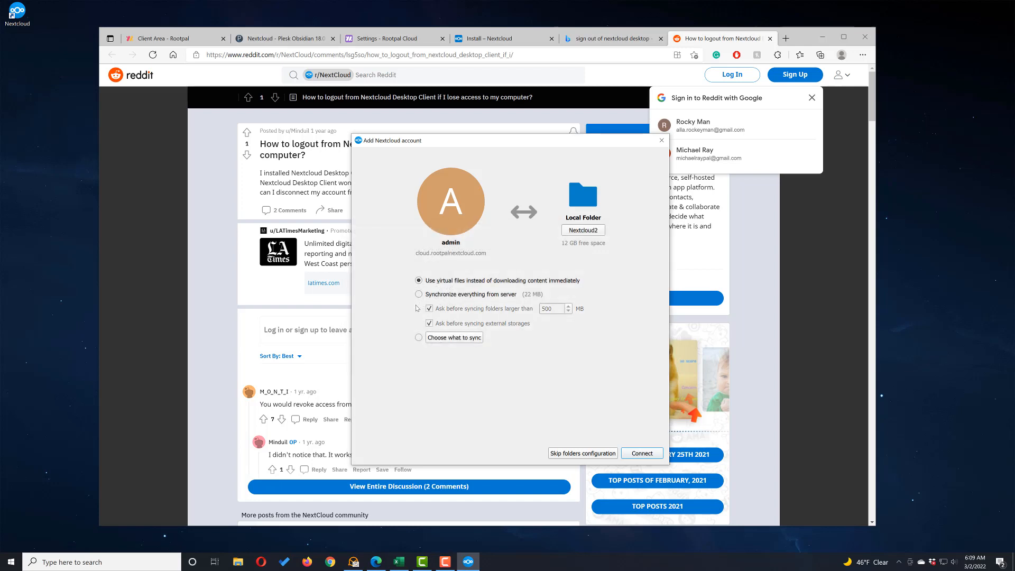
pyautogui.moveTo(477, 316)
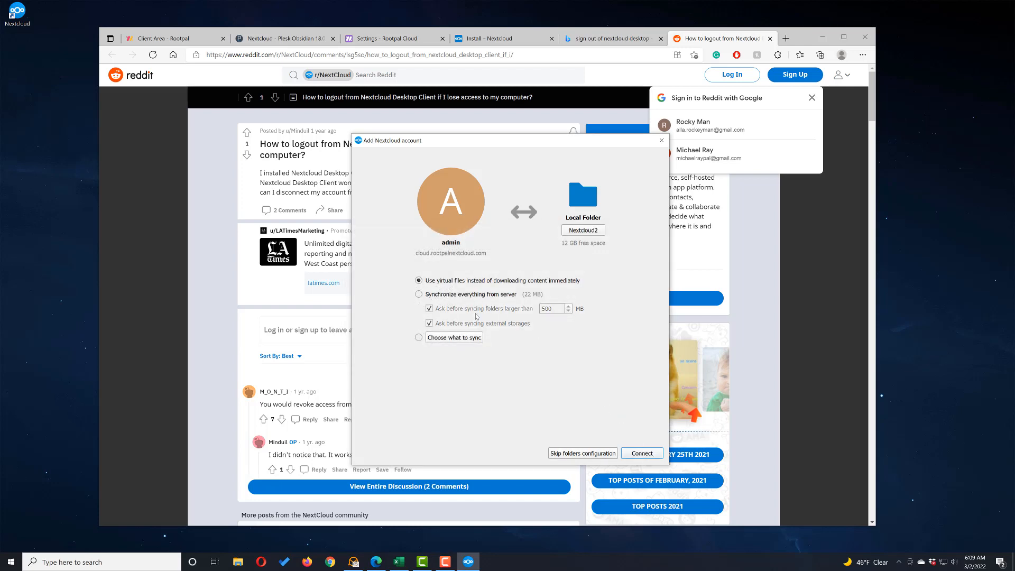
pyautogui.click(641, 453)
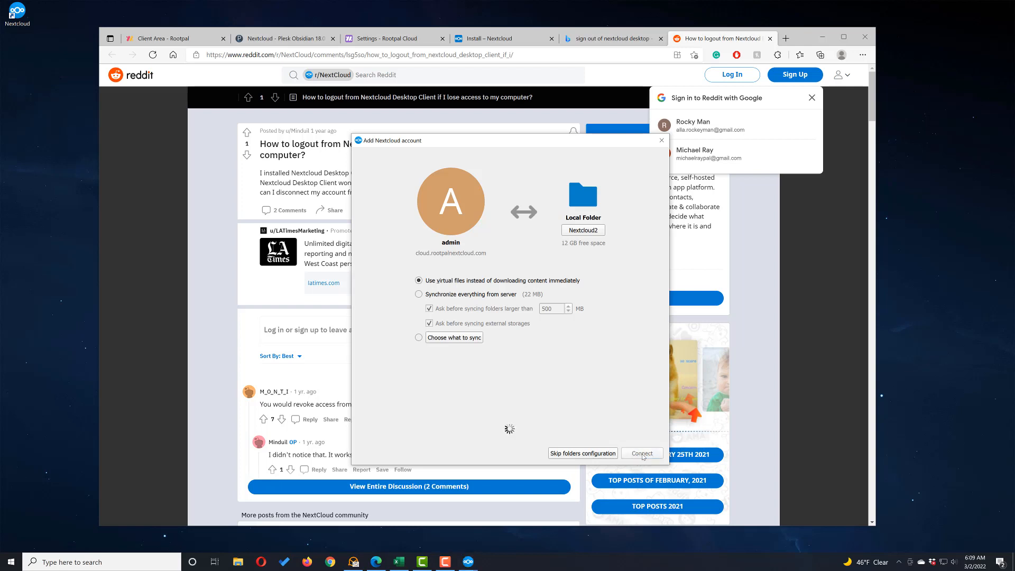
pyautogui.click(641, 452)
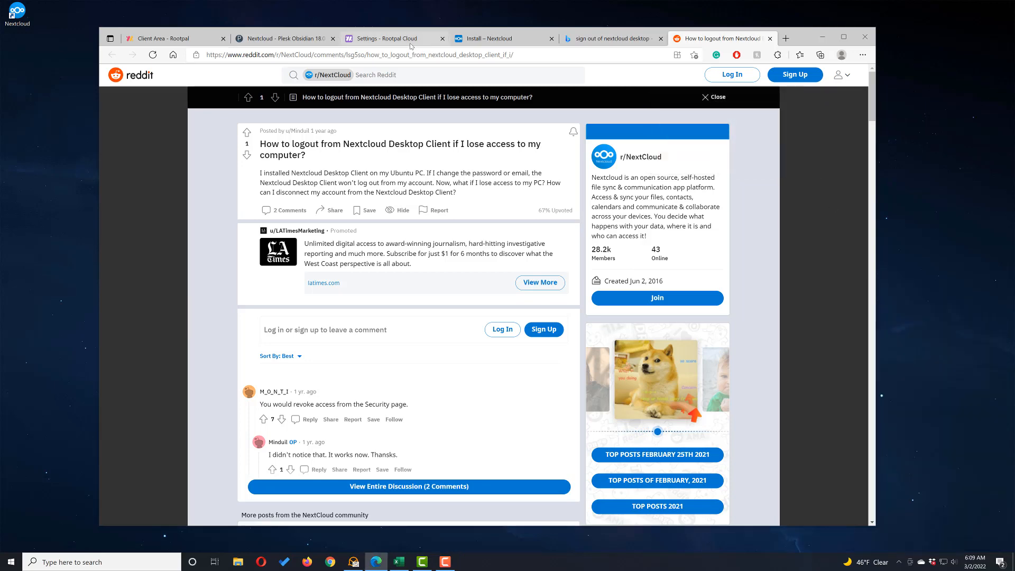
pyautogui.click(393, 38)
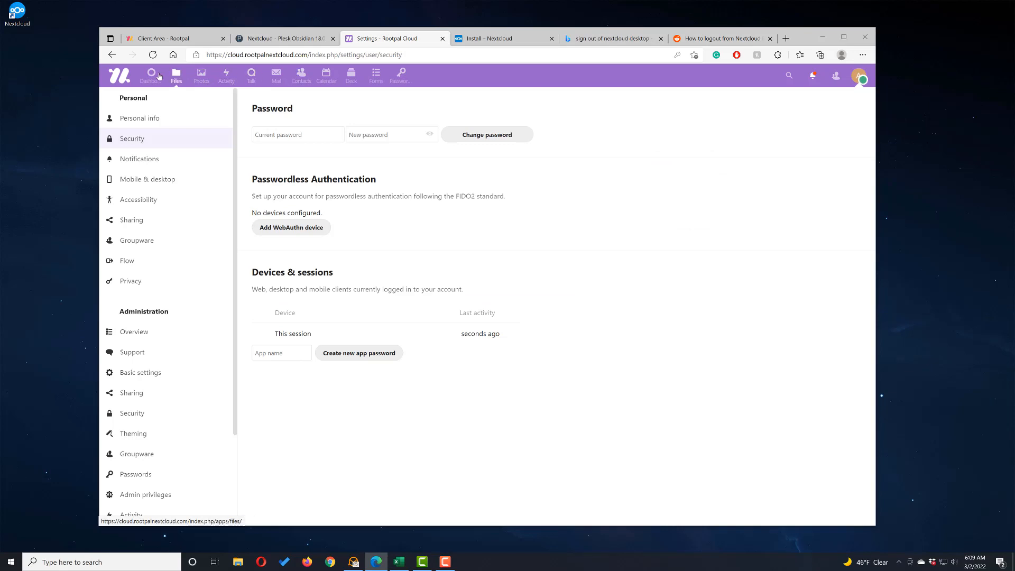
pyautogui.moveTo(918, 505)
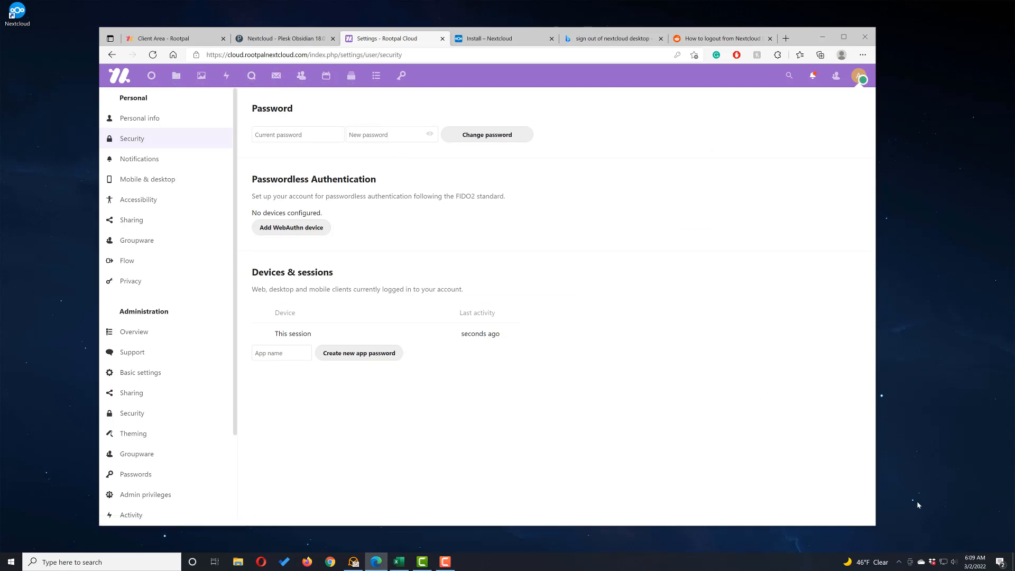
pyautogui.click(911, 562)
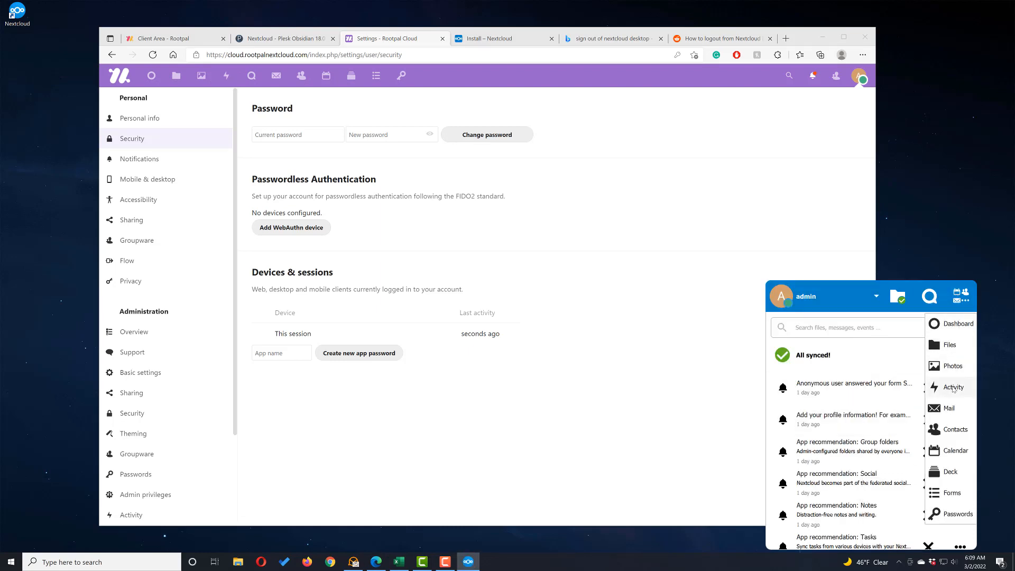
pyautogui.click(720, 38)
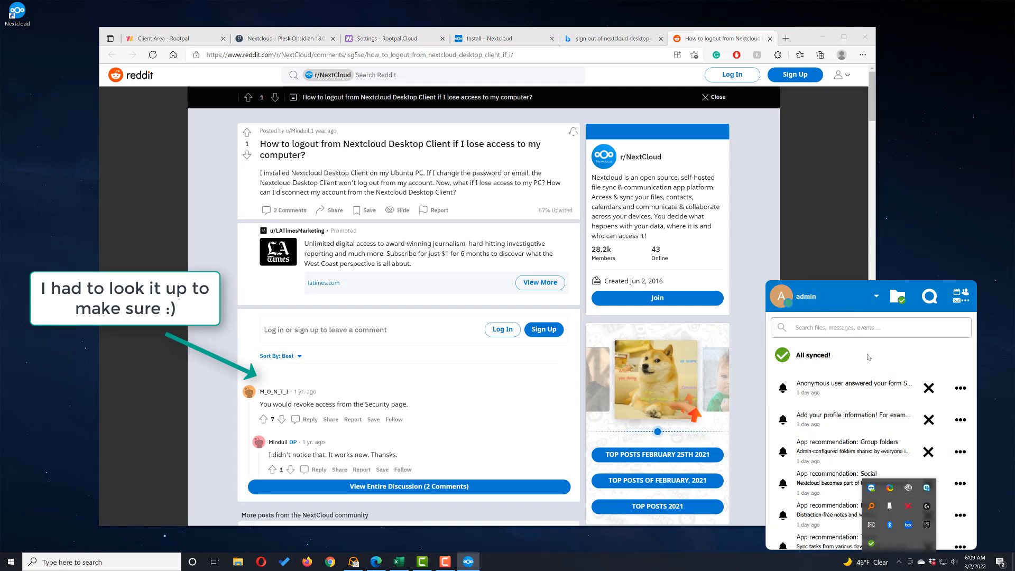
pyautogui.click(870, 327)
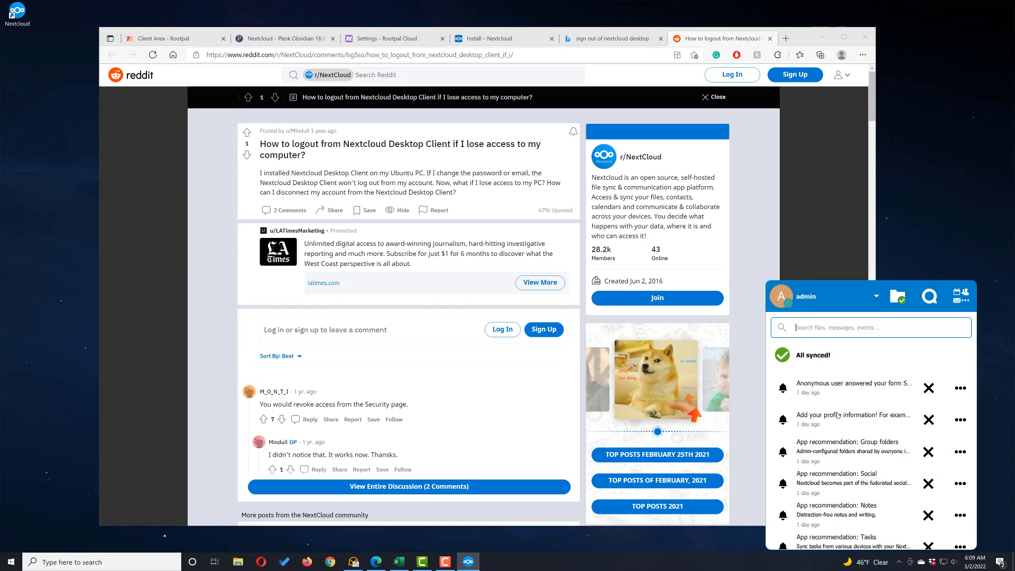
pyautogui.scroll(-3)
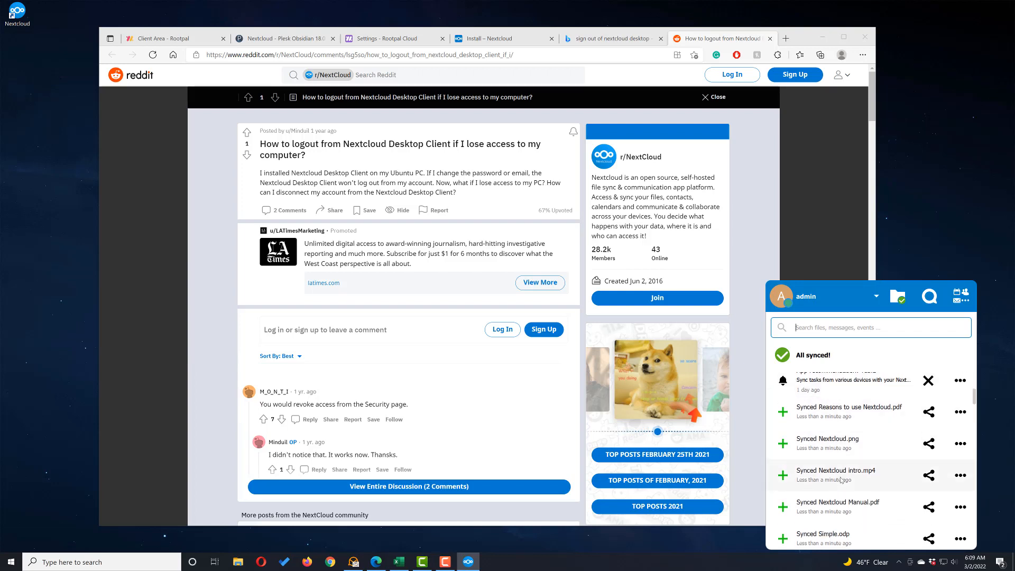
pyautogui.click(897, 297)
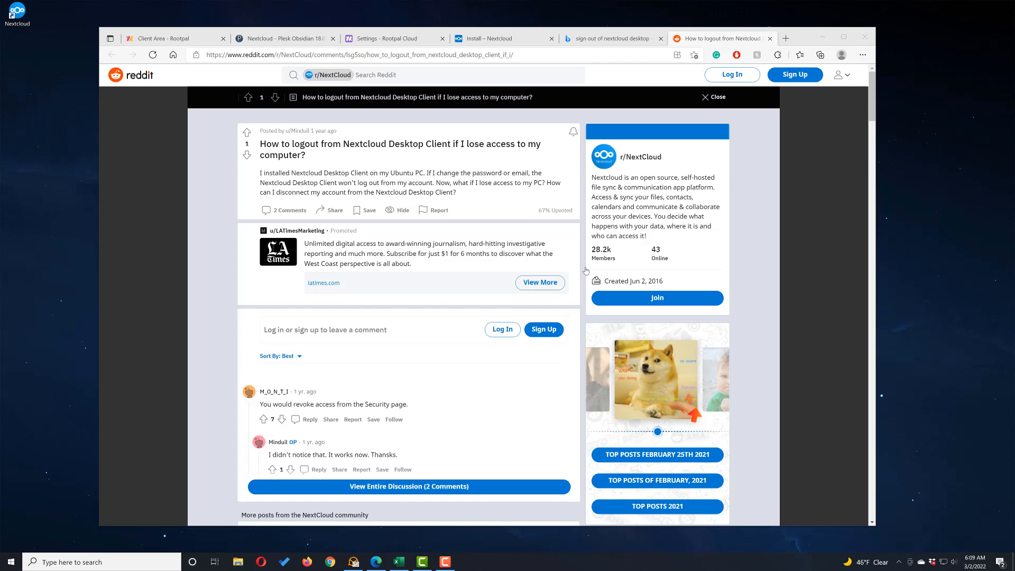
# View the Nextcloud2 folder's cloud-only files, then return to the Settings - Rootpal Cloud tab.
pyautogui.click(237, 561)
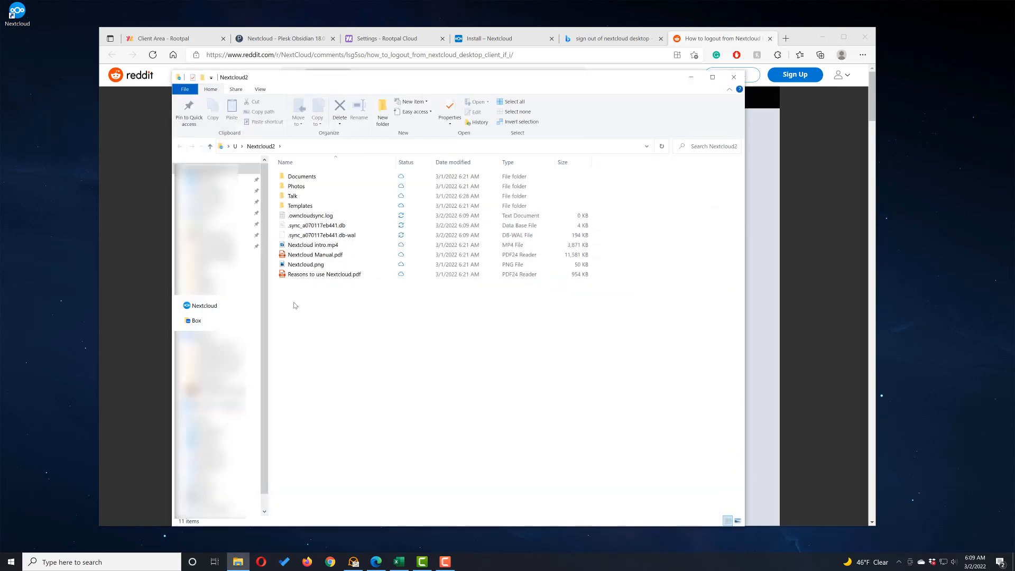
pyautogui.click(292, 196)
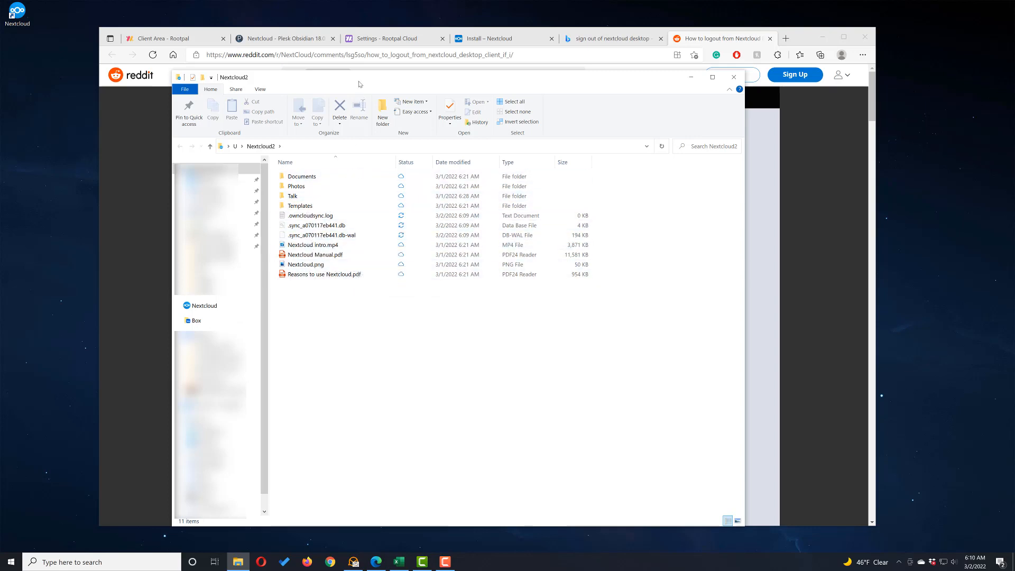
pyautogui.moveTo(785, 38)
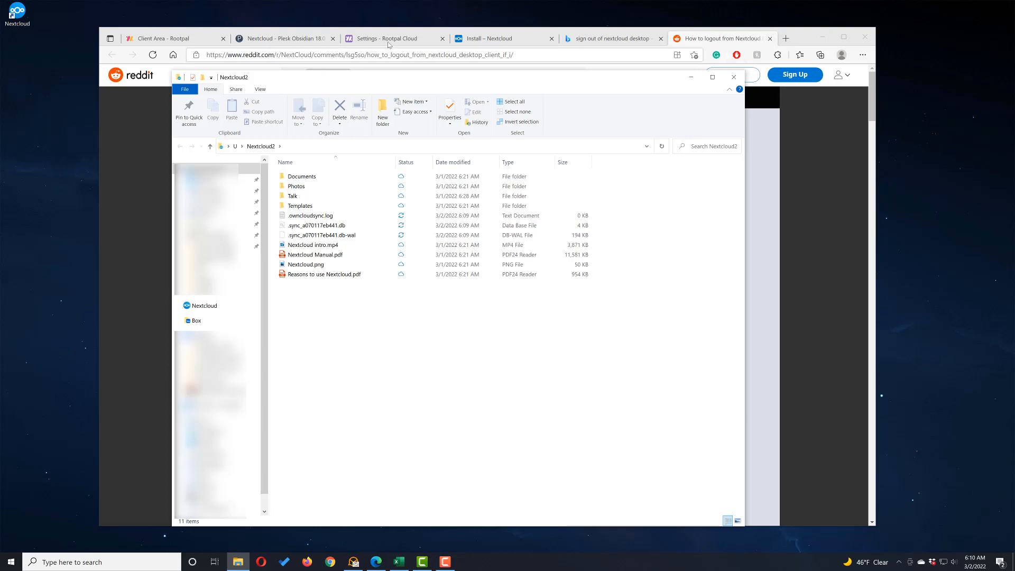
pyautogui.click(392, 38)
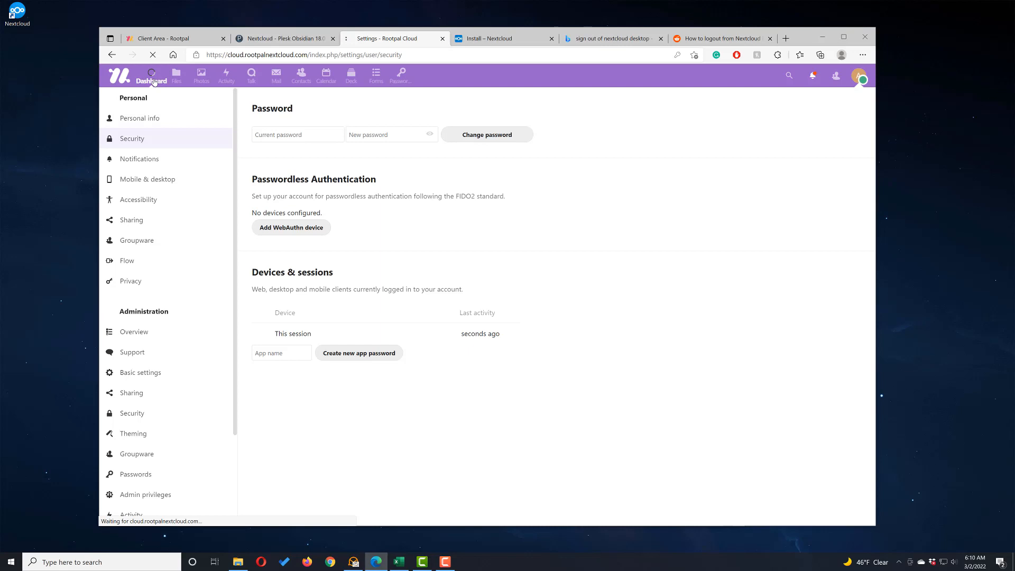
# Go from Dashboard to Files, refresh the list, and preview then close 5235.jpg.
pyautogui.click(151, 75)
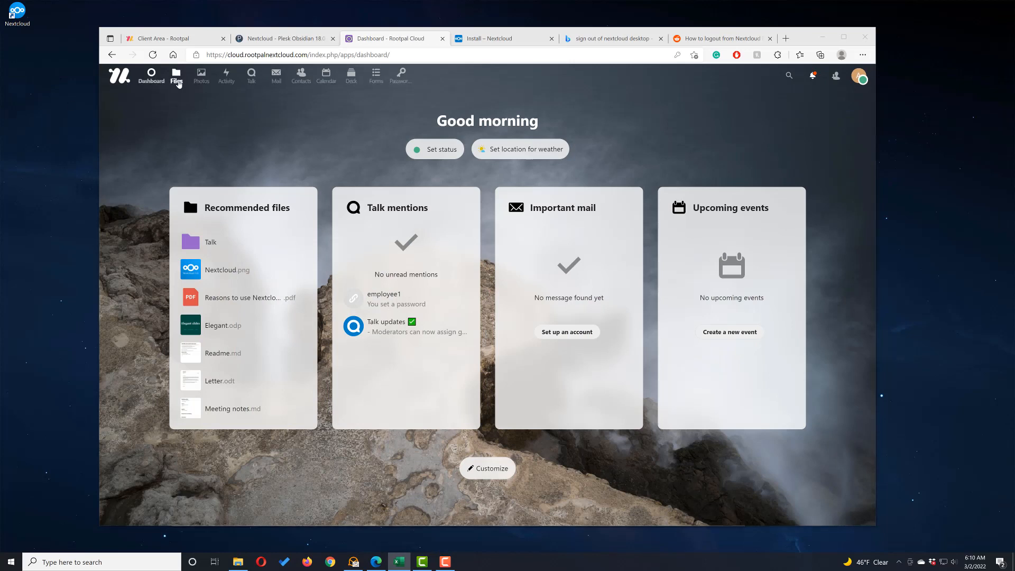
pyautogui.click(176, 76)
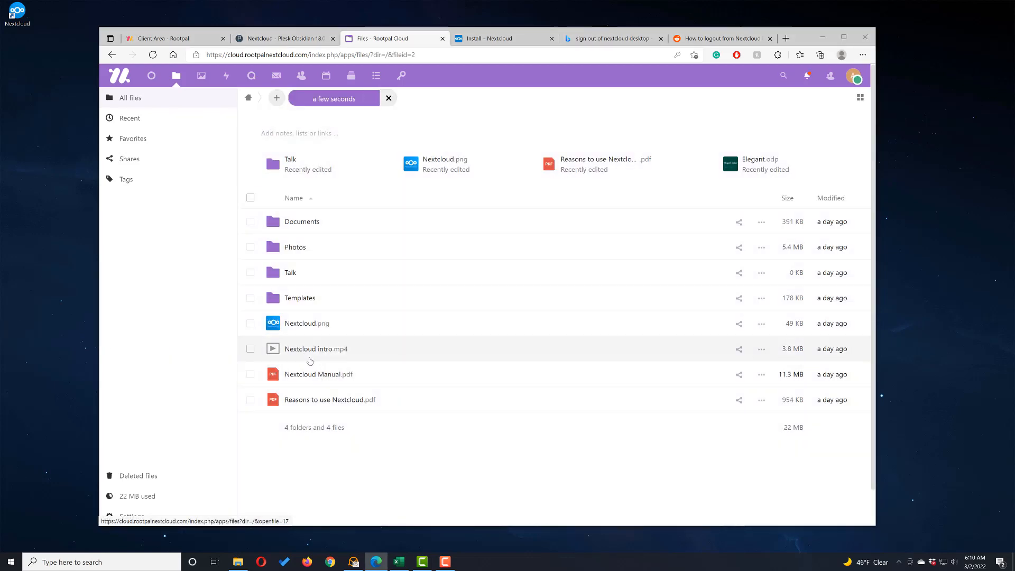
pyautogui.click(388, 98)
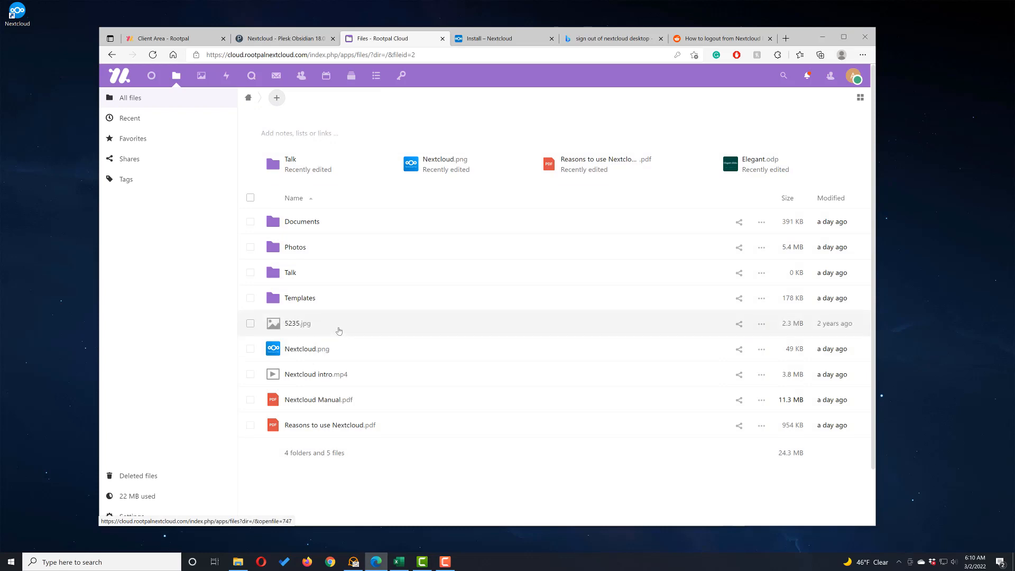
pyautogui.click(297, 323)
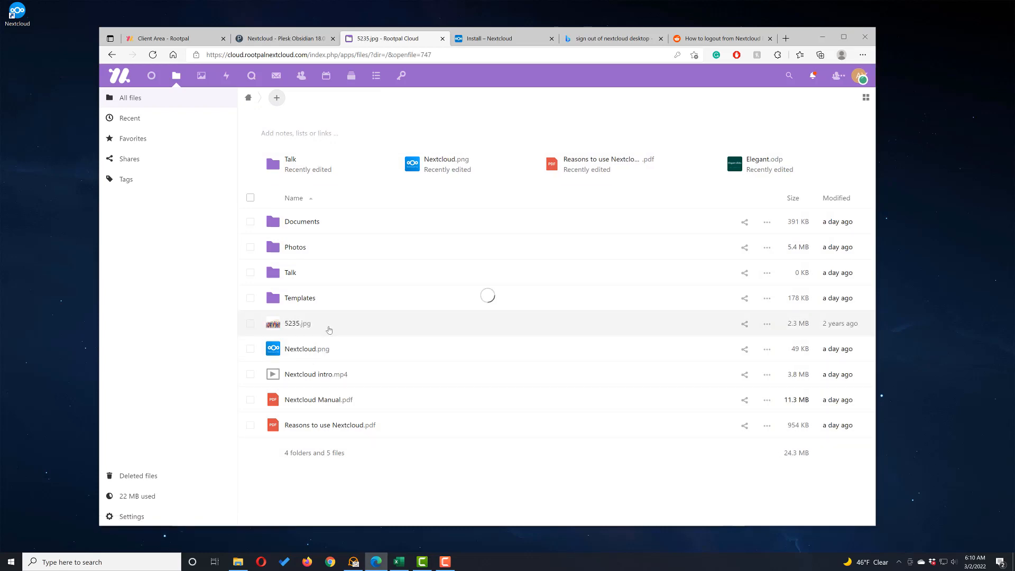
pyautogui.click(297, 323)
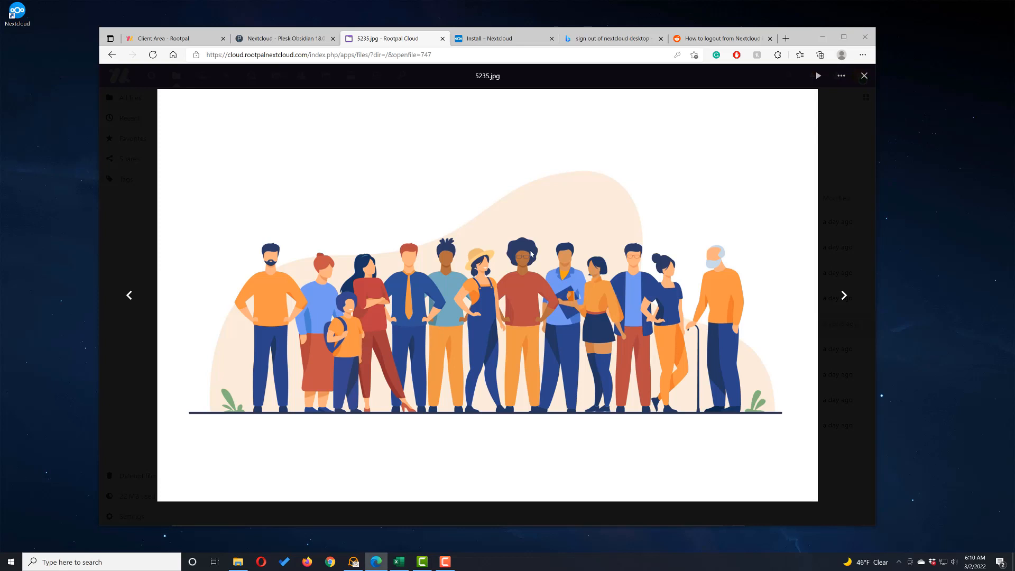
pyautogui.click(863, 75)
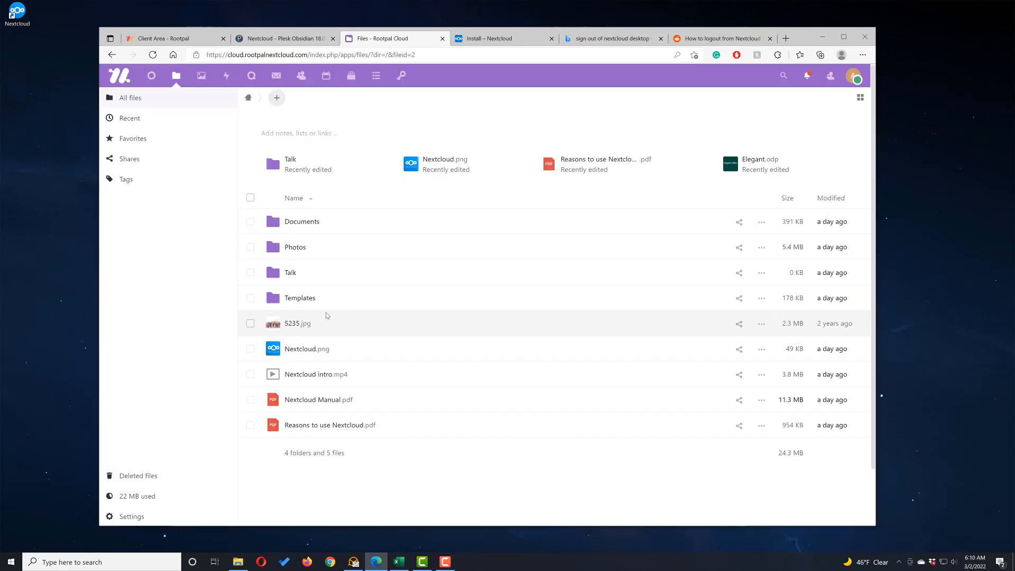
pyautogui.moveTo(909, 549)
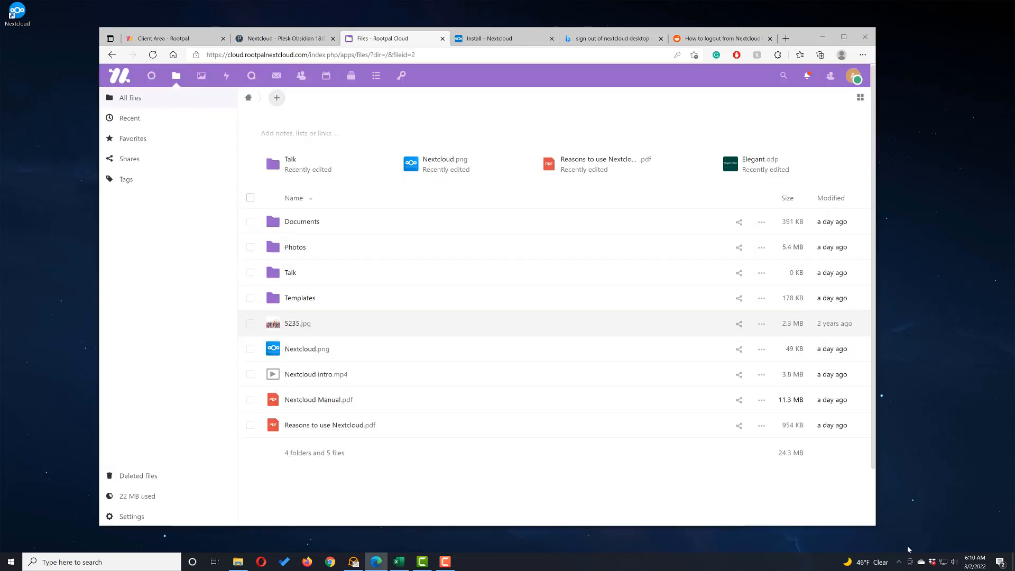
# Refresh the local Nextcloud2 folder, visit Photos and back, confirming 5235.jpg is listed.
pyautogui.click(899, 562)
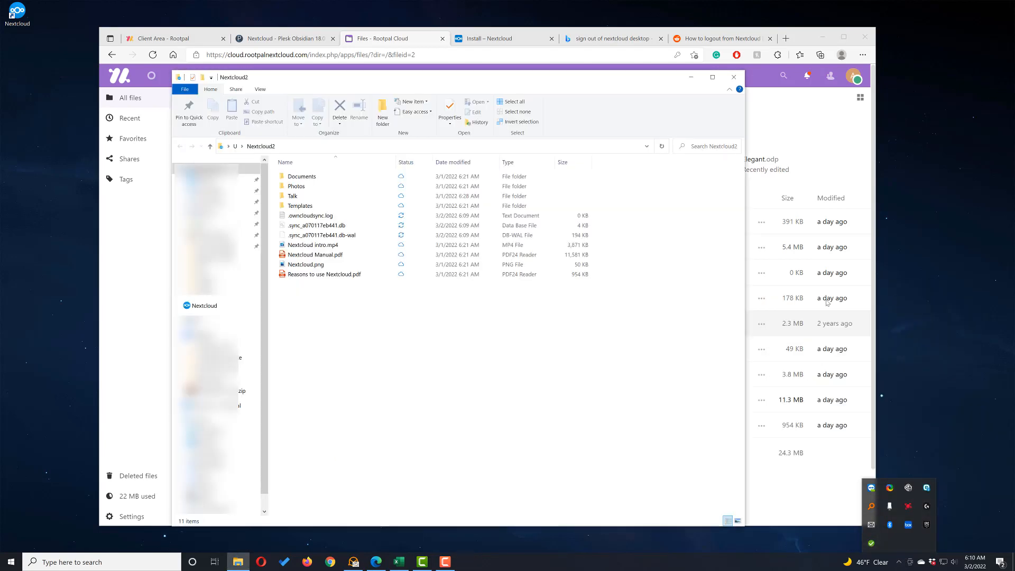
pyautogui.click(312, 245)
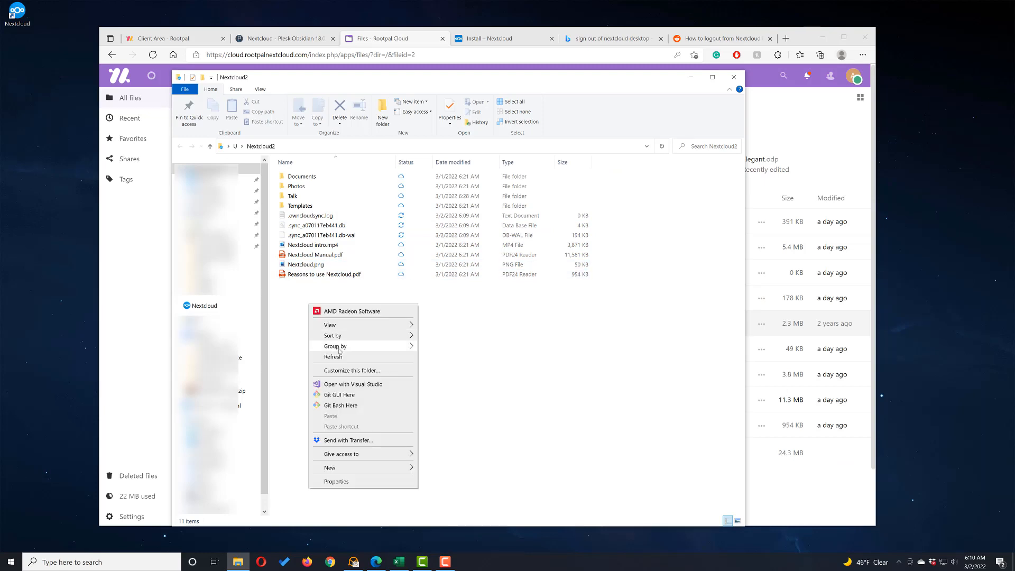
pyautogui.click(333, 355)
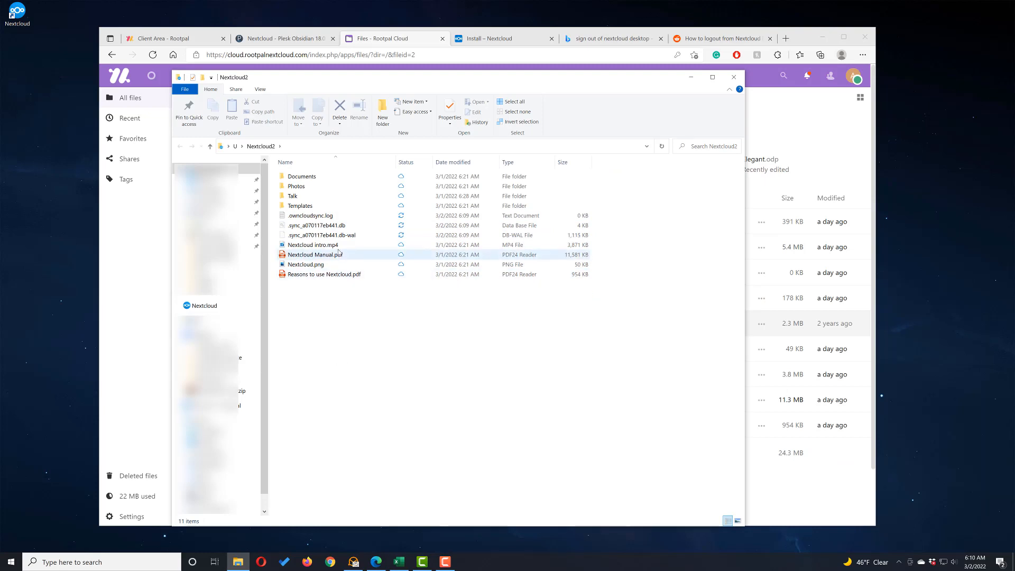
pyautogui.click(306, 264)
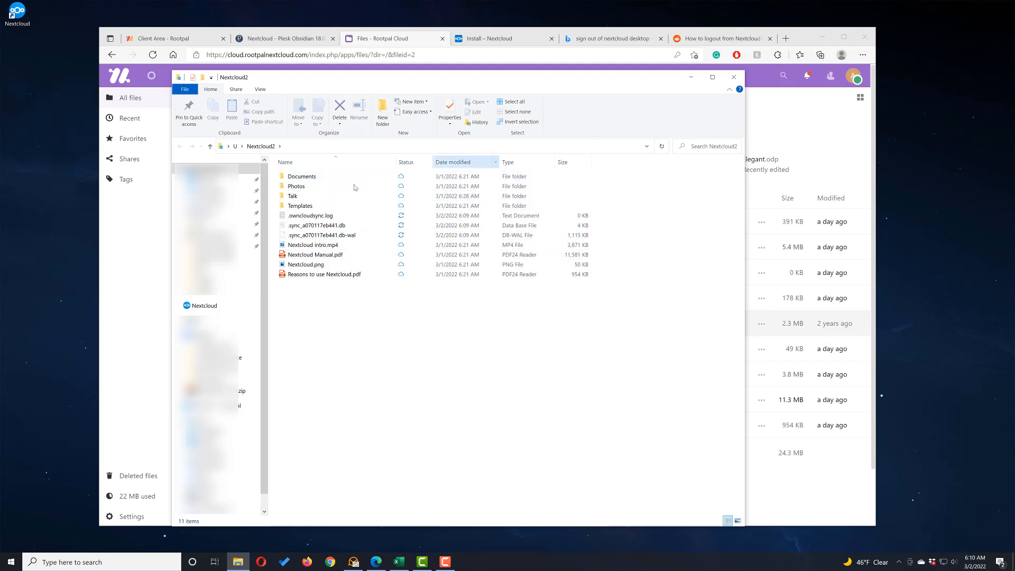
pyautogui.doubleClick(297, 185)
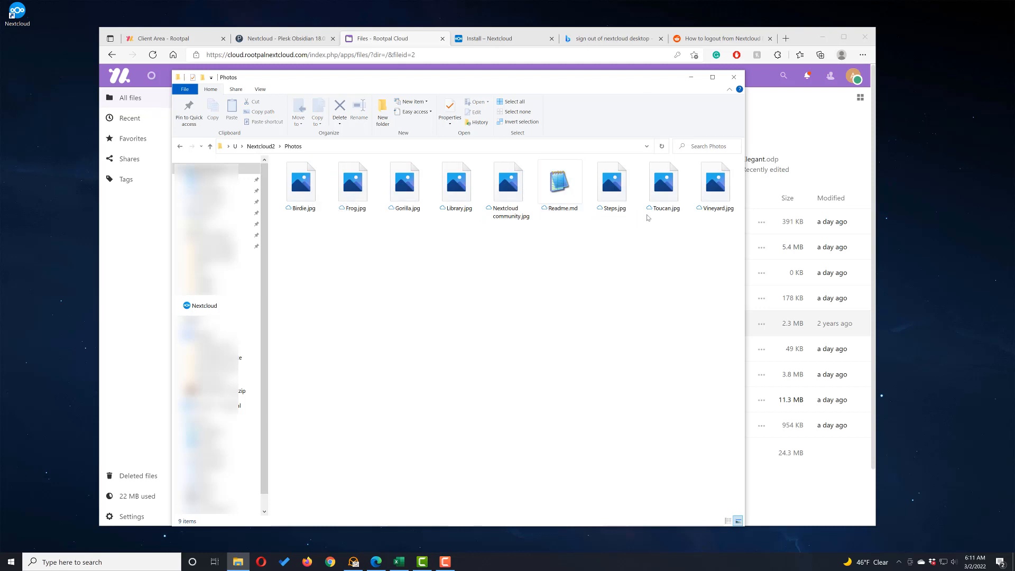
pyautogui.click(210, 146)
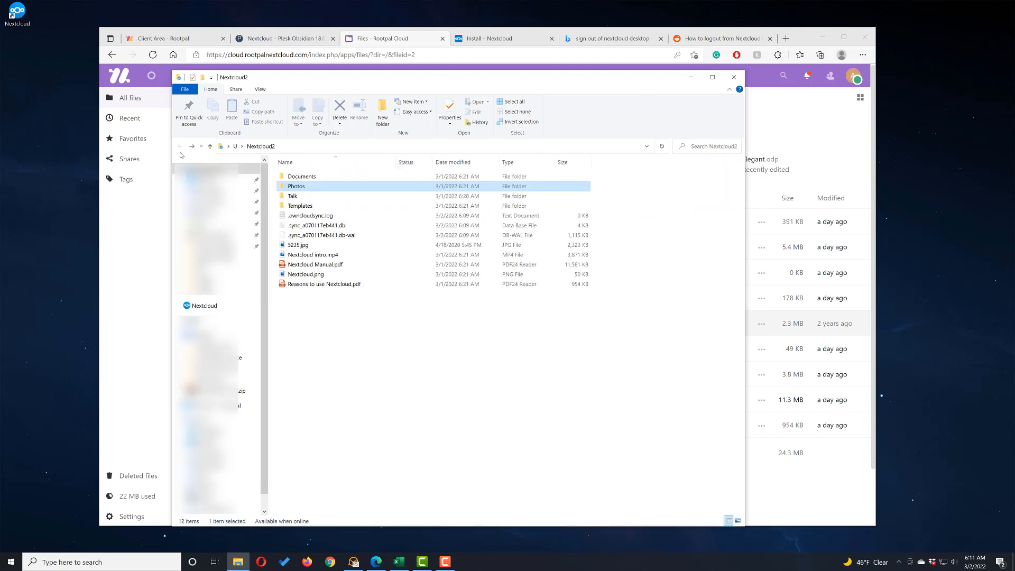
pyautogui.click(298, 245)
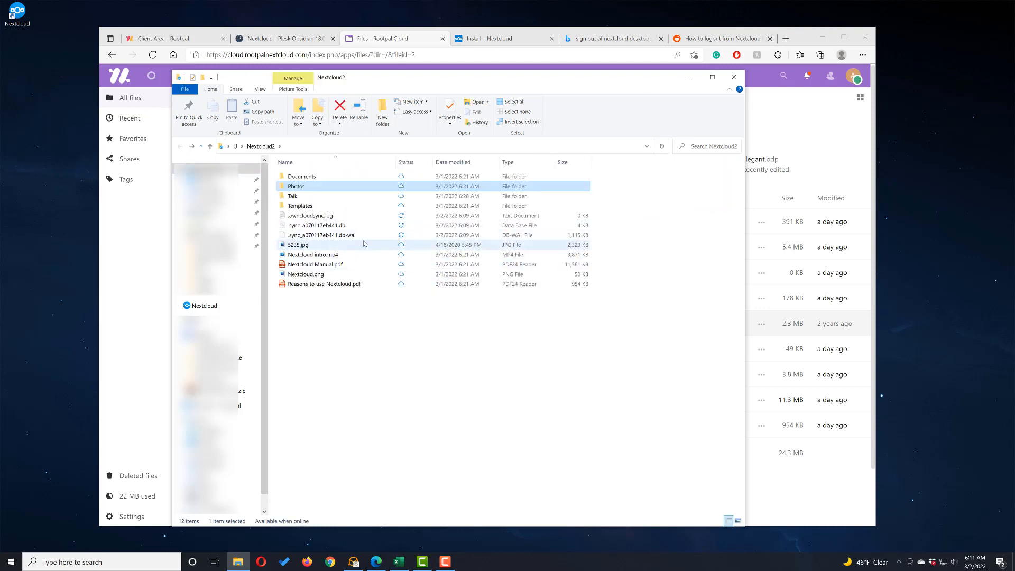
pyautogui.click(318, 235)
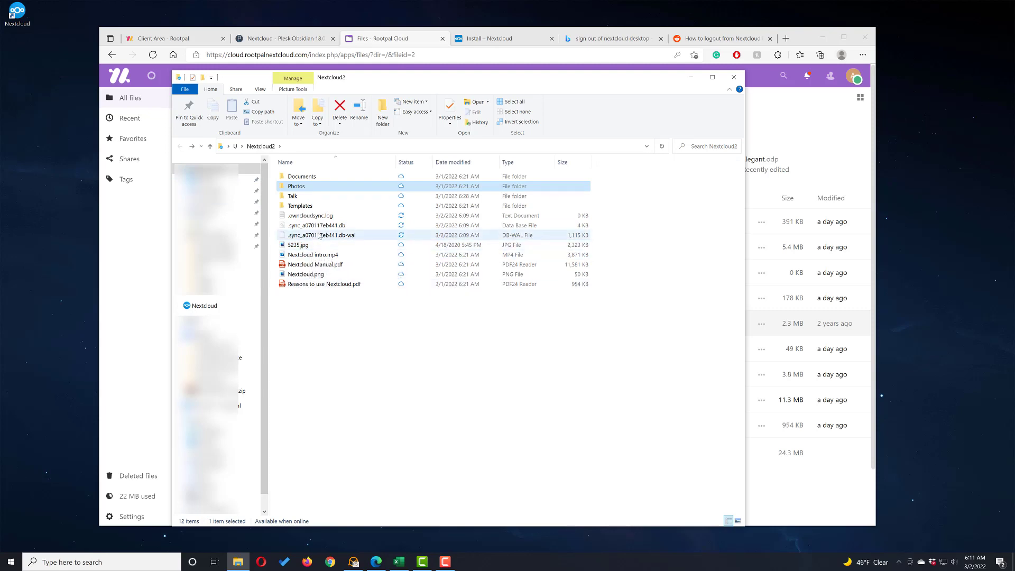
pyautogui.click(298, 245)
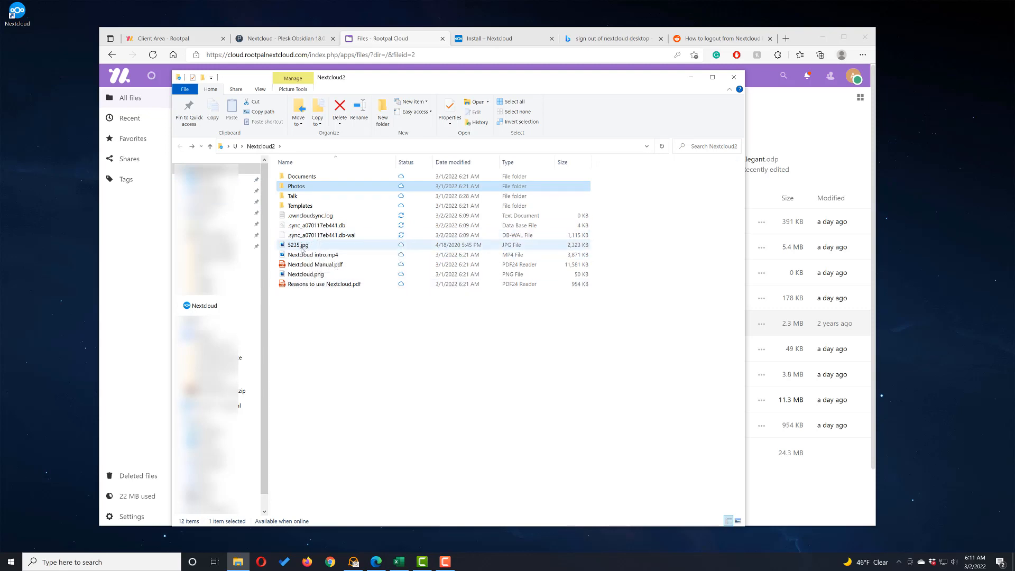
pyautogui.moveTo(317, 248)
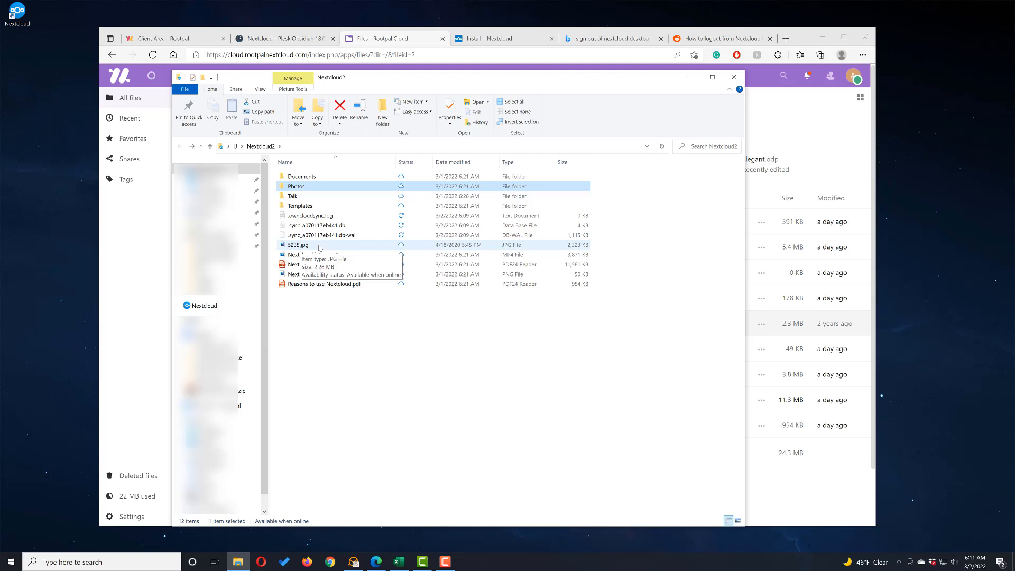
pyautogui.moveTo(607, 134)
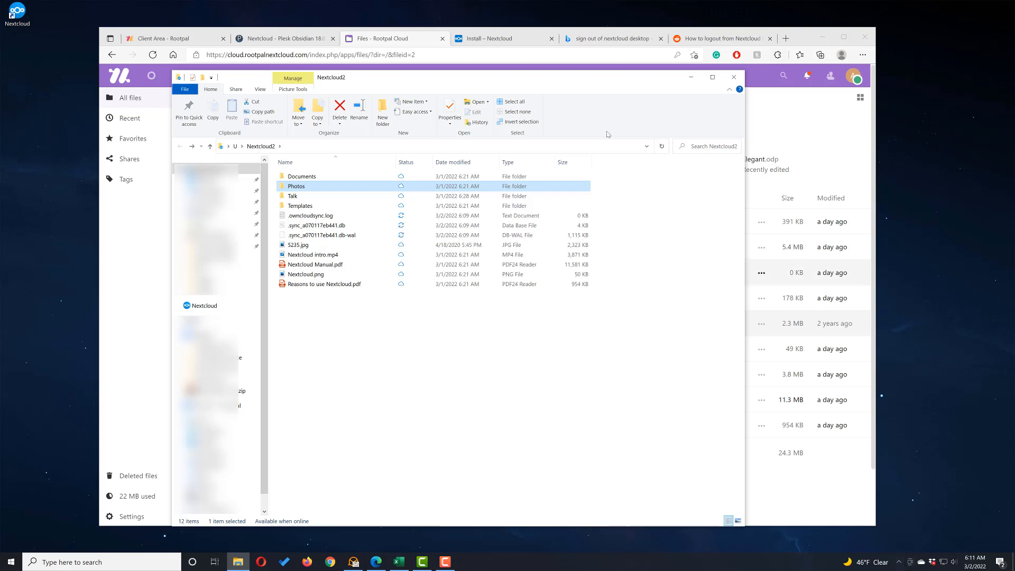
pyautogui.moveTo(306, 274)
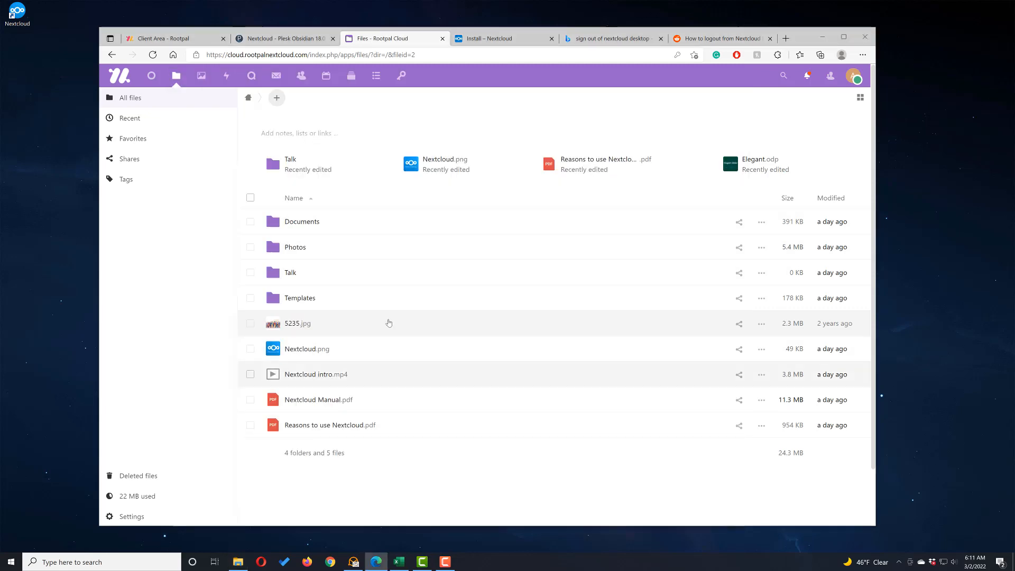
pyautogui.moveTo(346, 411)
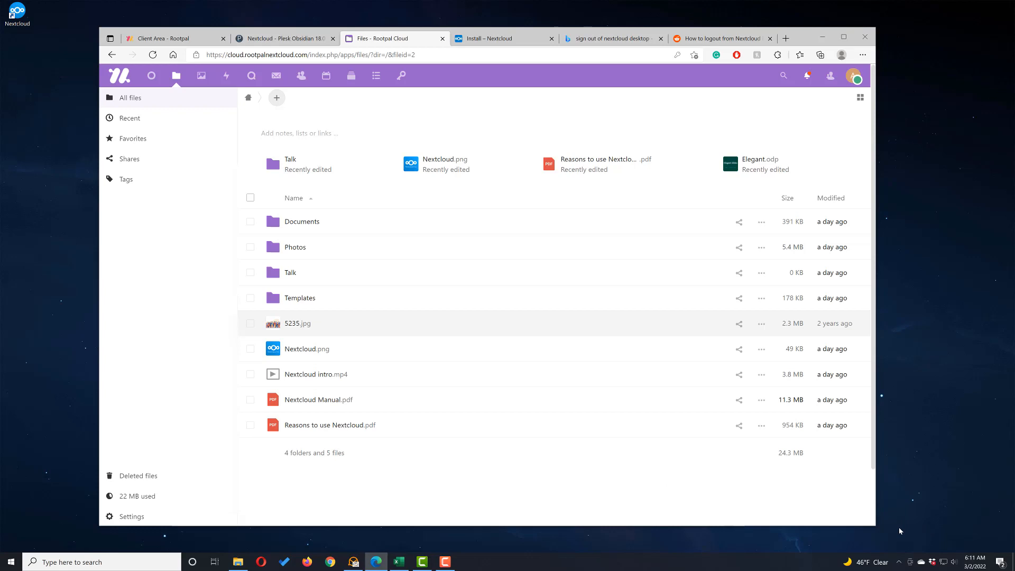
pyautogui.moveTo(485, 384)
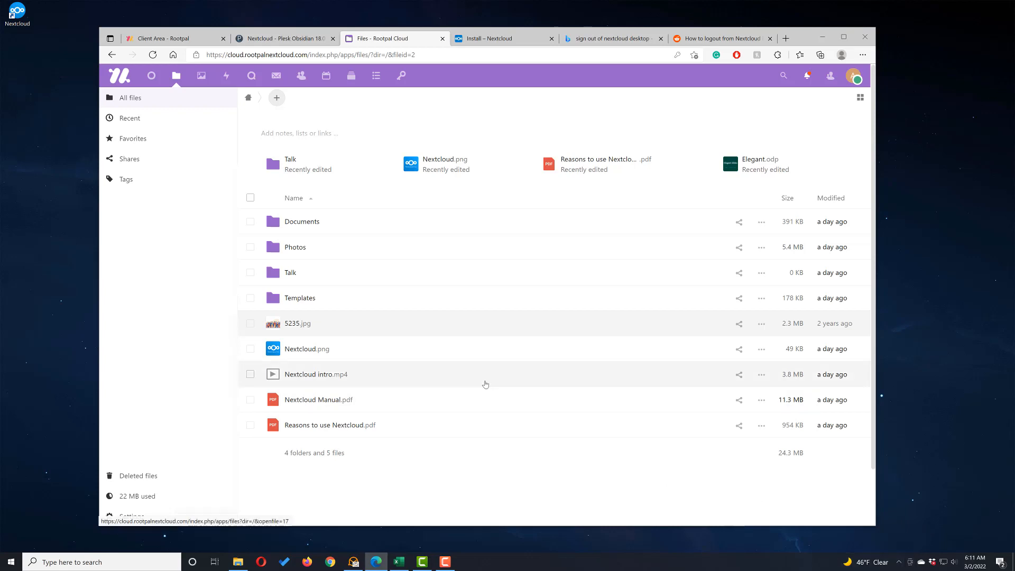
pyautogui.moveTo(366, 223)
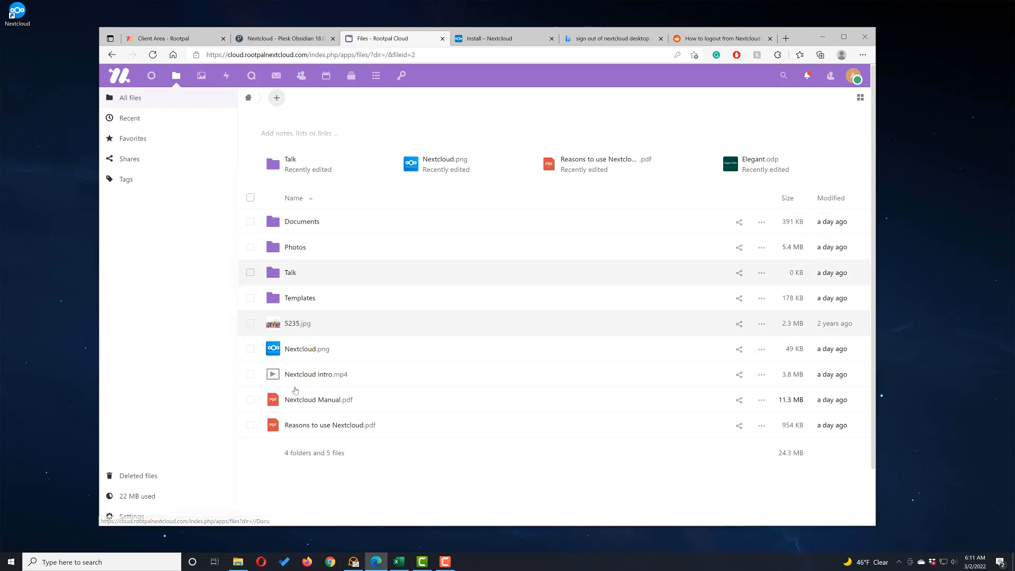
pyautogui.moveTo(295, 390)
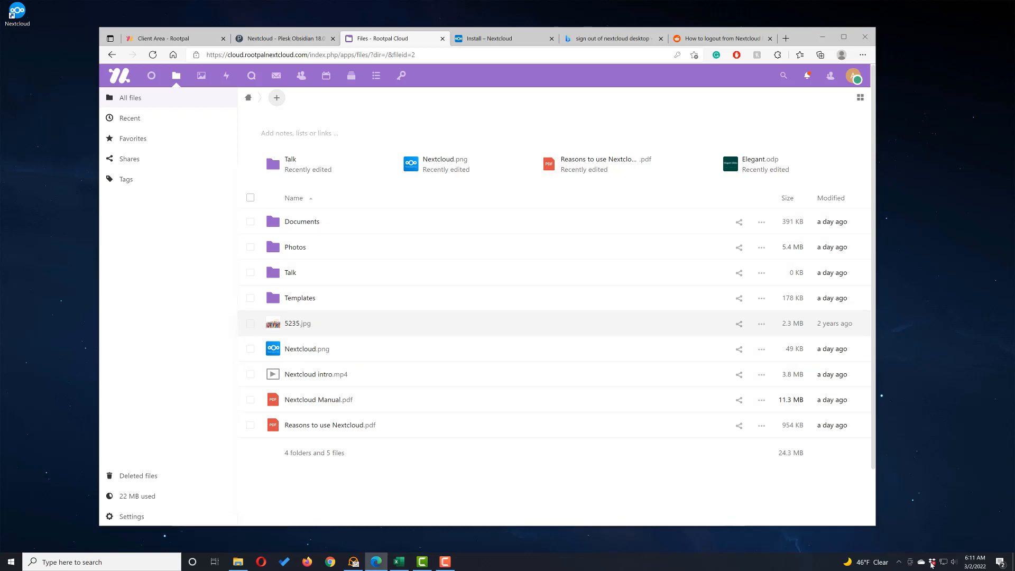
pyautogui.click(899, 562)
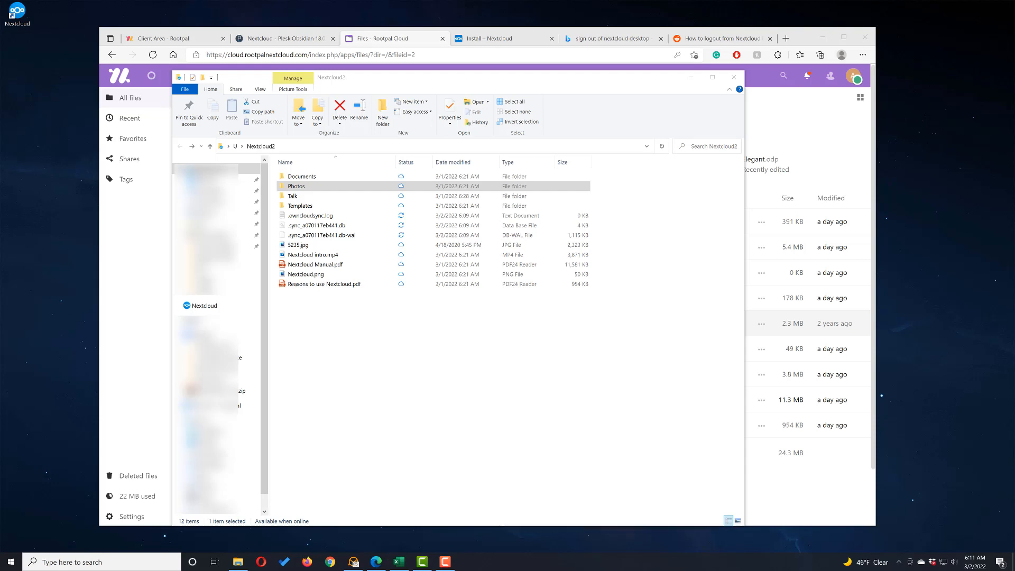
pyautogui.moveTo(109, 209)
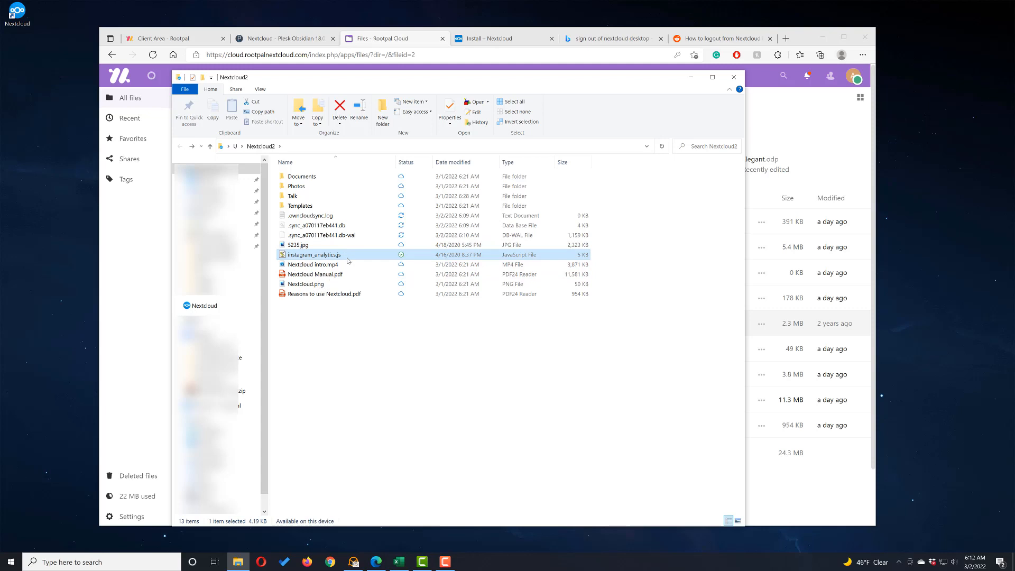
pyautogui.moveTo(721, 75)
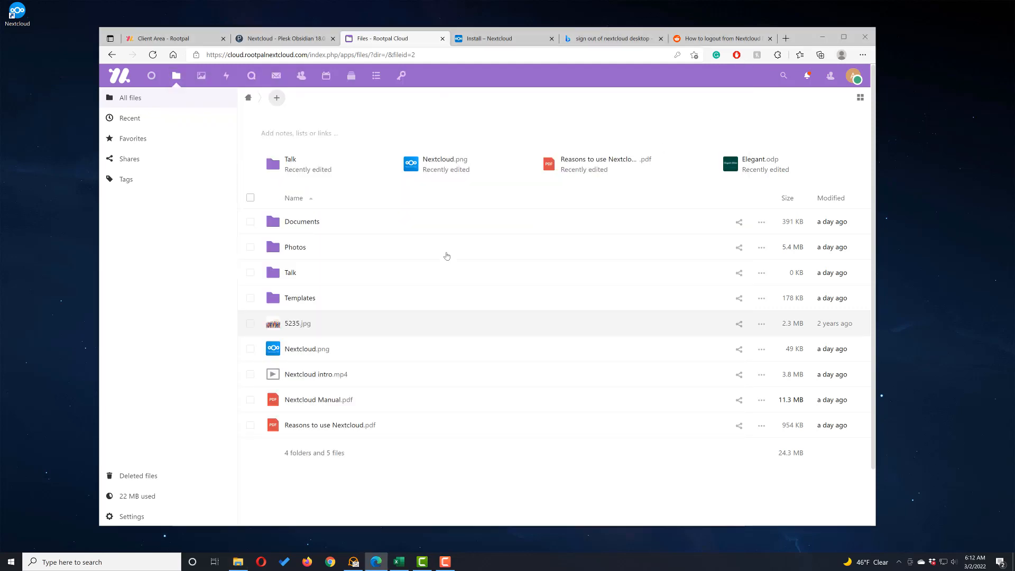
pyautogui.moveTo(354, 302)
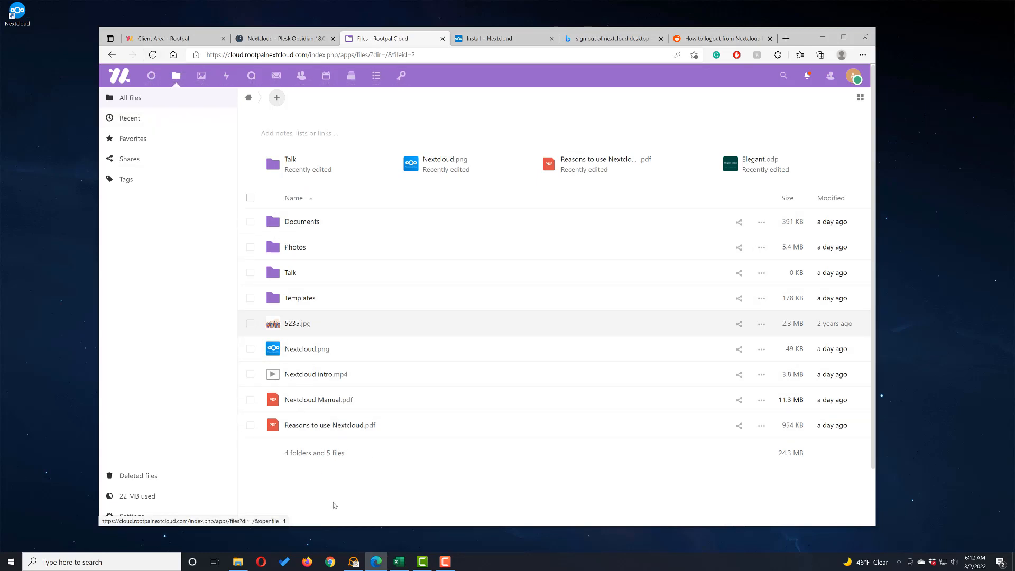
pyautogui.moveTo(395, 114)
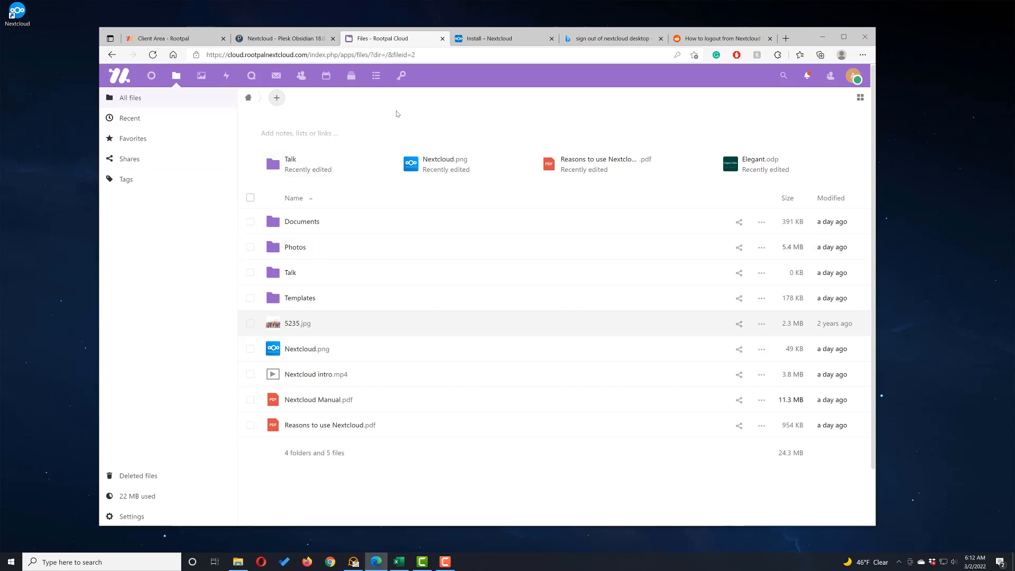
# Reload web Files, then open and close instagram_analytics.js to view its code.
pyautogui.click(152, 55)
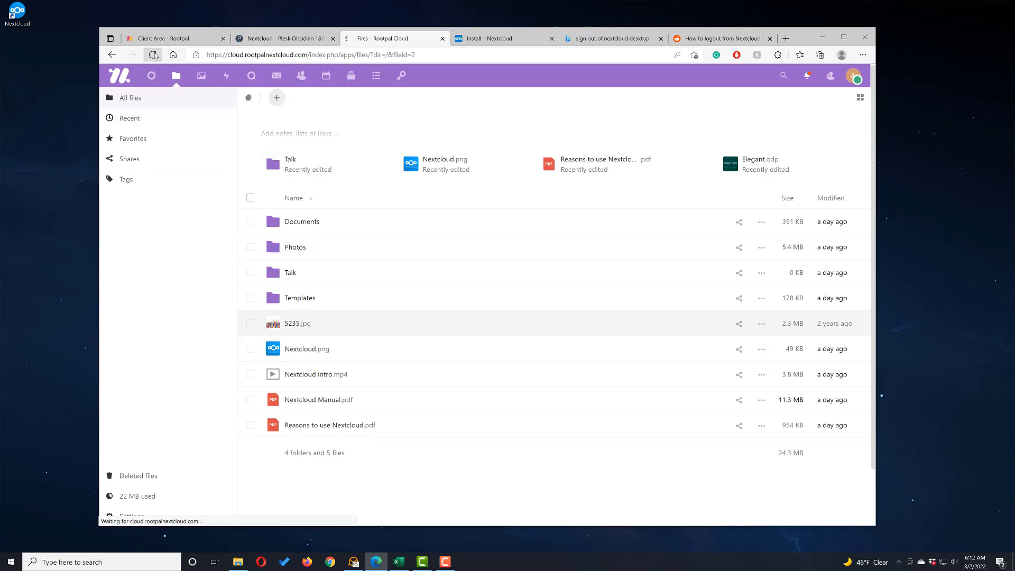
pyautogui.click(153, 55)
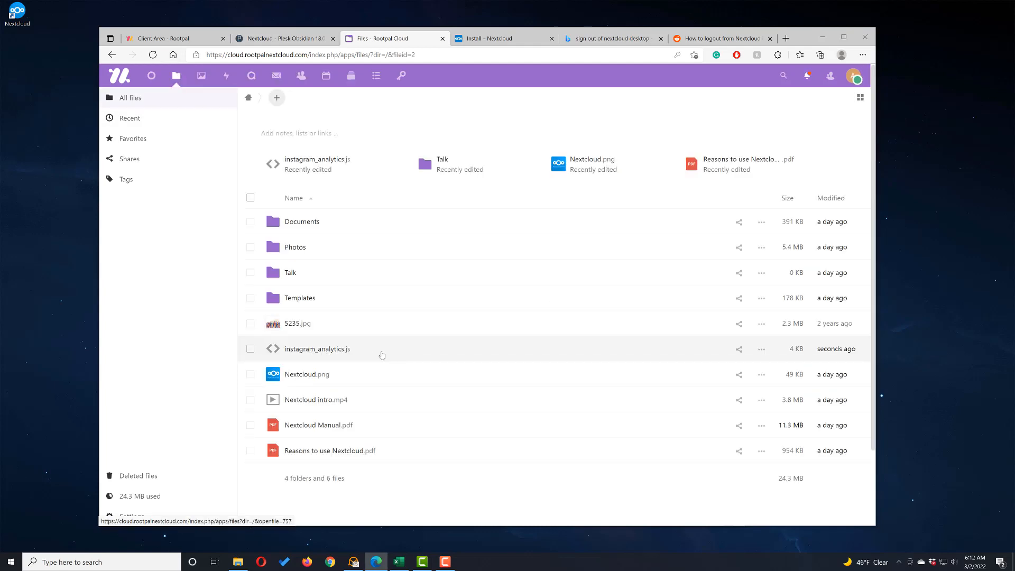
pyautogui.click(316, 349)
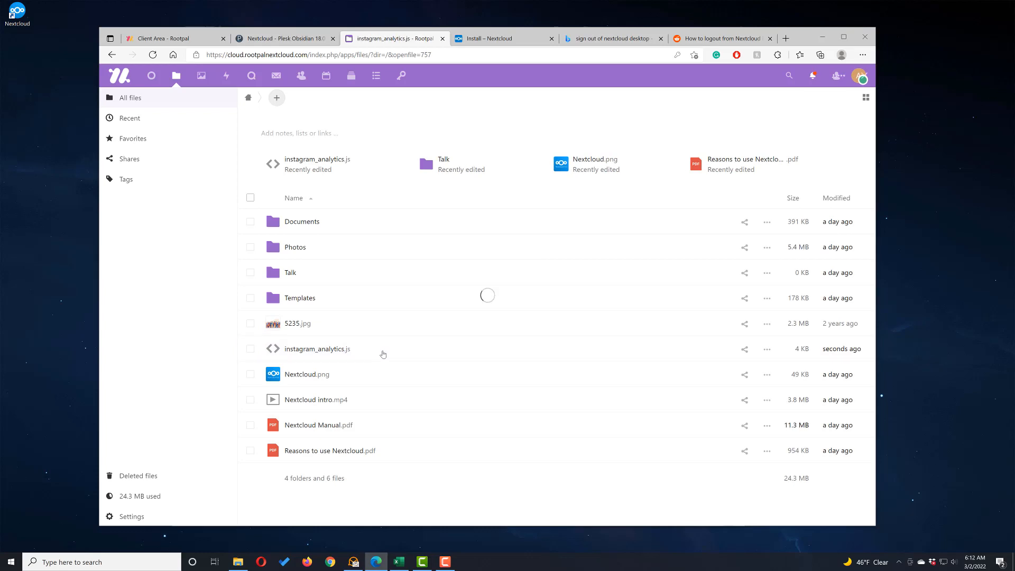
pyautogui.click(316, 348)
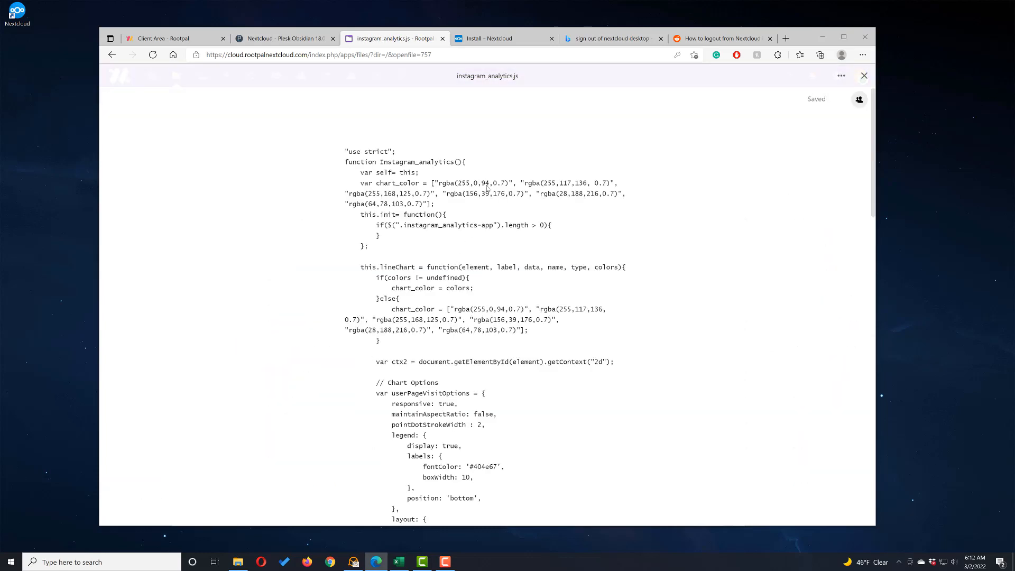
pyautogui.moveTo(863, 76)
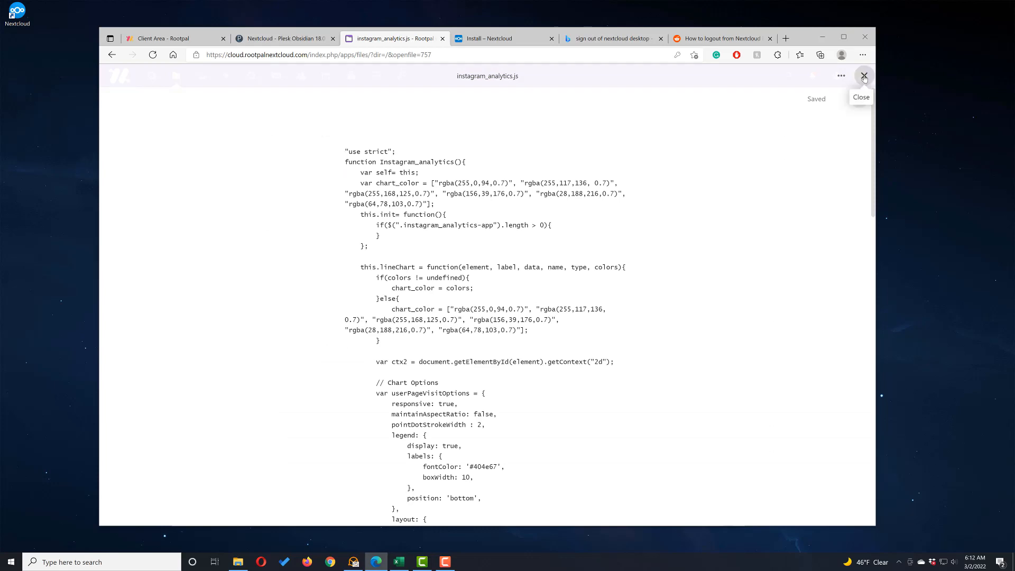
pyautogui.click(864, 76)
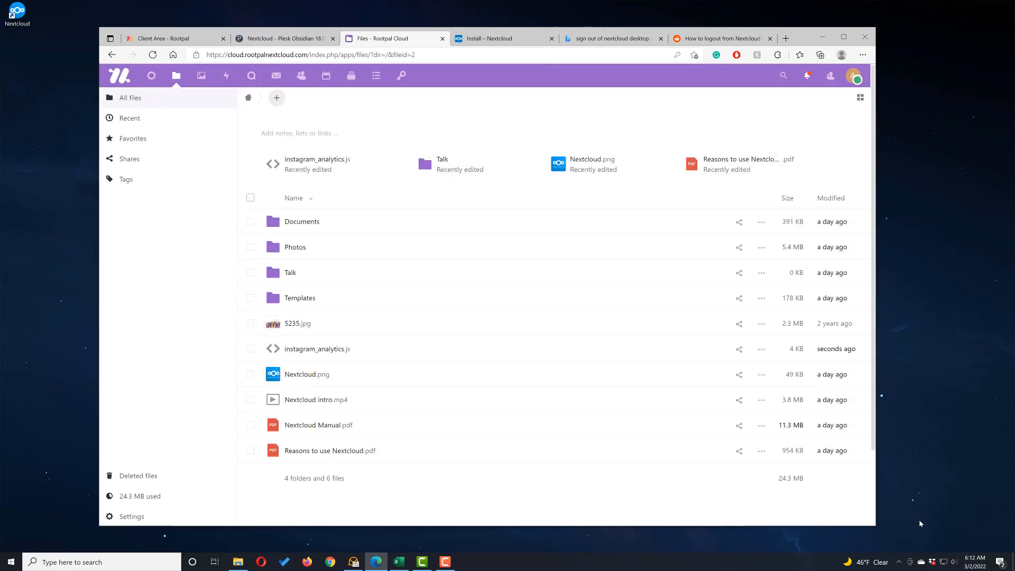
pyautogui.moveTo(765, 164)
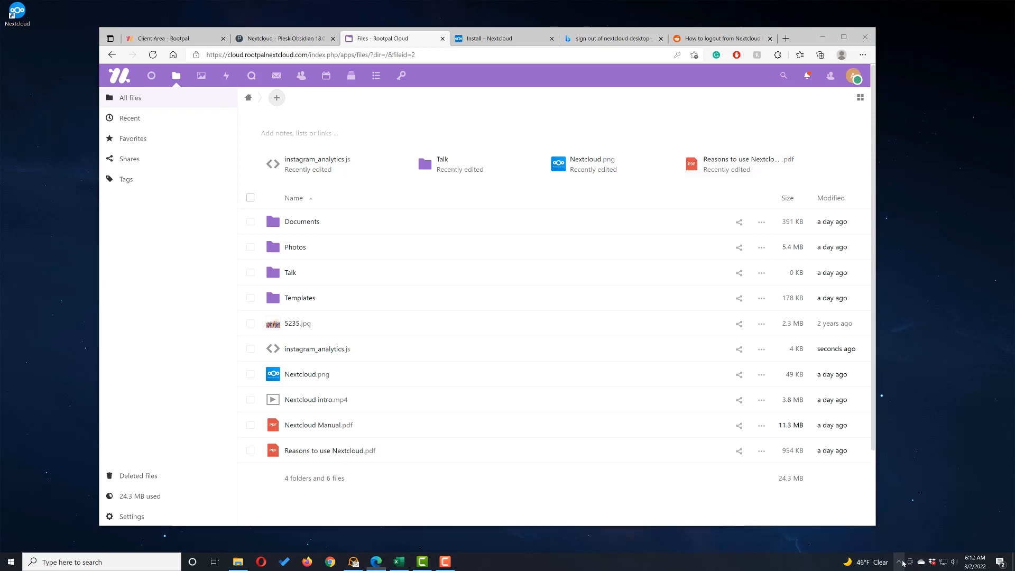
pyautogui.click(898, 562)
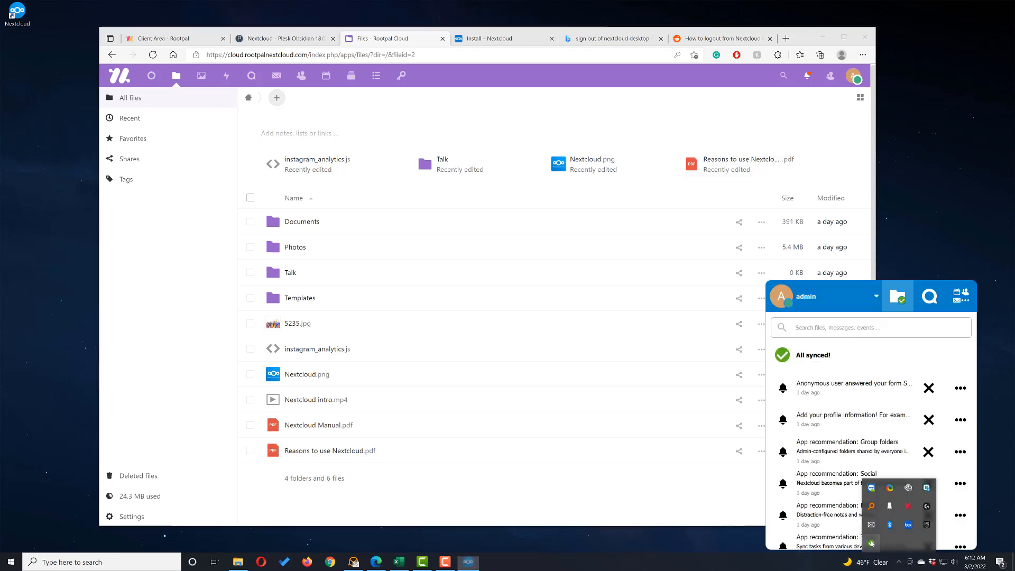
# Launch Nextcloud Talk in the browser from the tray client panel.
pyautogui.click(876, 296)
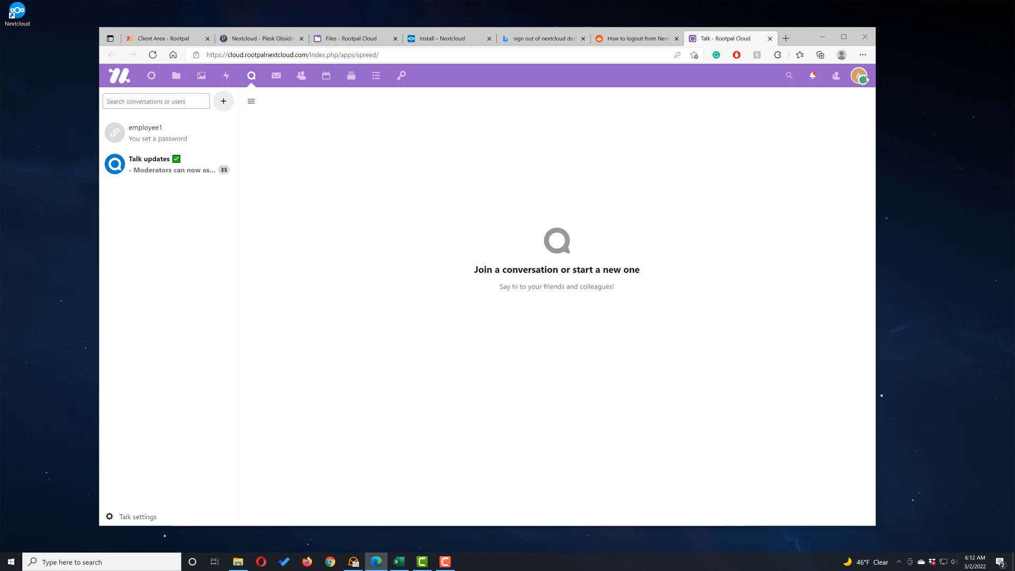
# Open Personal Security settings and show the Windows desktop client's Revoke and Wipe device options.
pyautogui.click(835, 75)
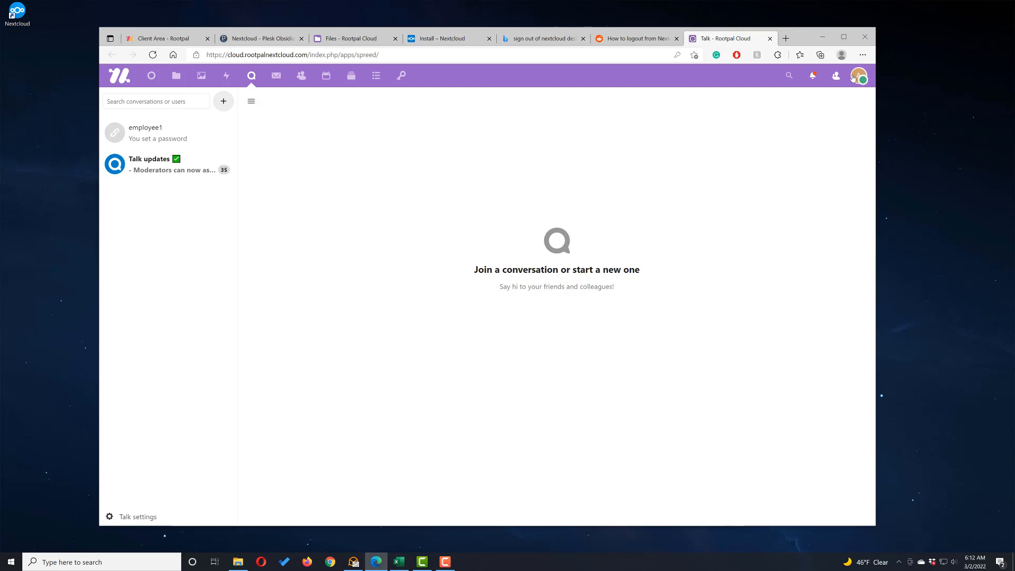
pyautogui.moveTo(856, 77)
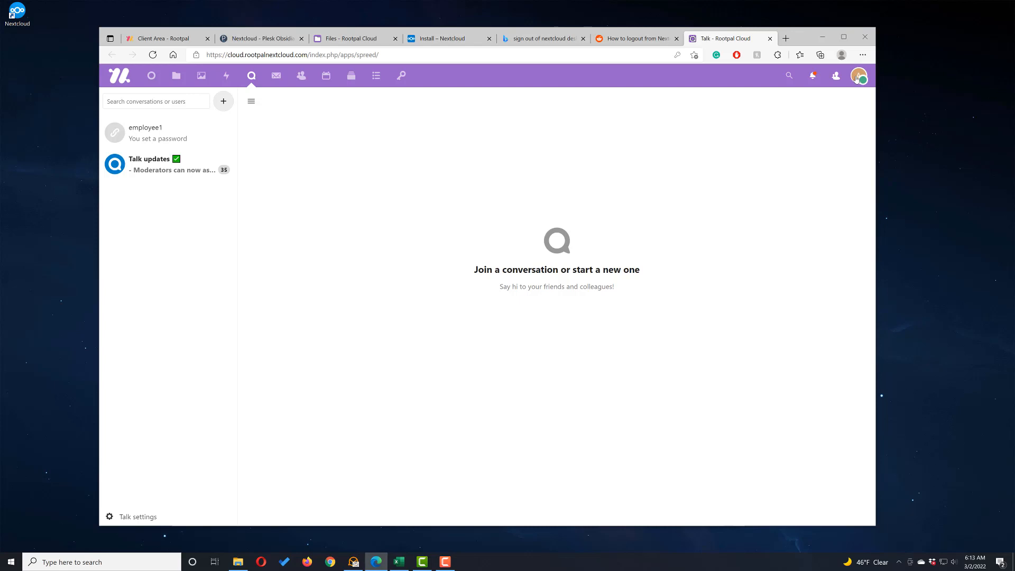
pyautogui.click(858, 75)
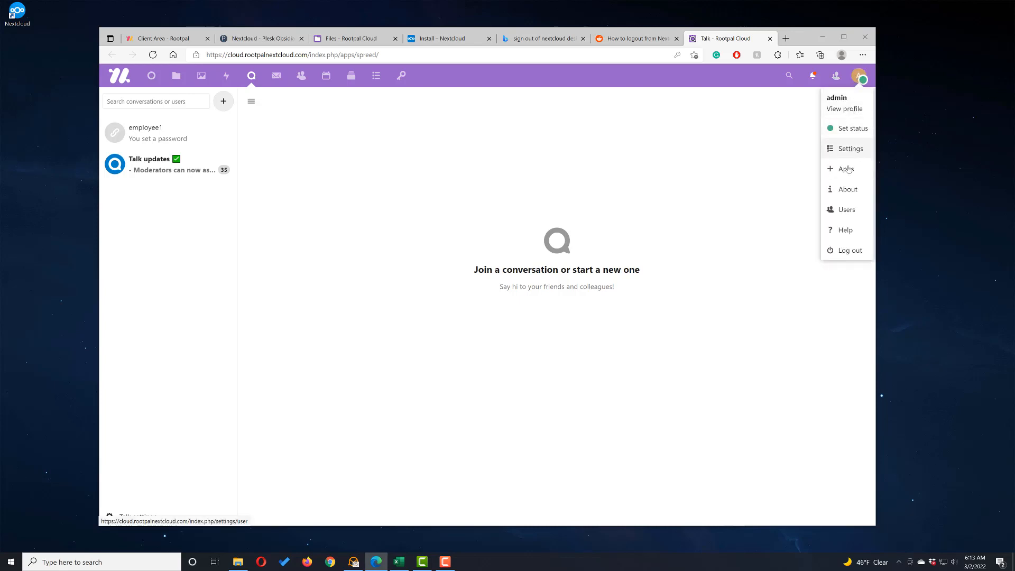
pyautogui.click(850, 148)
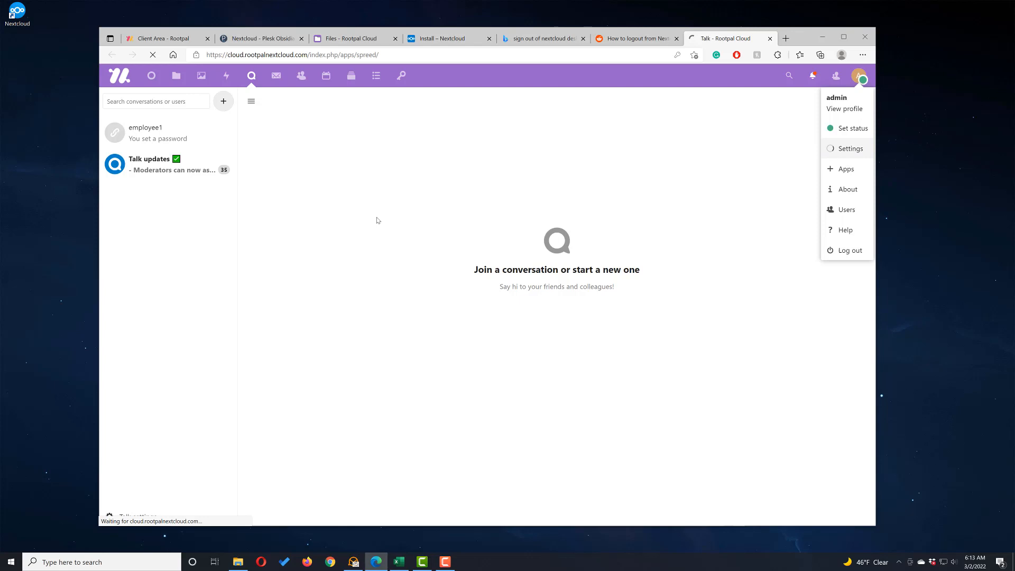
pyautogui.click(850, 148)
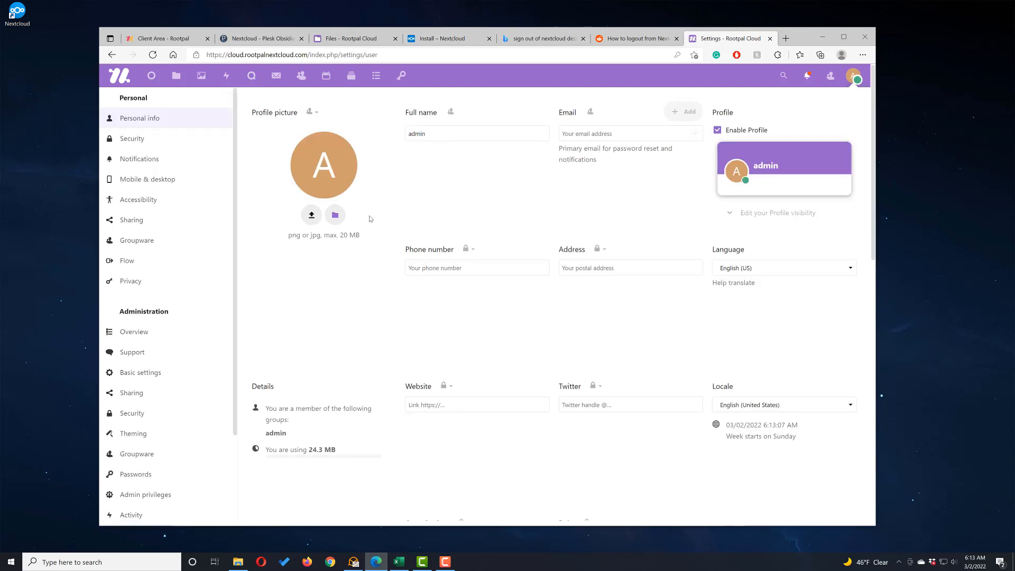
pyautogui.moveTo(133, 138)
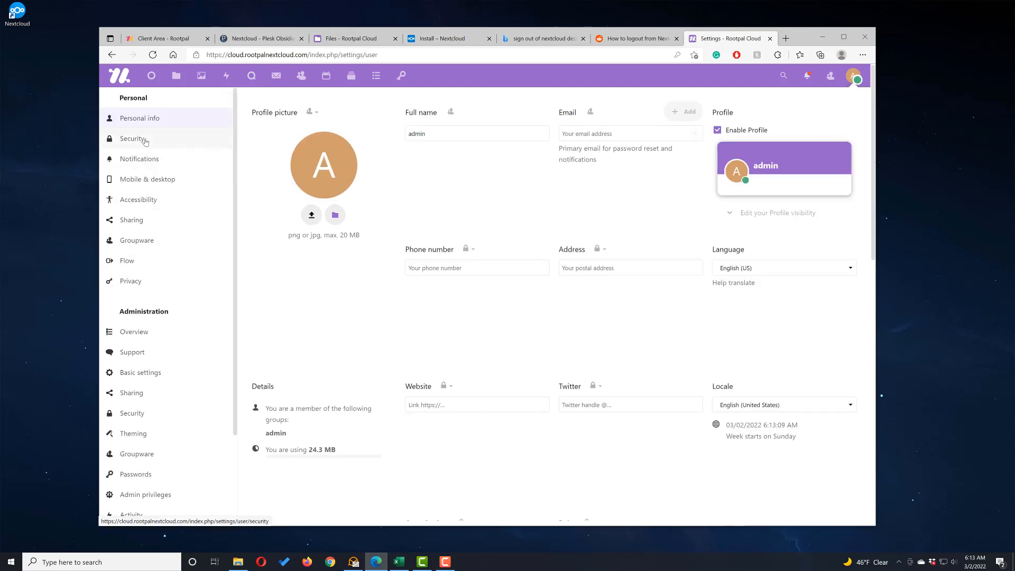
pyautogui.click(132, 138)
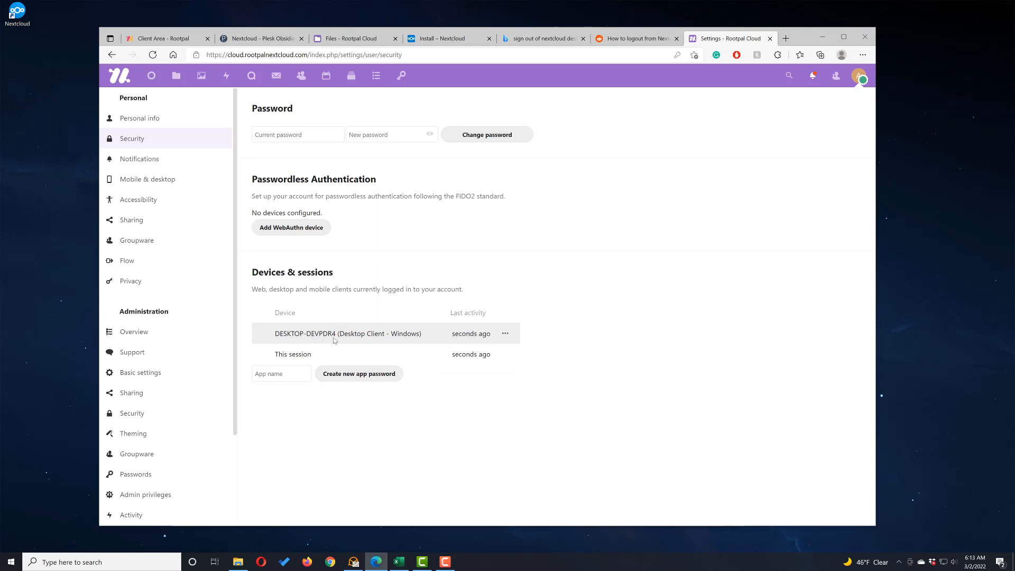
pyautogui.click(505, 333)
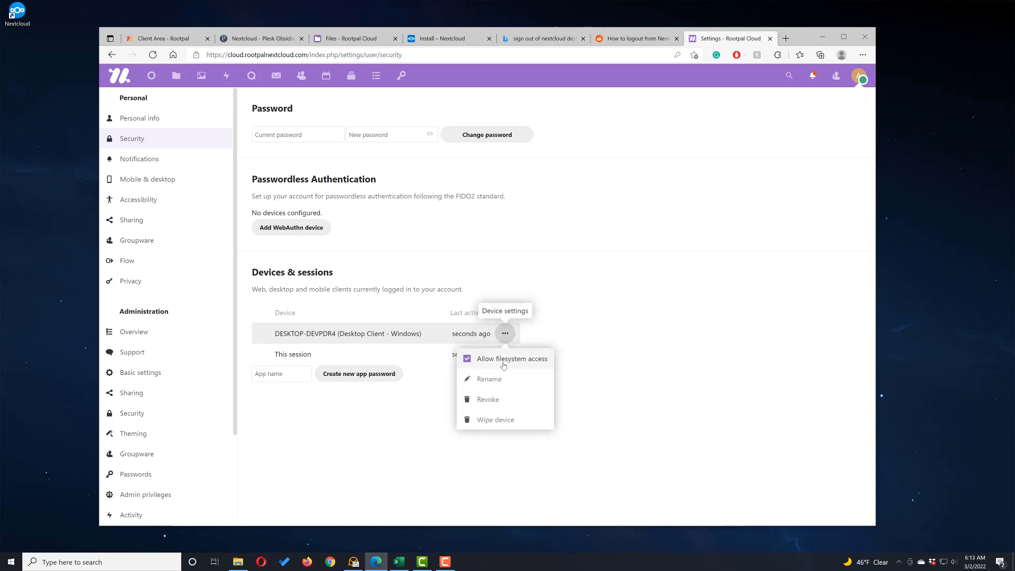
pyautogui.moveTo(488, 399)
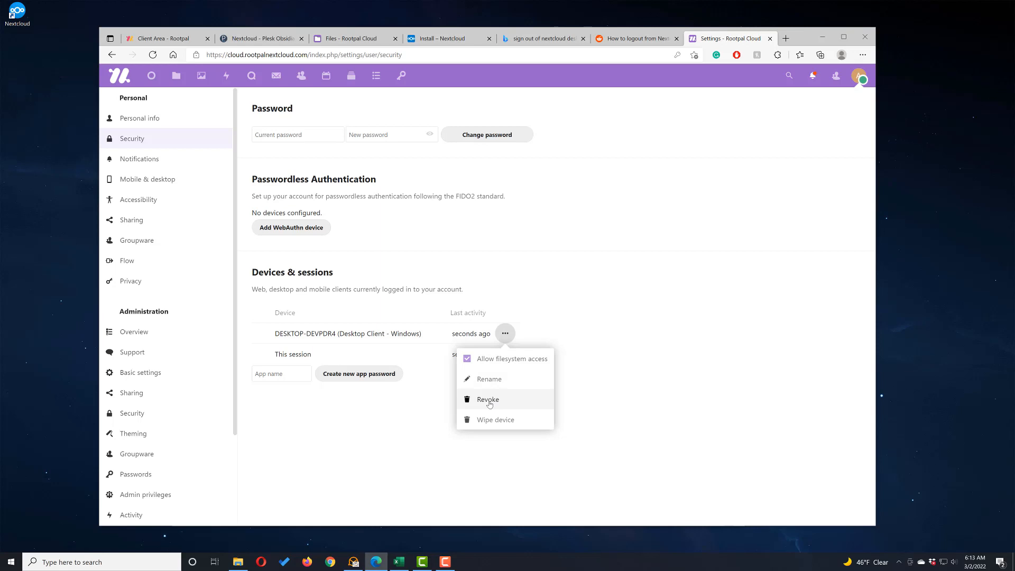
pyautogui.moveTo(494, 419)
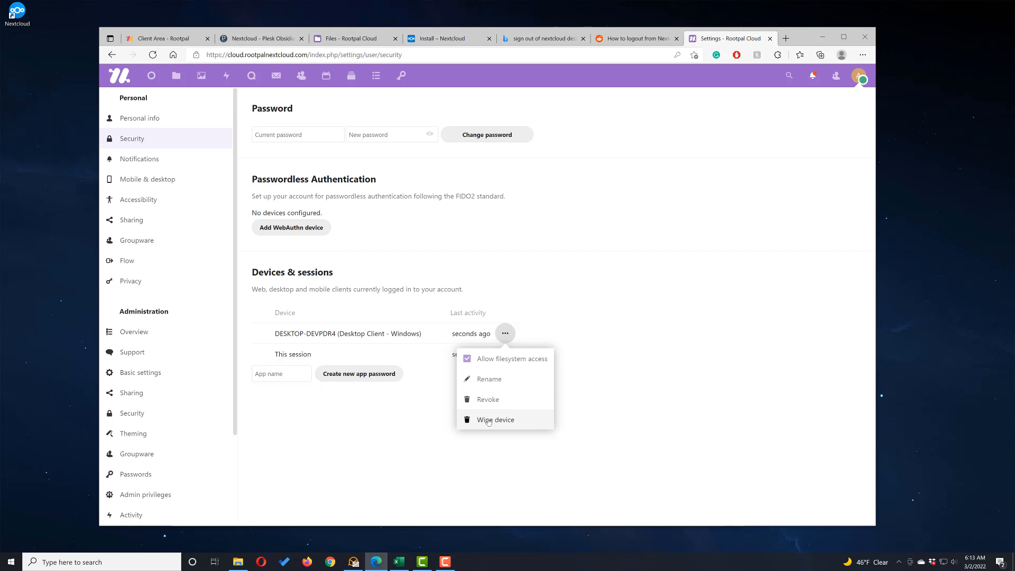
pyautogui.moveTo(485, 420)
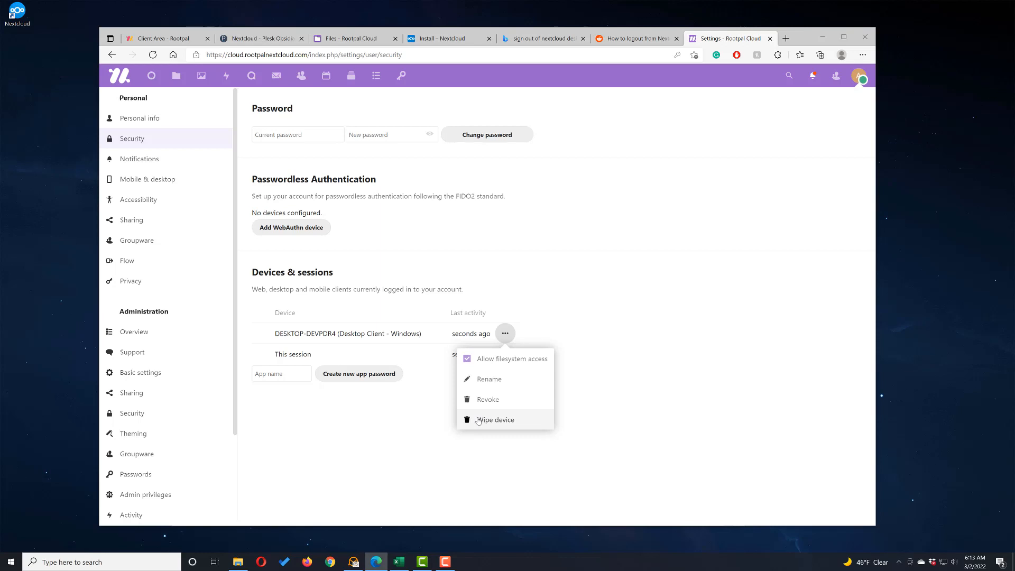
pyautogui.moveTo(487, 421)
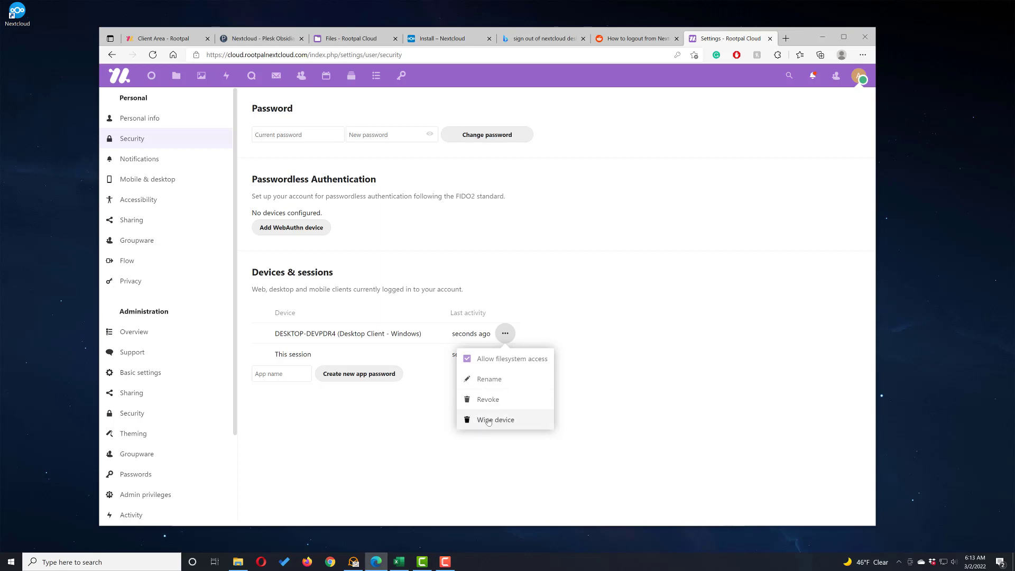
pyautogui.moveTo(485, 420)
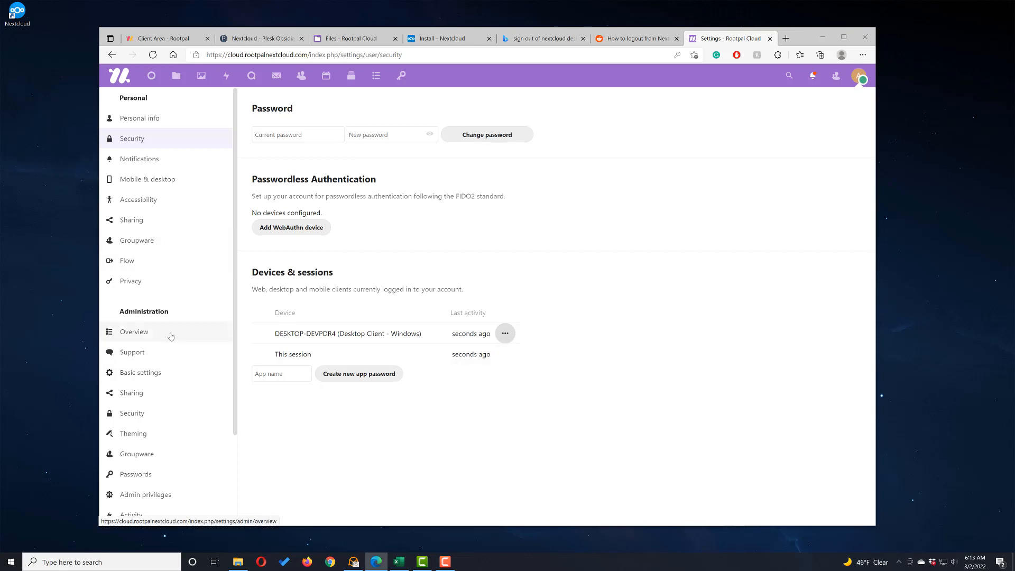
# Scroll through two-factor, server-side encryption and password policy settings, then open the account menu.
pyautogui.scroll(-3)
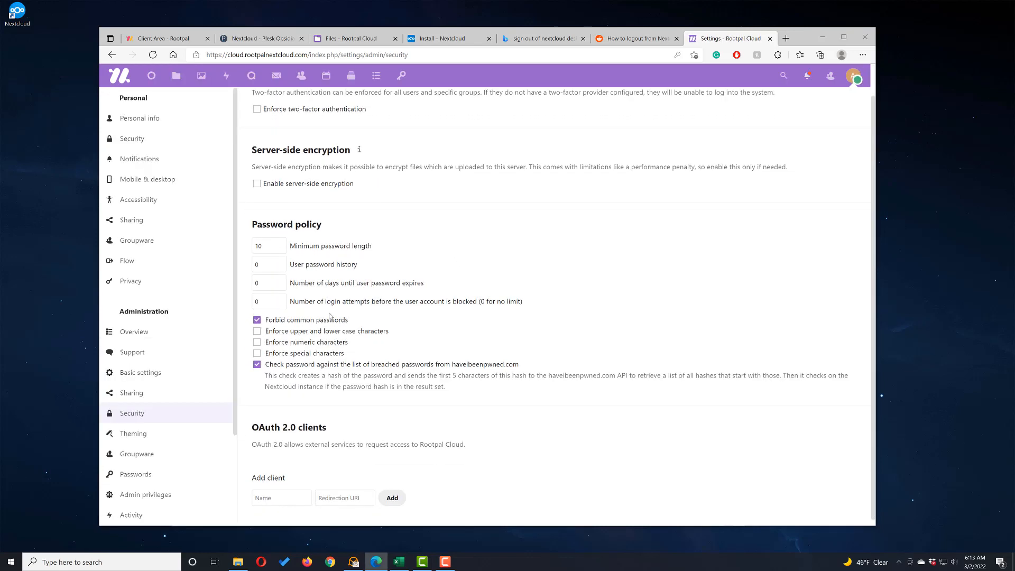
pyautogui.scroll(3)
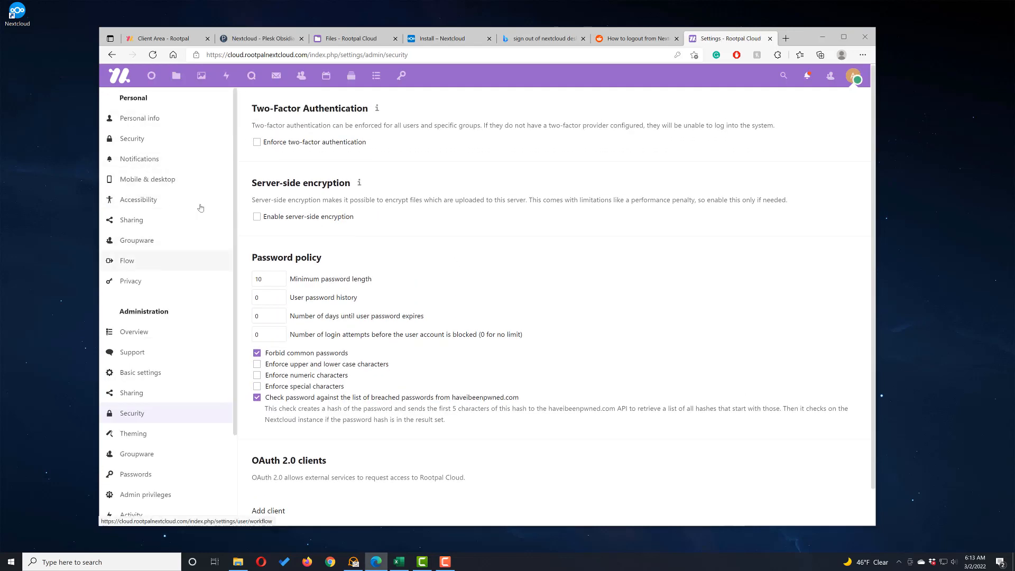
pyautogui.moveTo(412, 101)
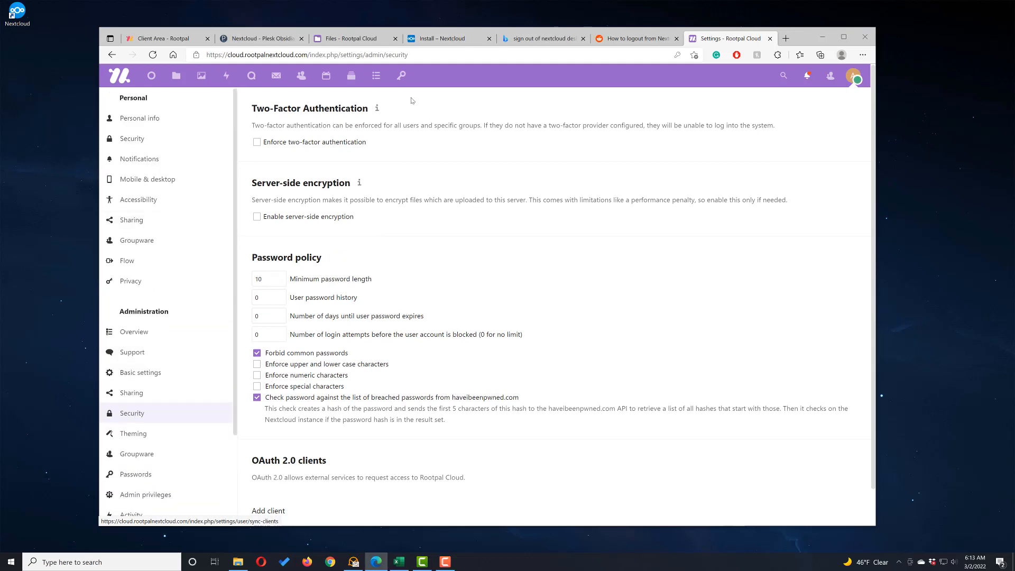
pyautogui.moveTo(218, 157)
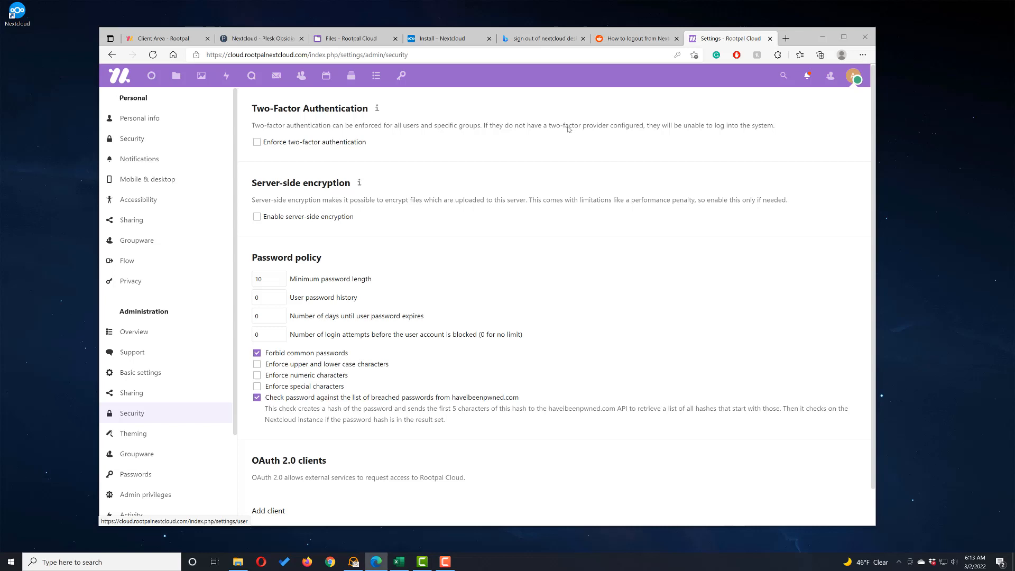
pyautogui.click(854, 76)
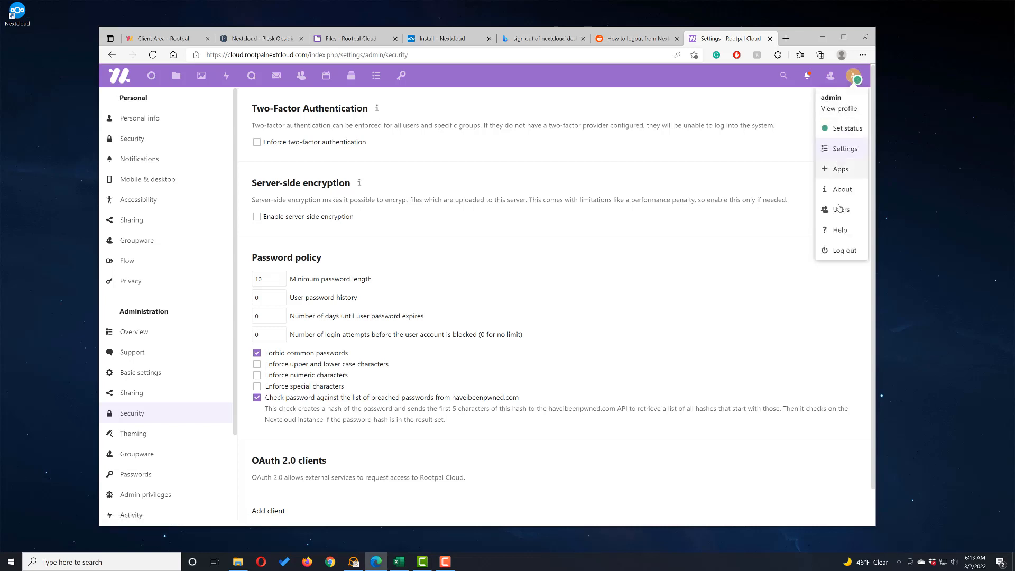
# Open Users, view the admin row's Wipe all devices option, then dismiss the menu.
pyautogui.click(839, 210)
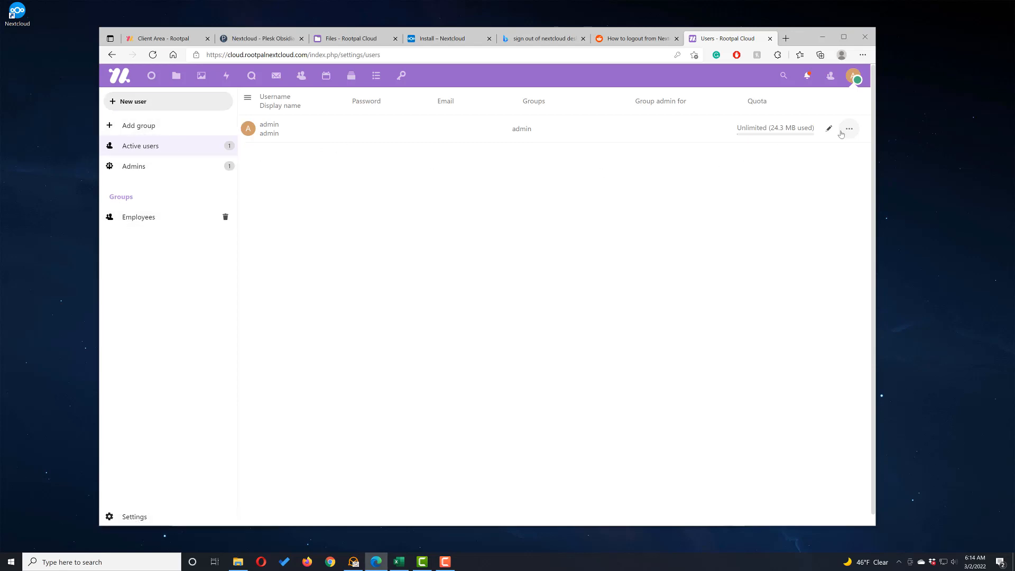
pyautogui.click(848, 128)
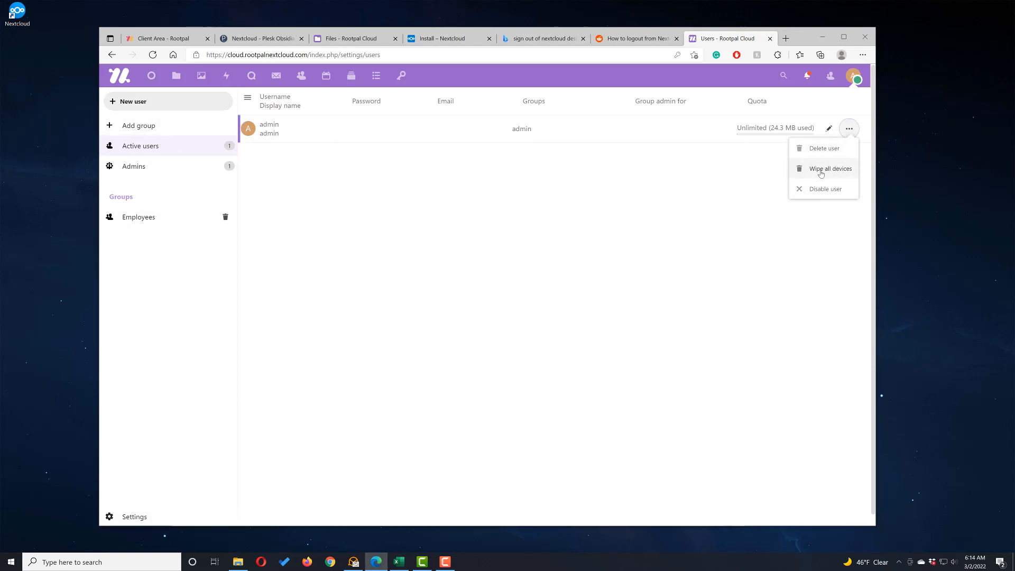
pyautogui.moveTo(772, 155)
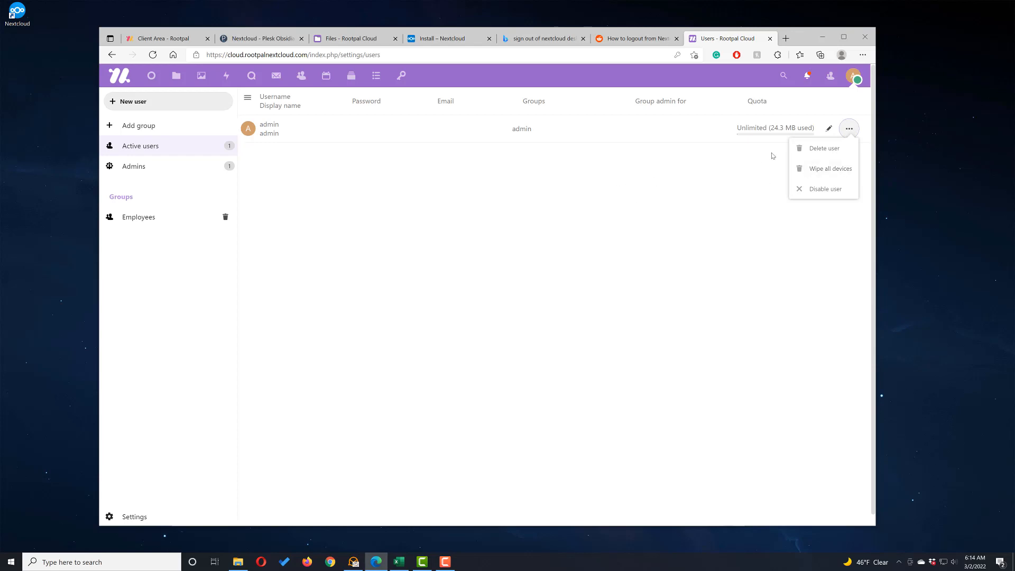
pyautogui.moveTo(831, 169)
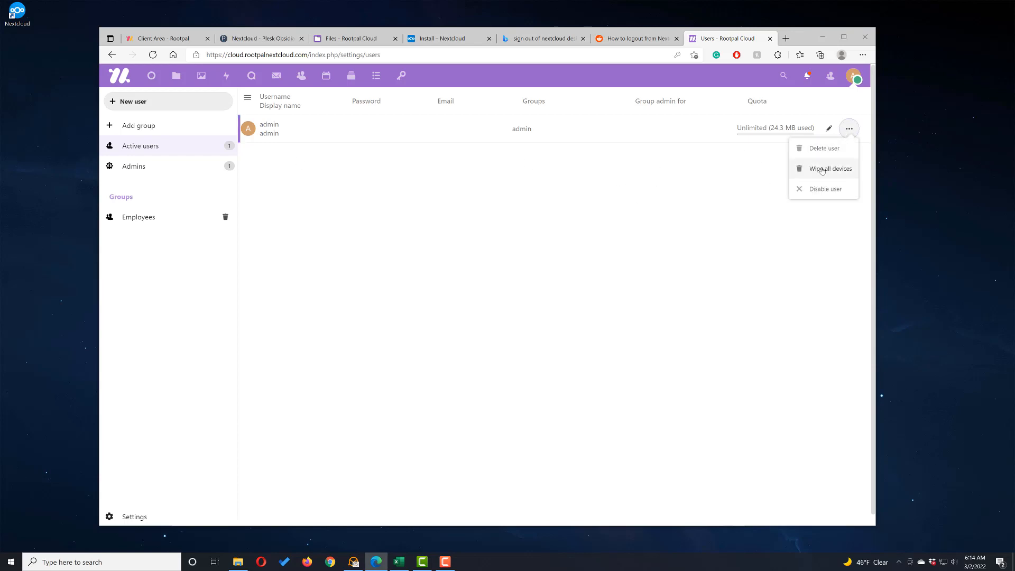
pyautogui.click(298, 181)
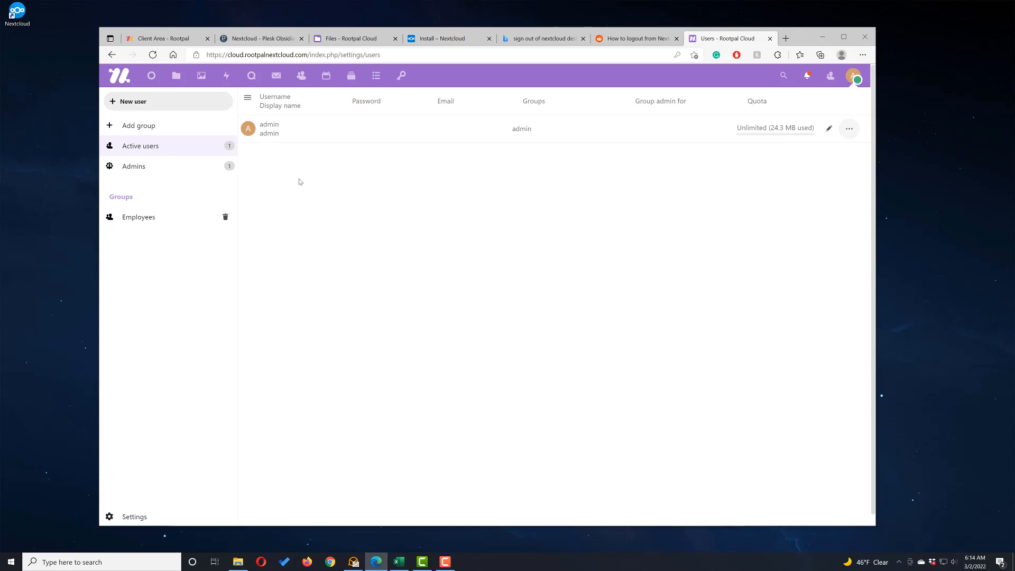
pyautogui.moveTo(665, 78)
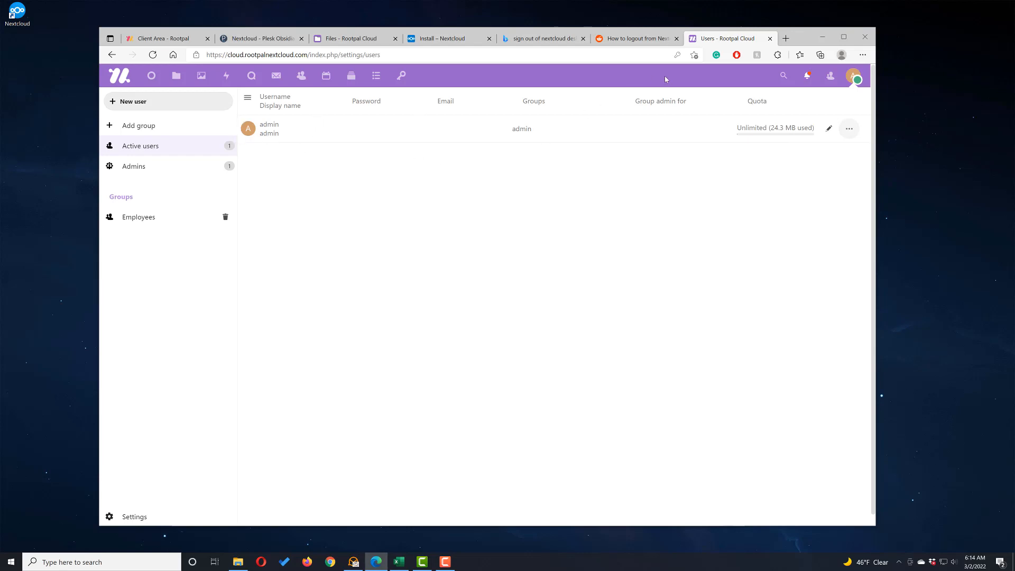
pyautogui.moveTo(516, 269)
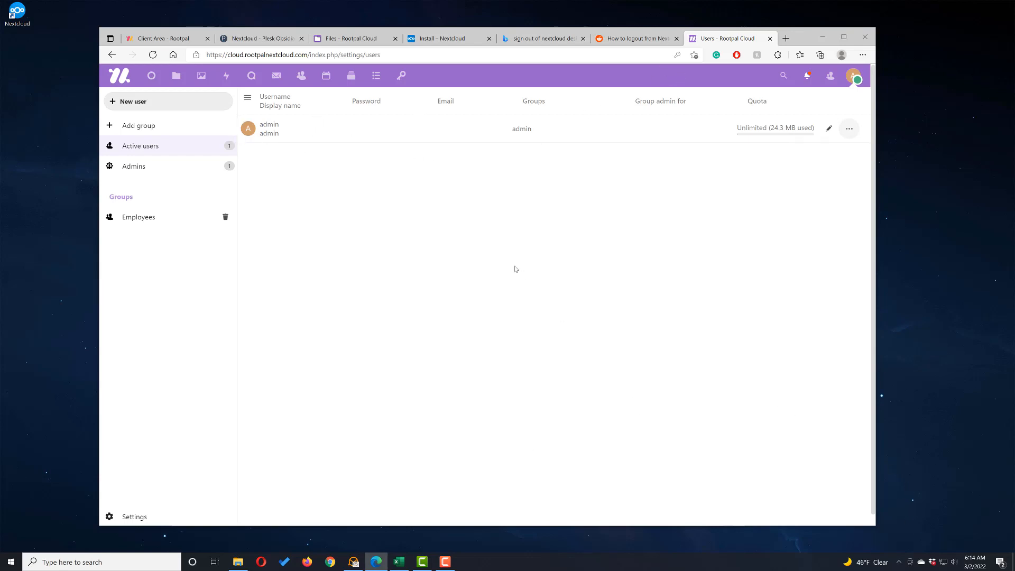
pyautogui.moveTo(331, 277)
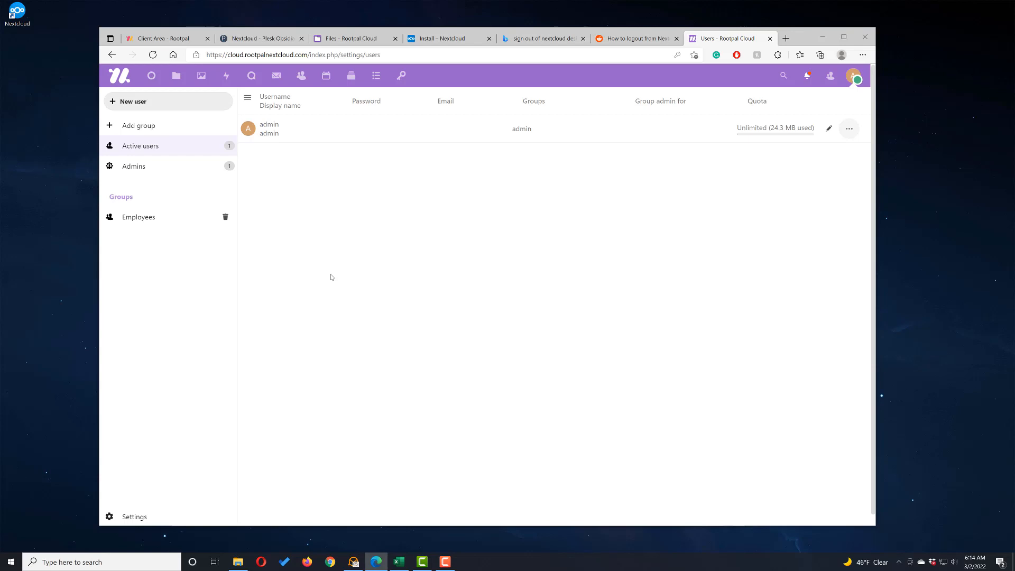
pyautogui.moveTo(444, 127)
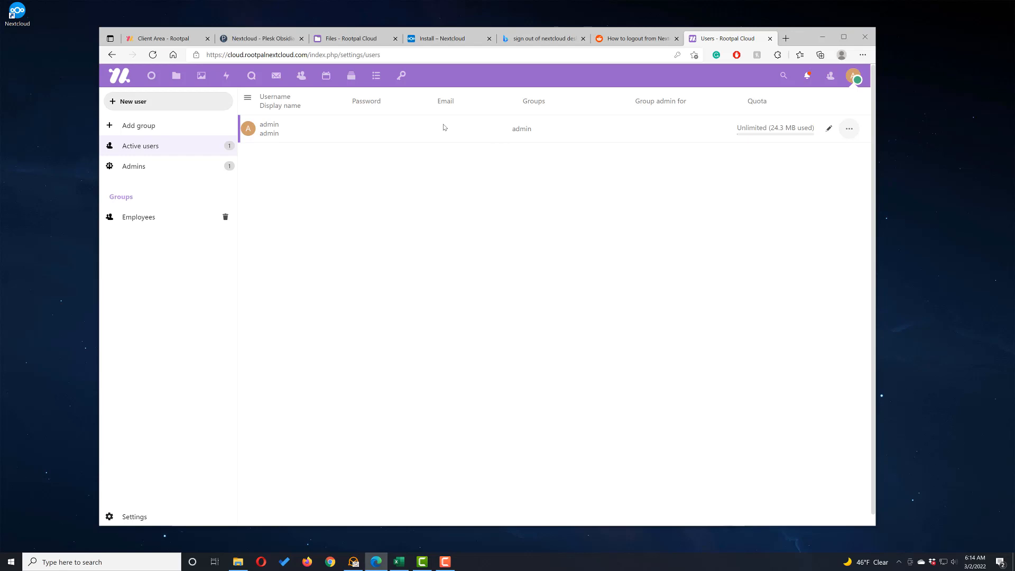
pyautogui.moveTo(786, 38)
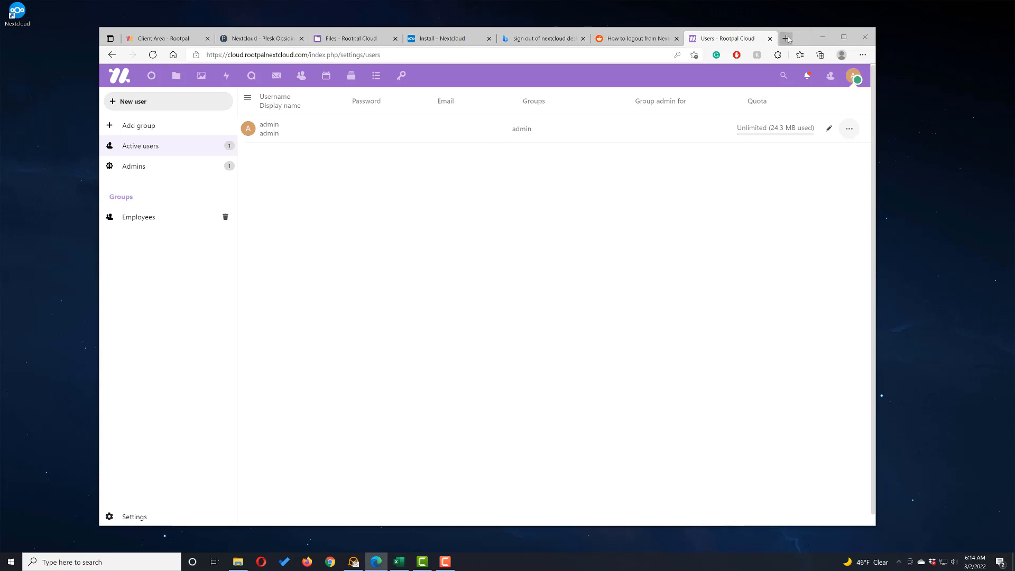
# Open rootpal.com/nextcloud-server/ in a new tab and scroll through Cloud Level plans and features.
pyautogui.click(786, 38)
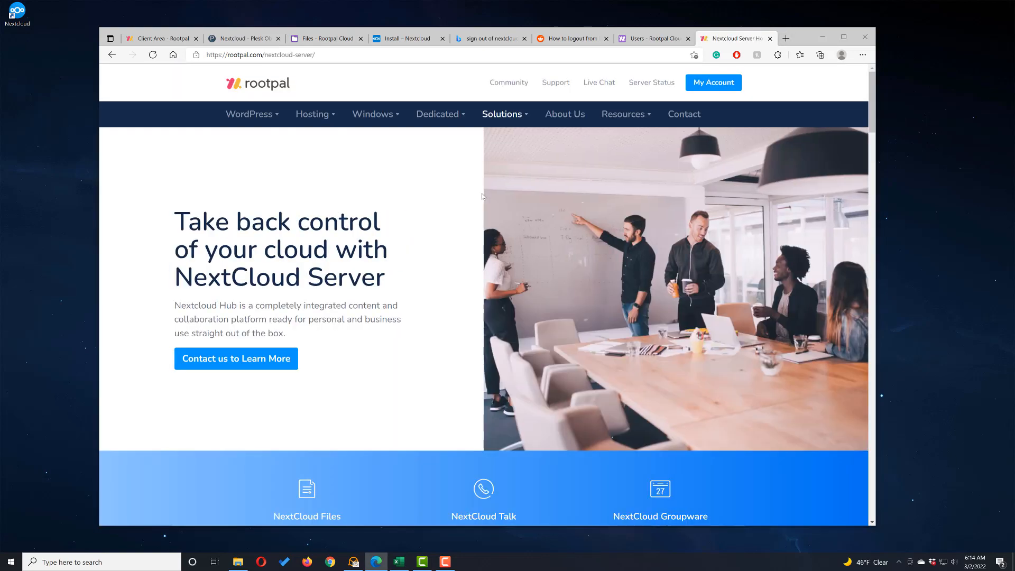
pyautogui.scroll(-3)
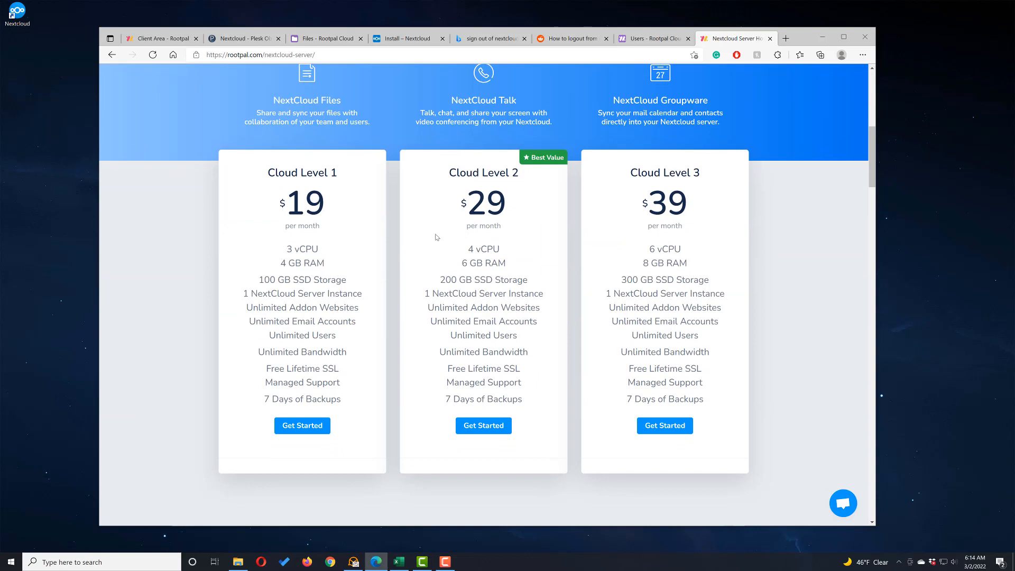
pyautogui.moveTo(360, 296)
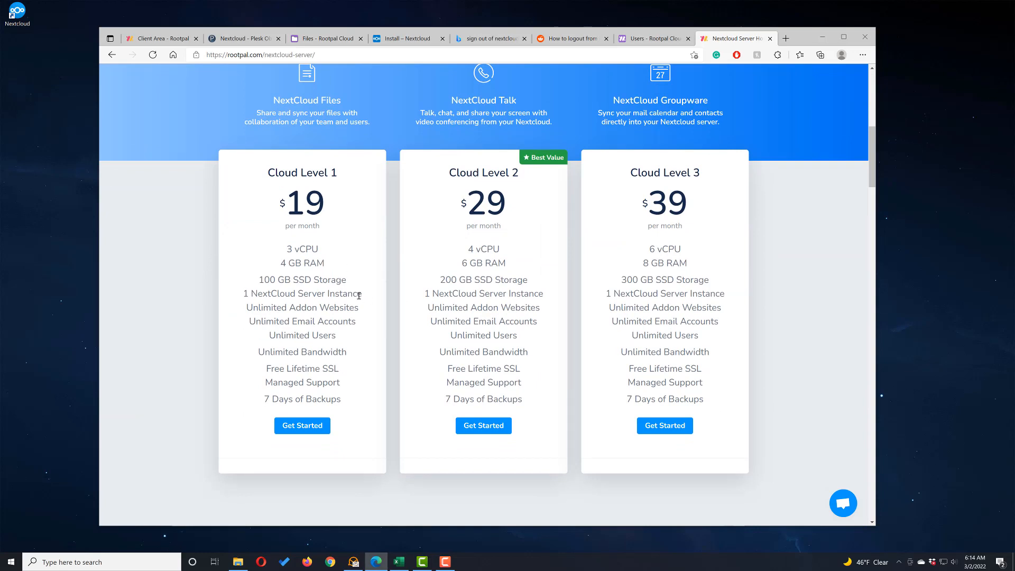
pyautogui.moveTo(613, 289)
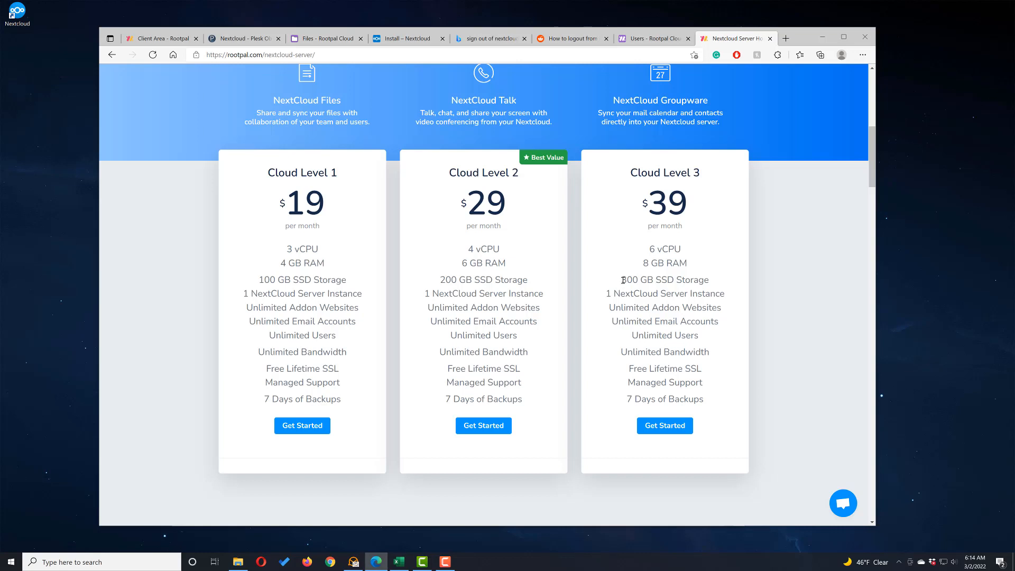
pyautogui.moveTo(618, 279)
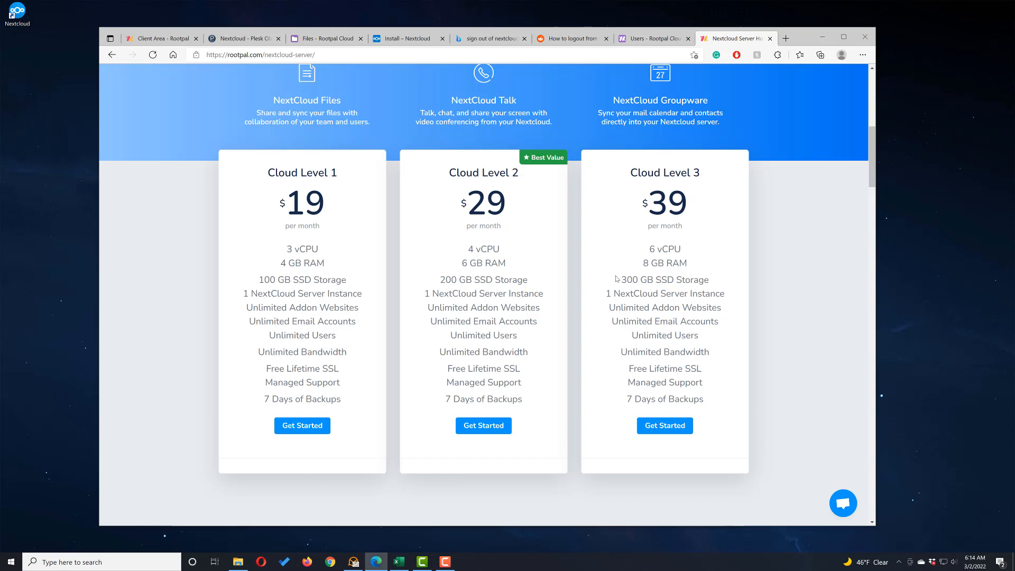
pyautogui.moveTo(288, 203)
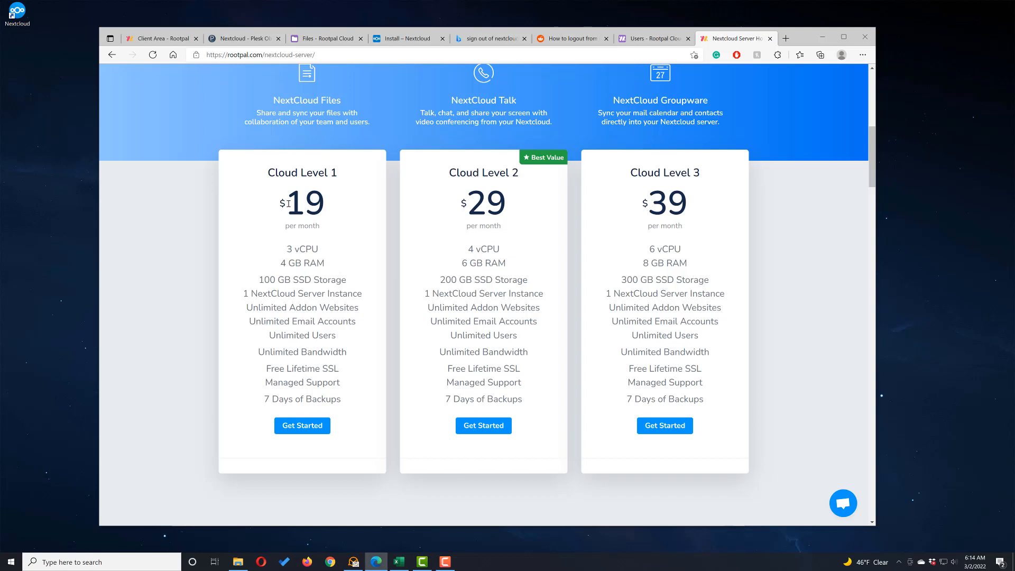
pyautogui.moveTo(689, 282)
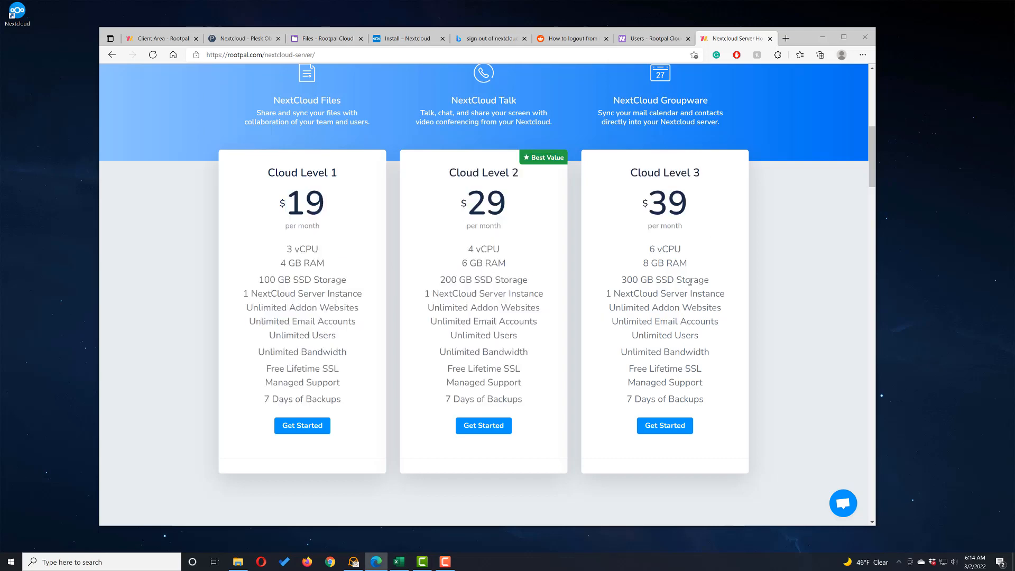
pyautogui.scroll(-3)
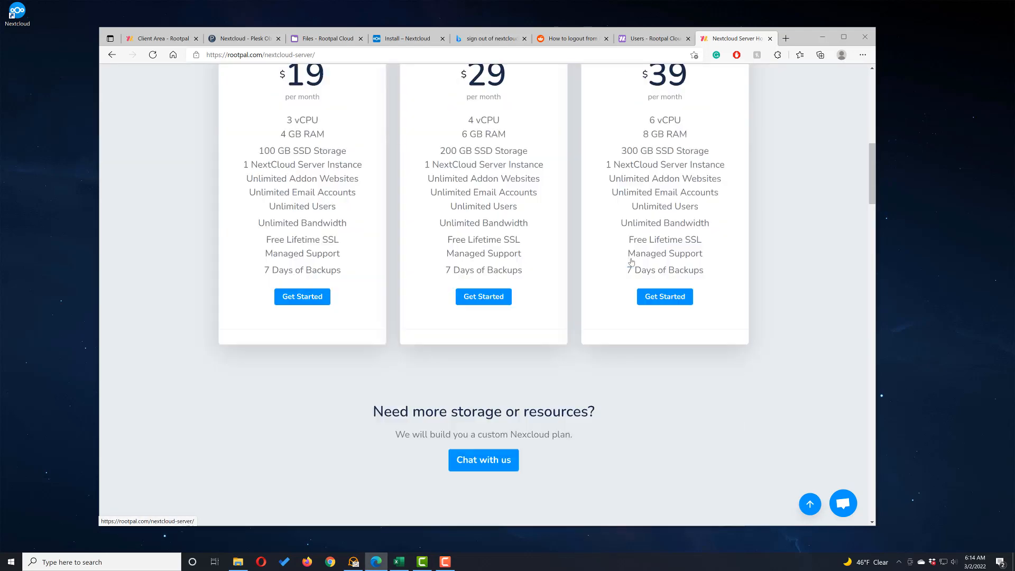
pyautogui.scroll(3)
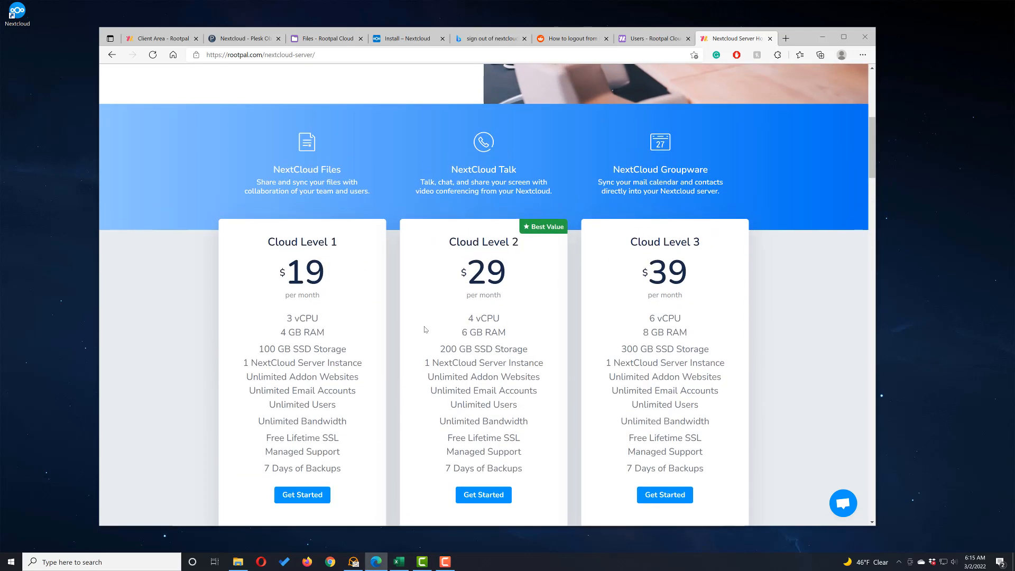
pyautogui.scroll(-3)
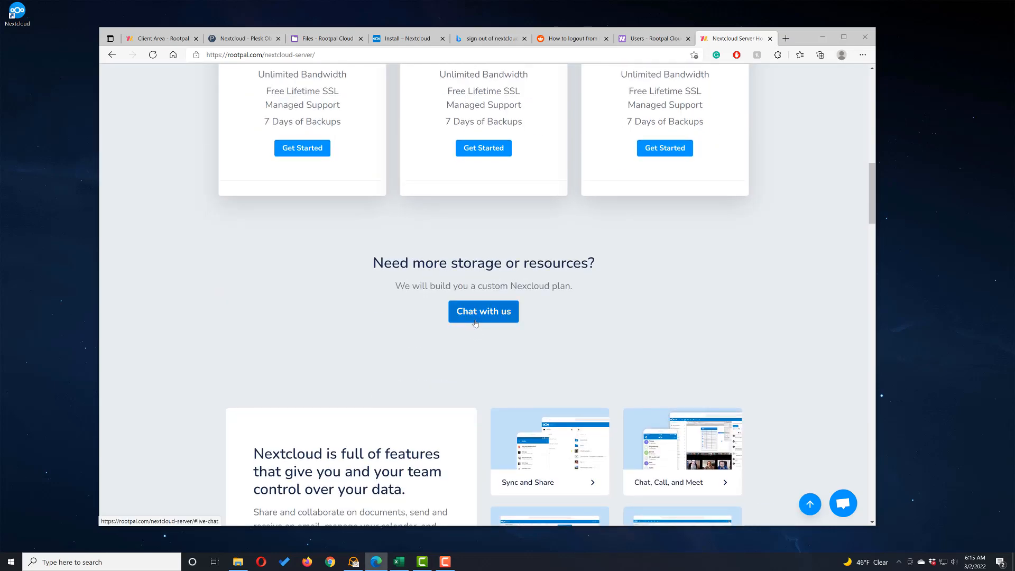
pyautogui.scroll(-3)
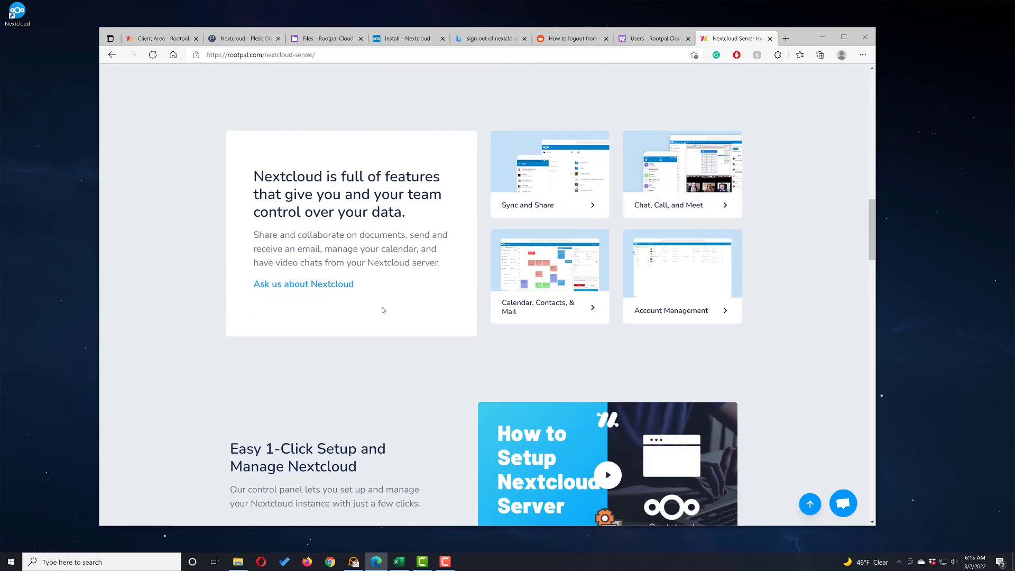
pyautogui.scroll(-3)
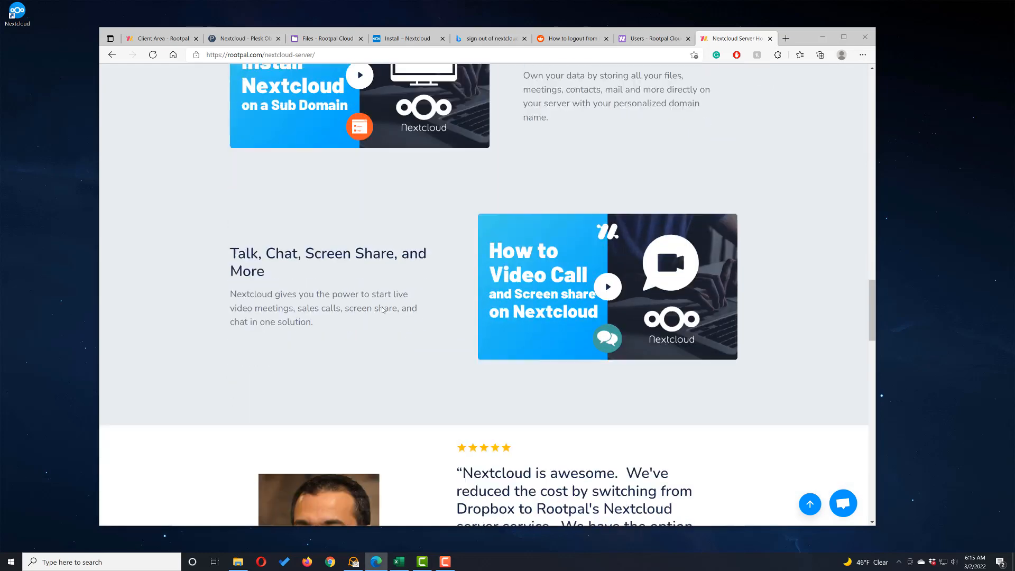
pyautogui.scroll(3)
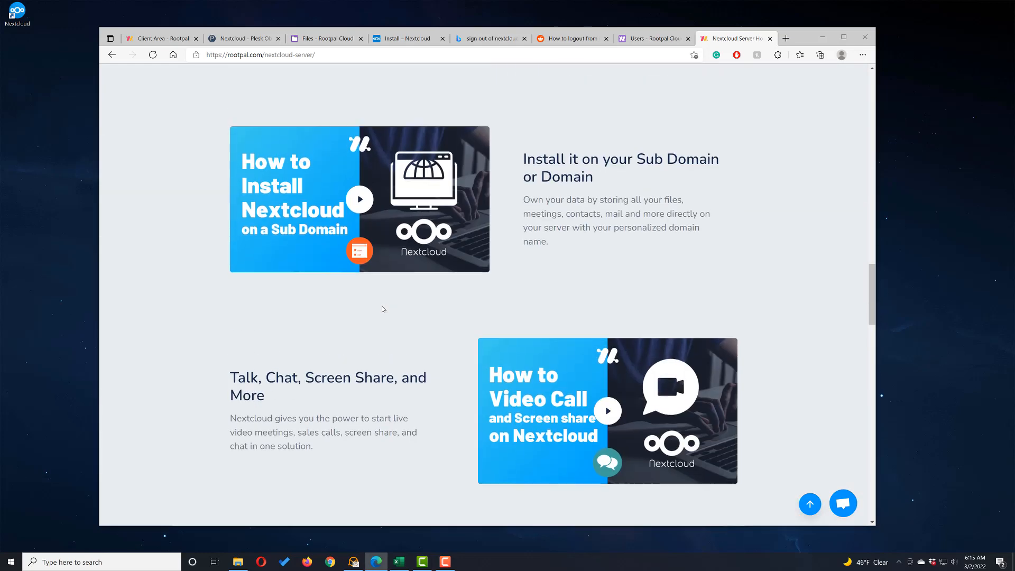